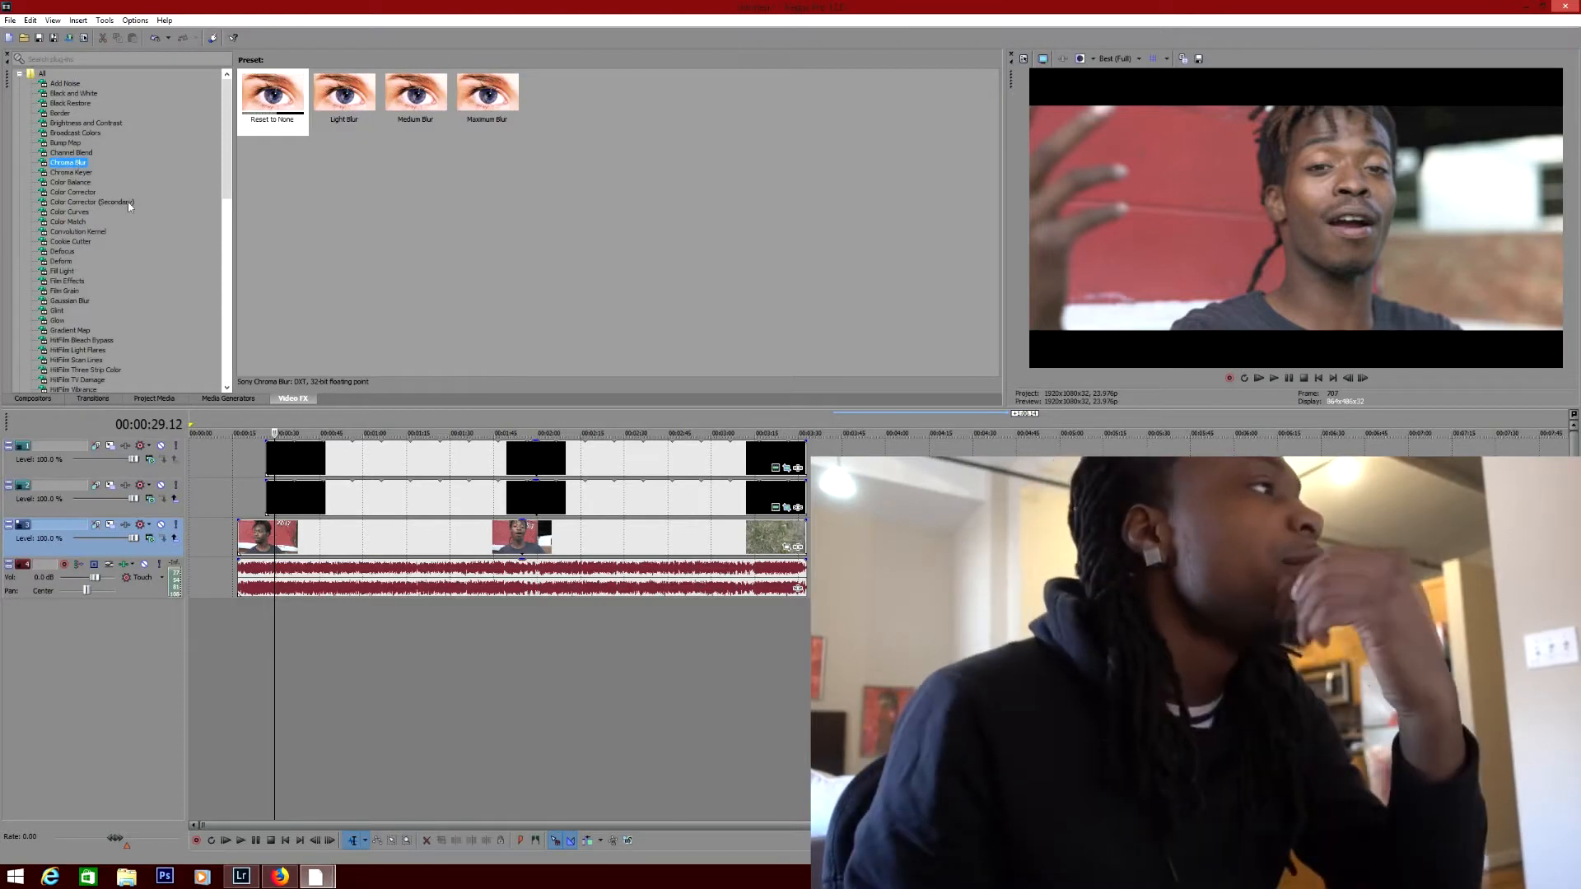
- Insert a new empty video track above the clip and bring up its Track FX chooser
{"action": "scroll", "scroll_direction": "down", "scroll_amount": 3}
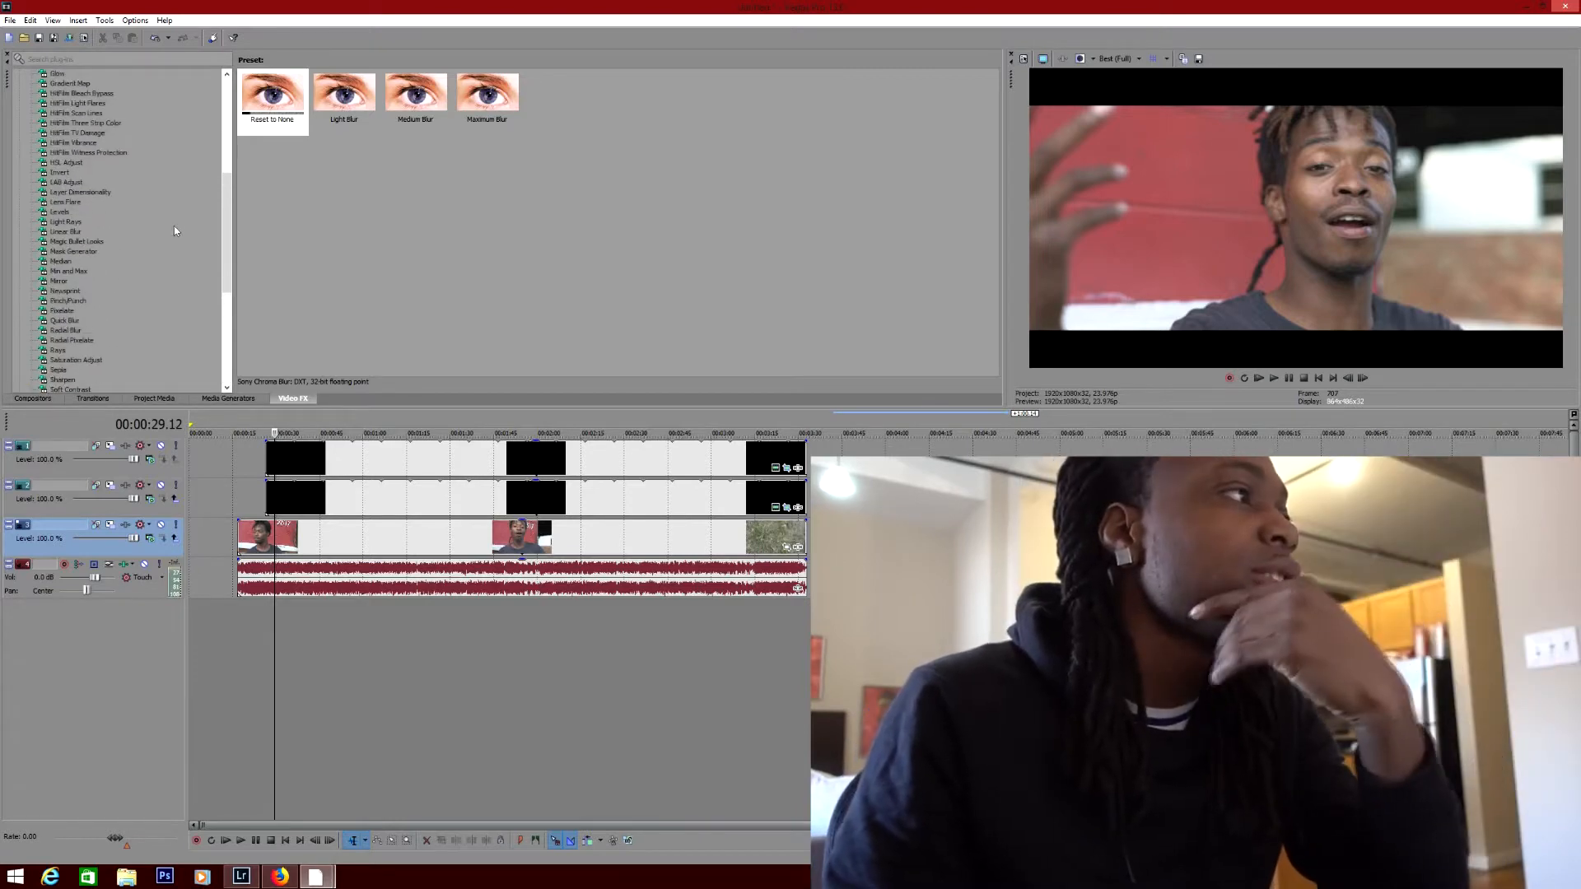
{"action": "right_click", "coordinate": [277, 534]}
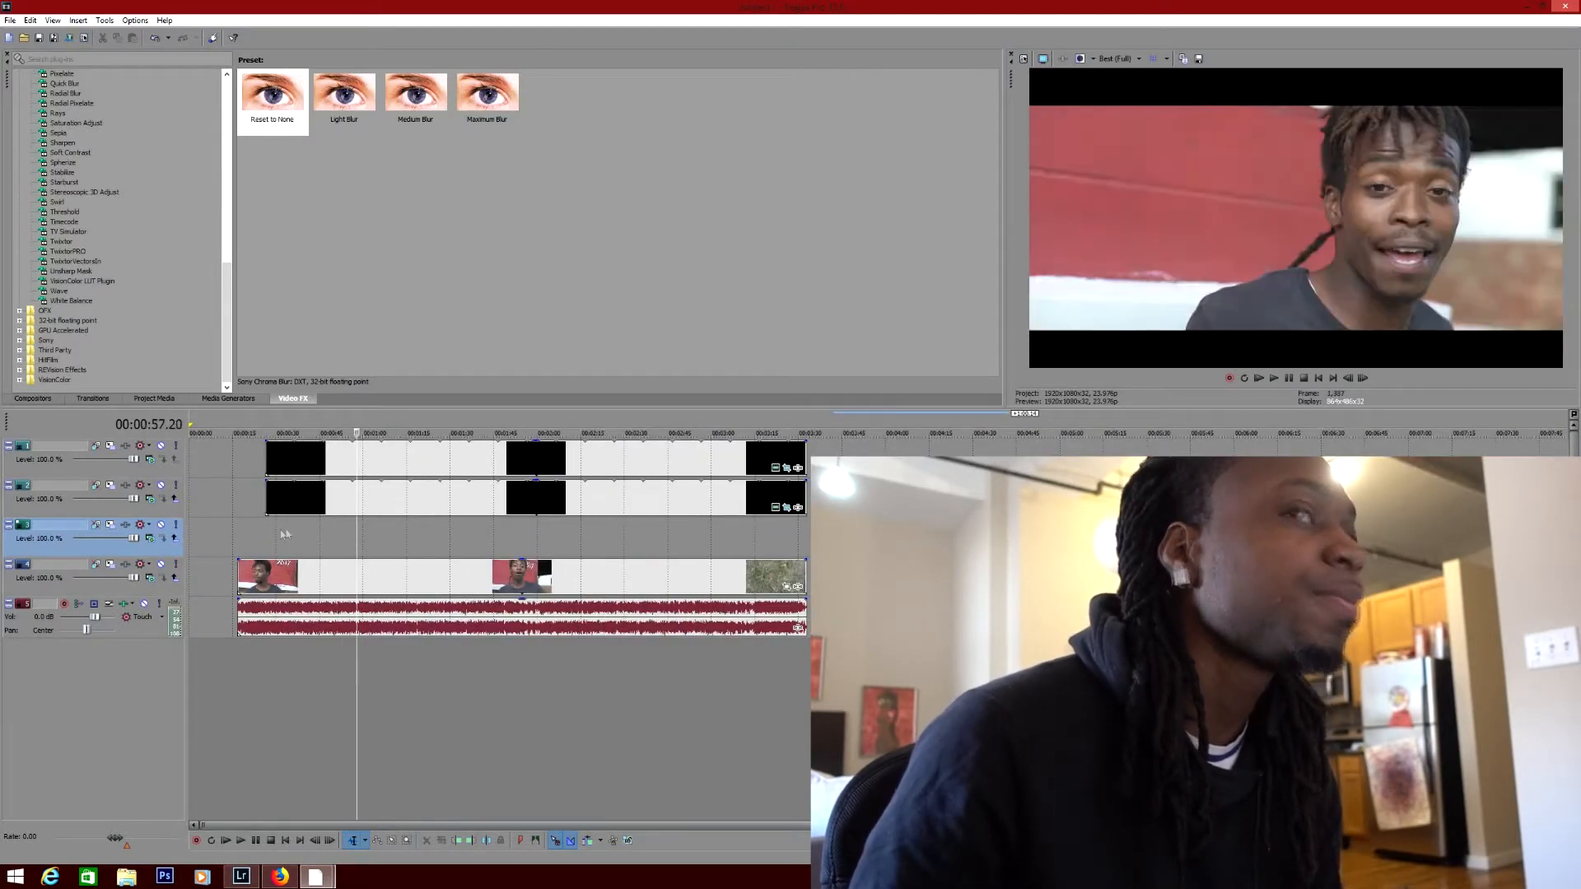
{"action": "left_click", "coordinate": [277, 433]}
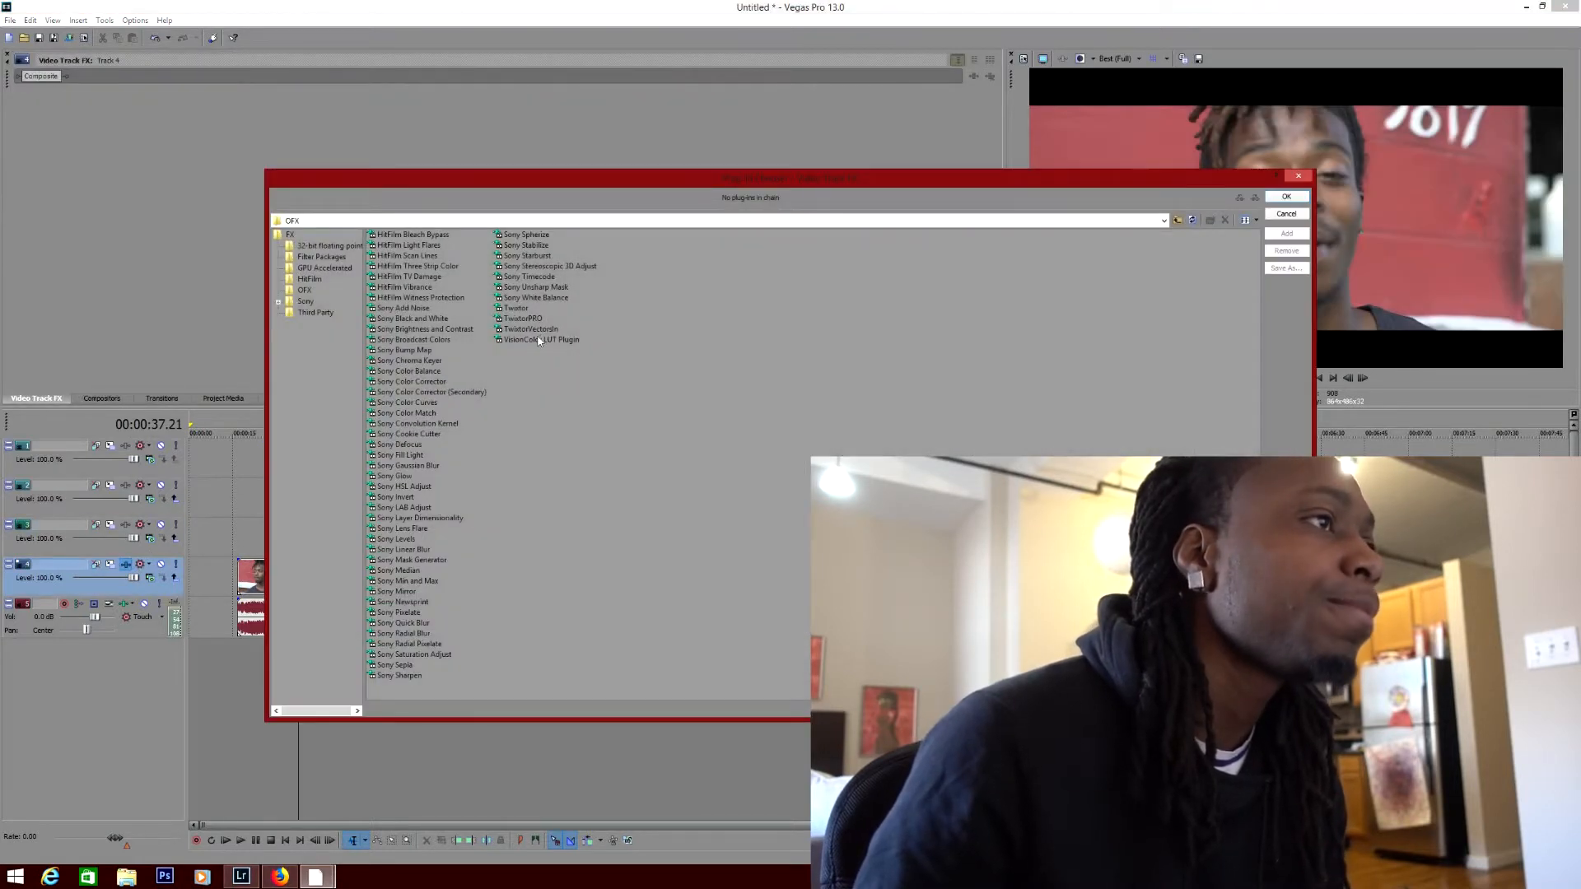
- Build the track chain: VisionColor LUT, Brightness and Contrast, Color Corrector, Color Curves, Sharpen
{"action": "left_click", "coordinate": [540, 339]}
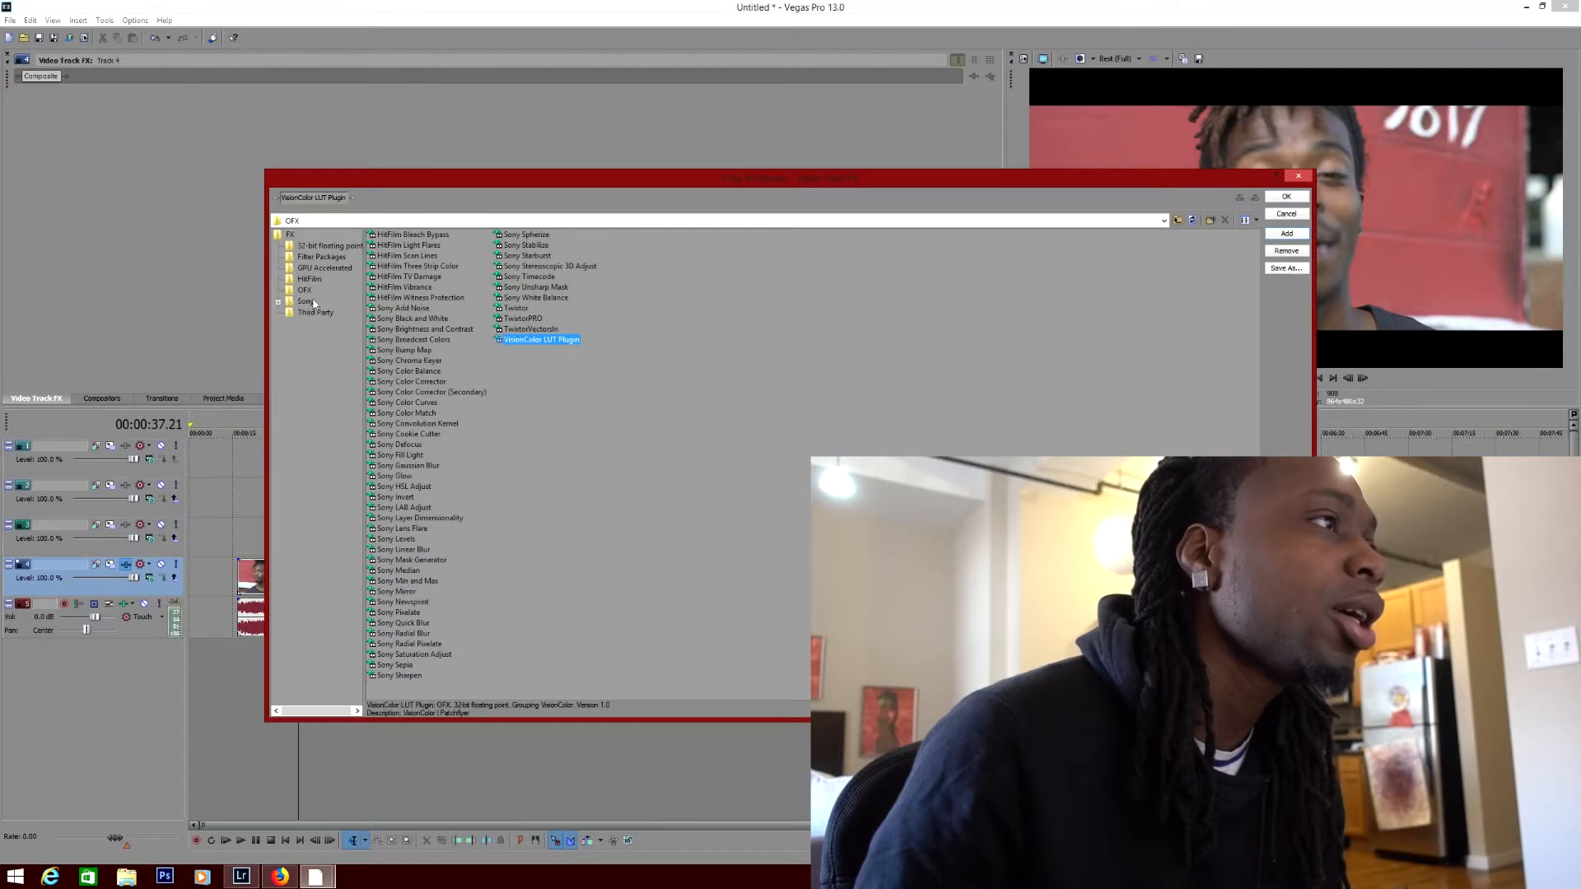
{"action": "left_click", "coordinate": [306, 301]}
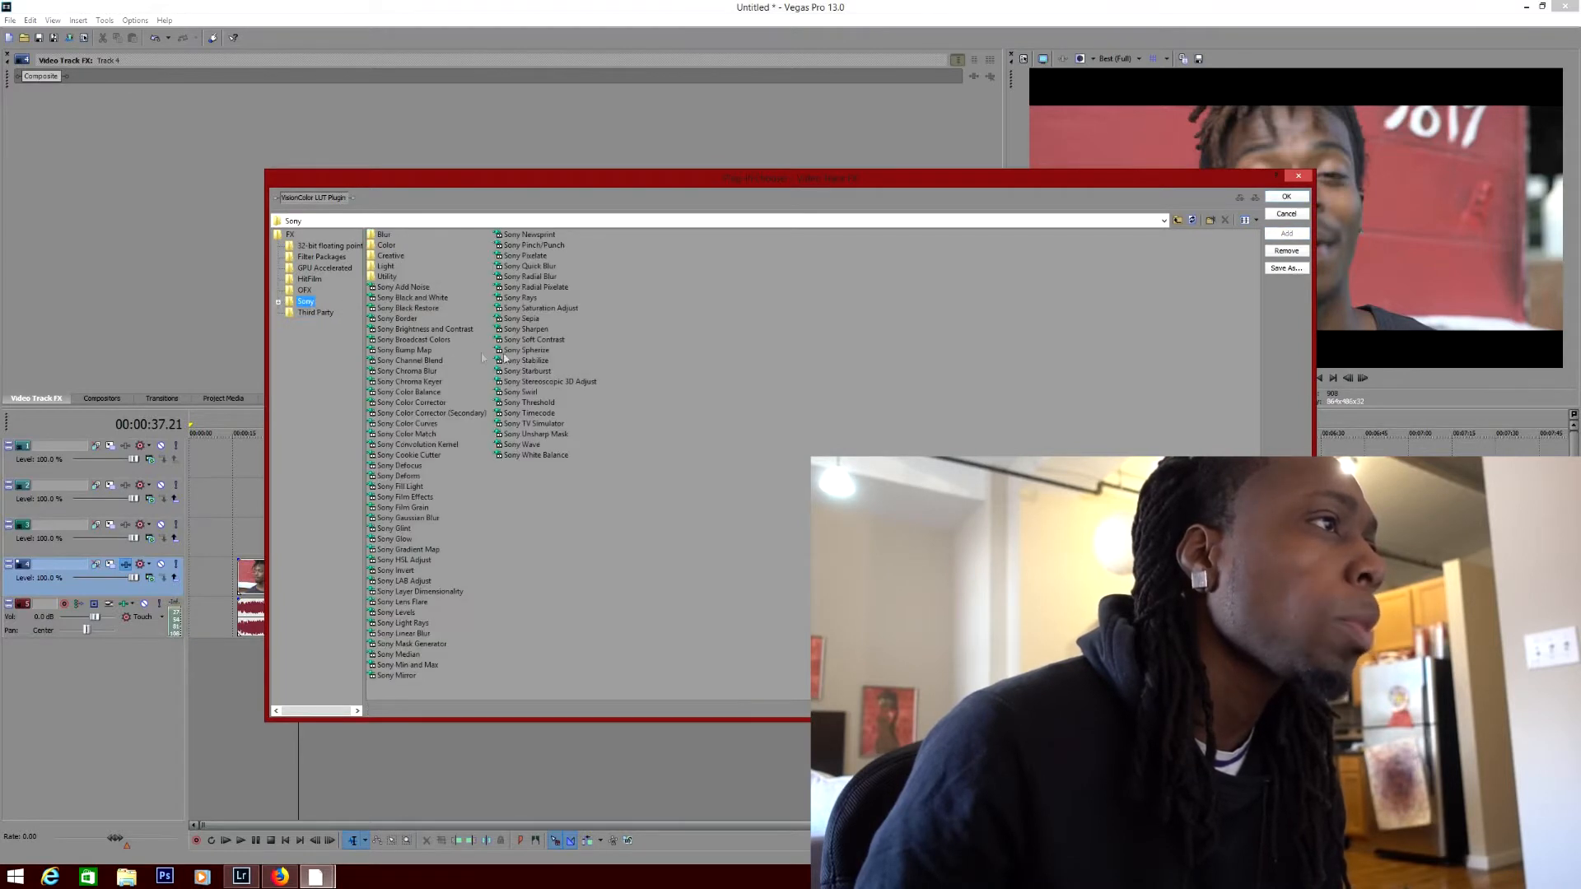
{"action": "left_click", "coordinate": [420, 329]}
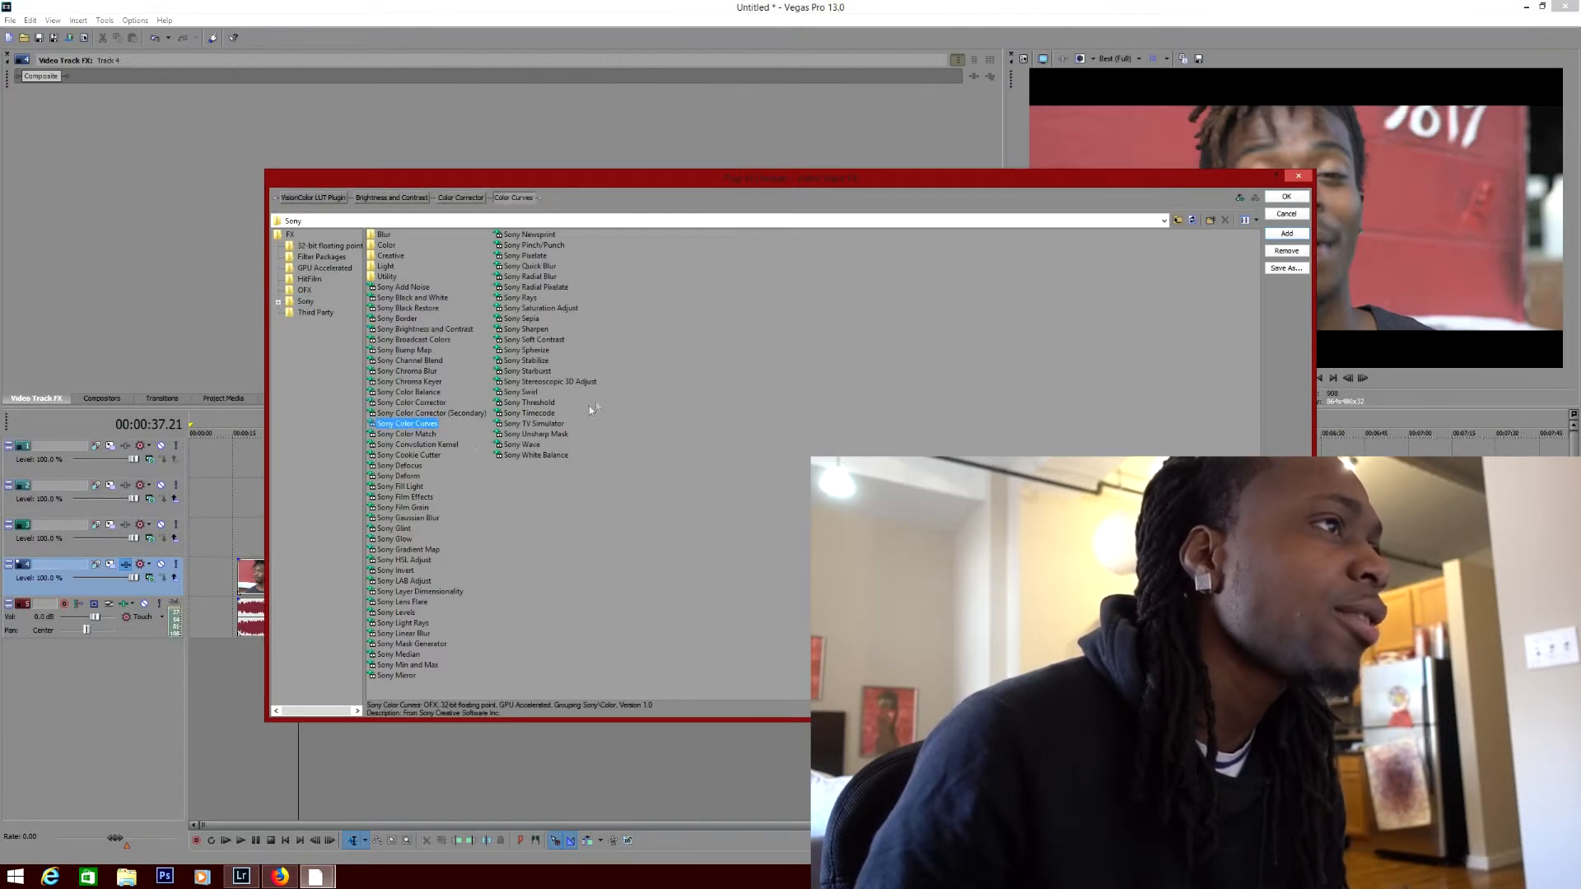
{"action": "left_click", "coordinate": [527, 330]}
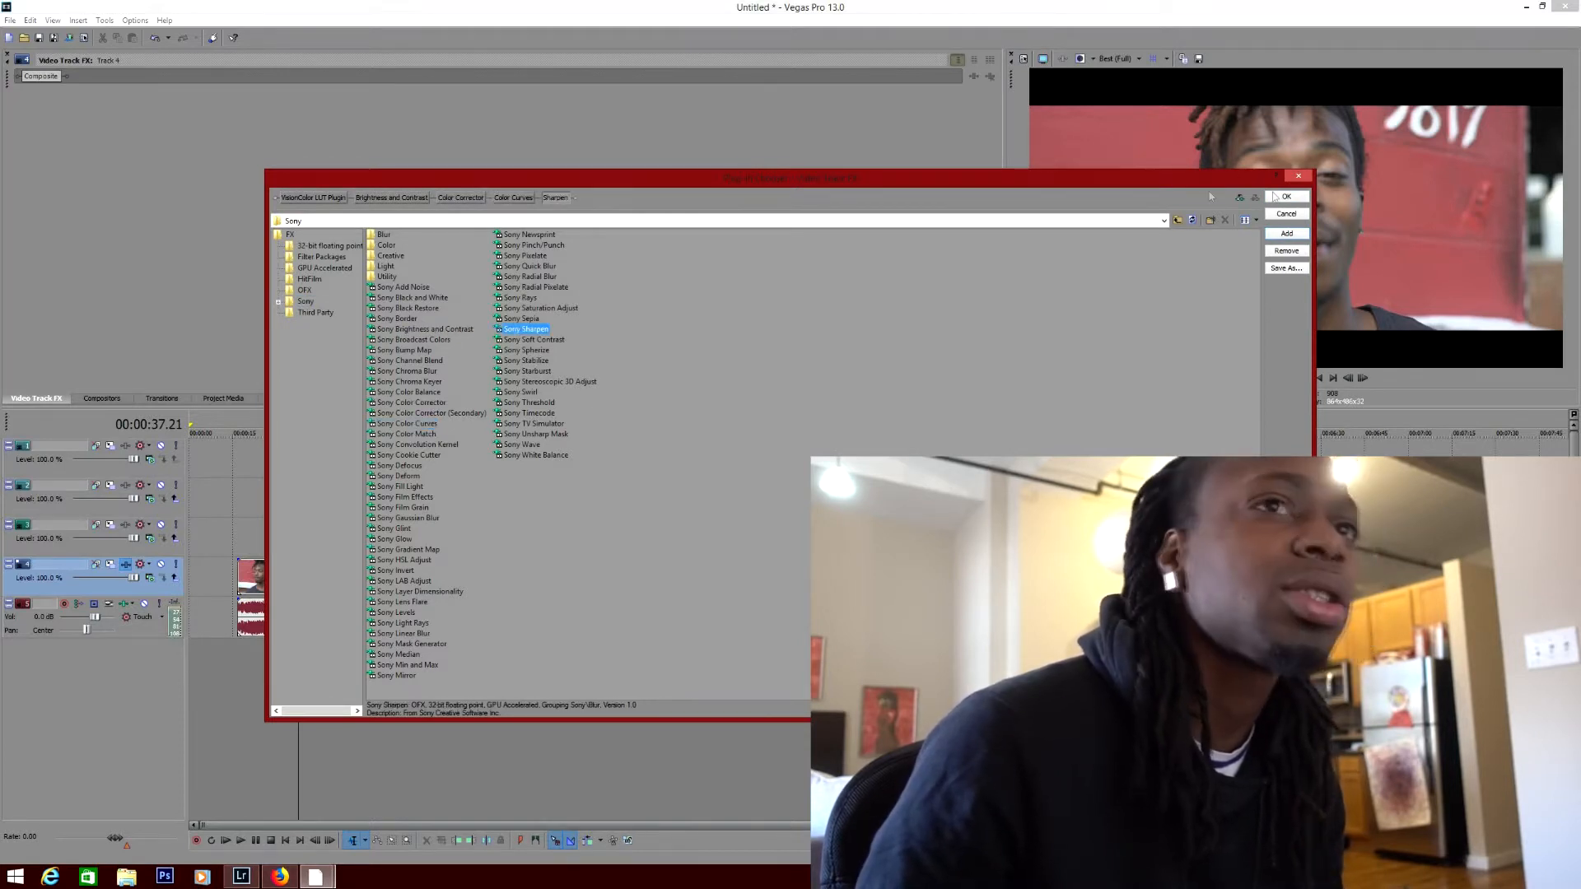
{"action": "left_click", "coordinate": [1288, 196]}
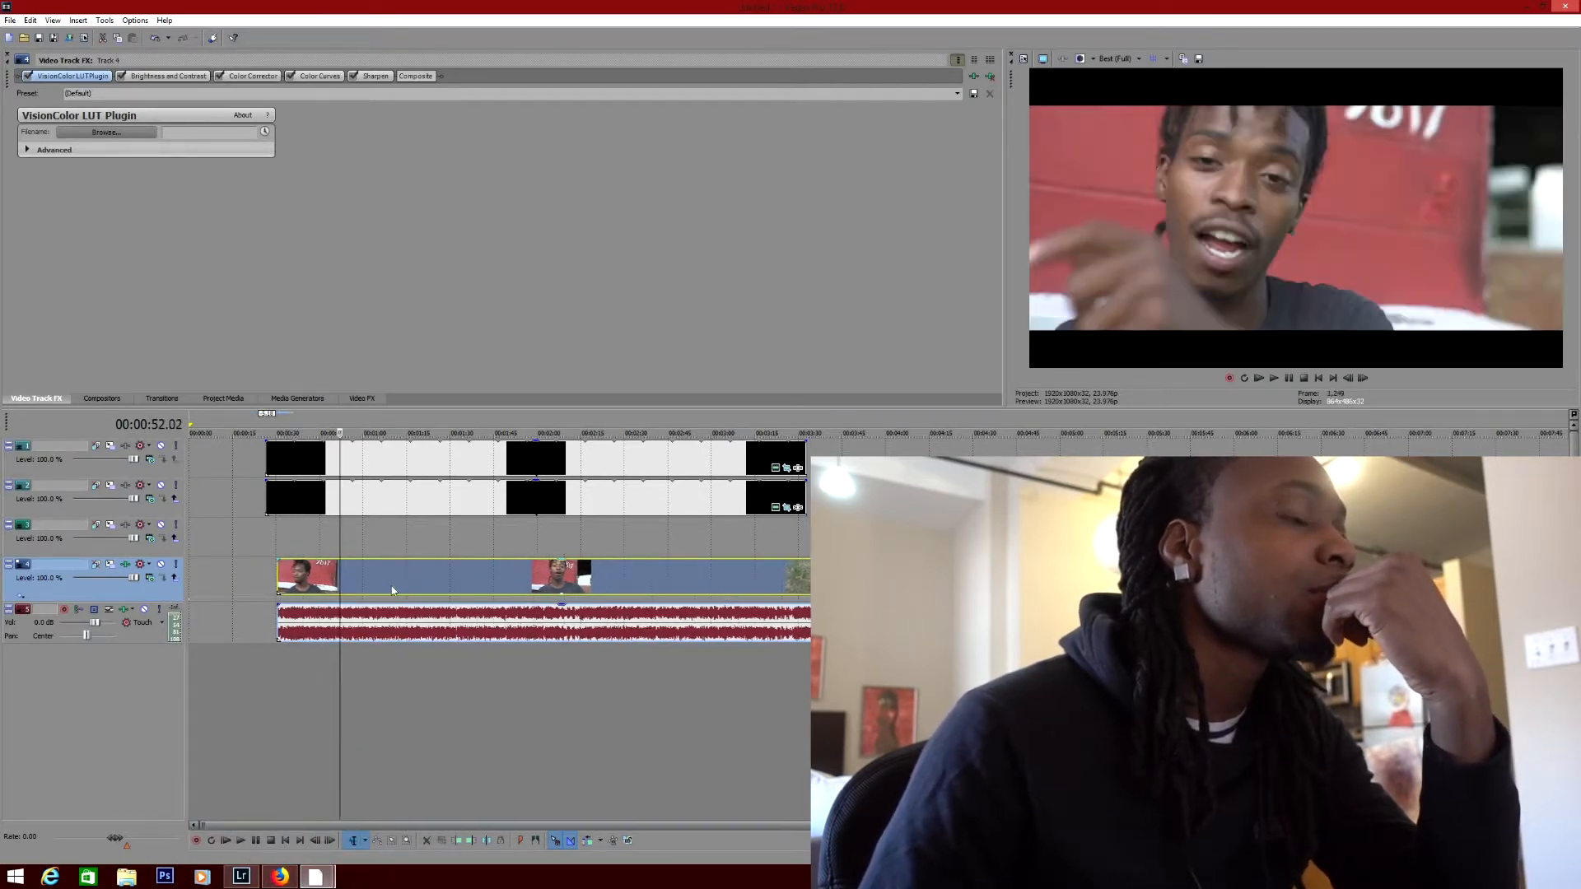
- Browse from the VisionColor LUT plugin to the luts folder of CUBE and 3DL files
{"action": "left_click", "coordinate": [106, 132]}
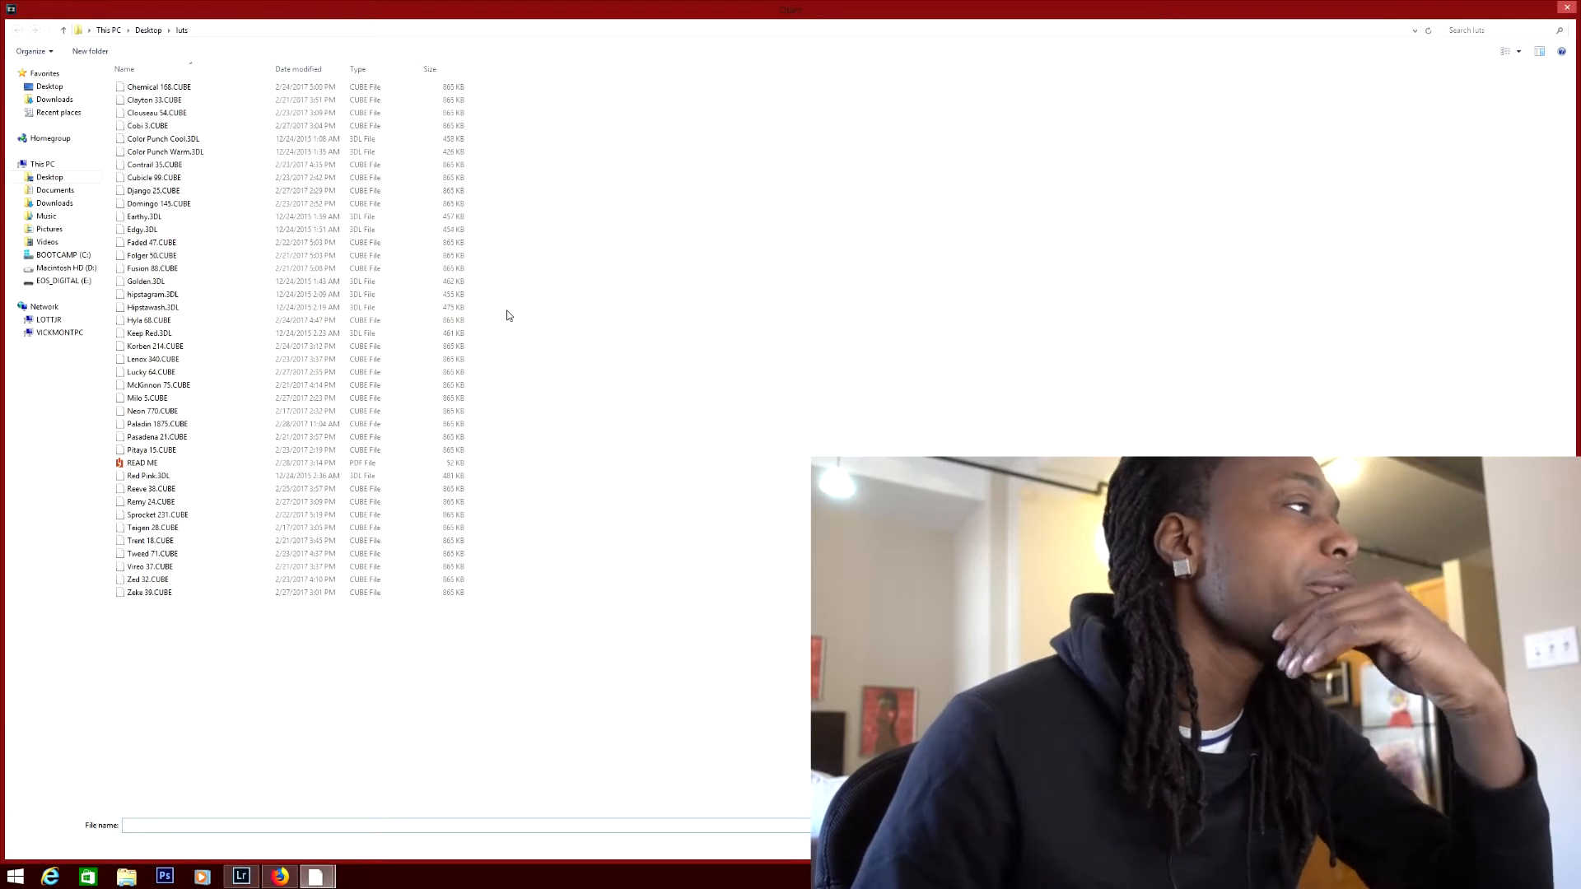
- Load a .CUBE file from the luts folder into the VisionColor LUT plugin
{"action": "left_click", "coordinate": [156, 346]}
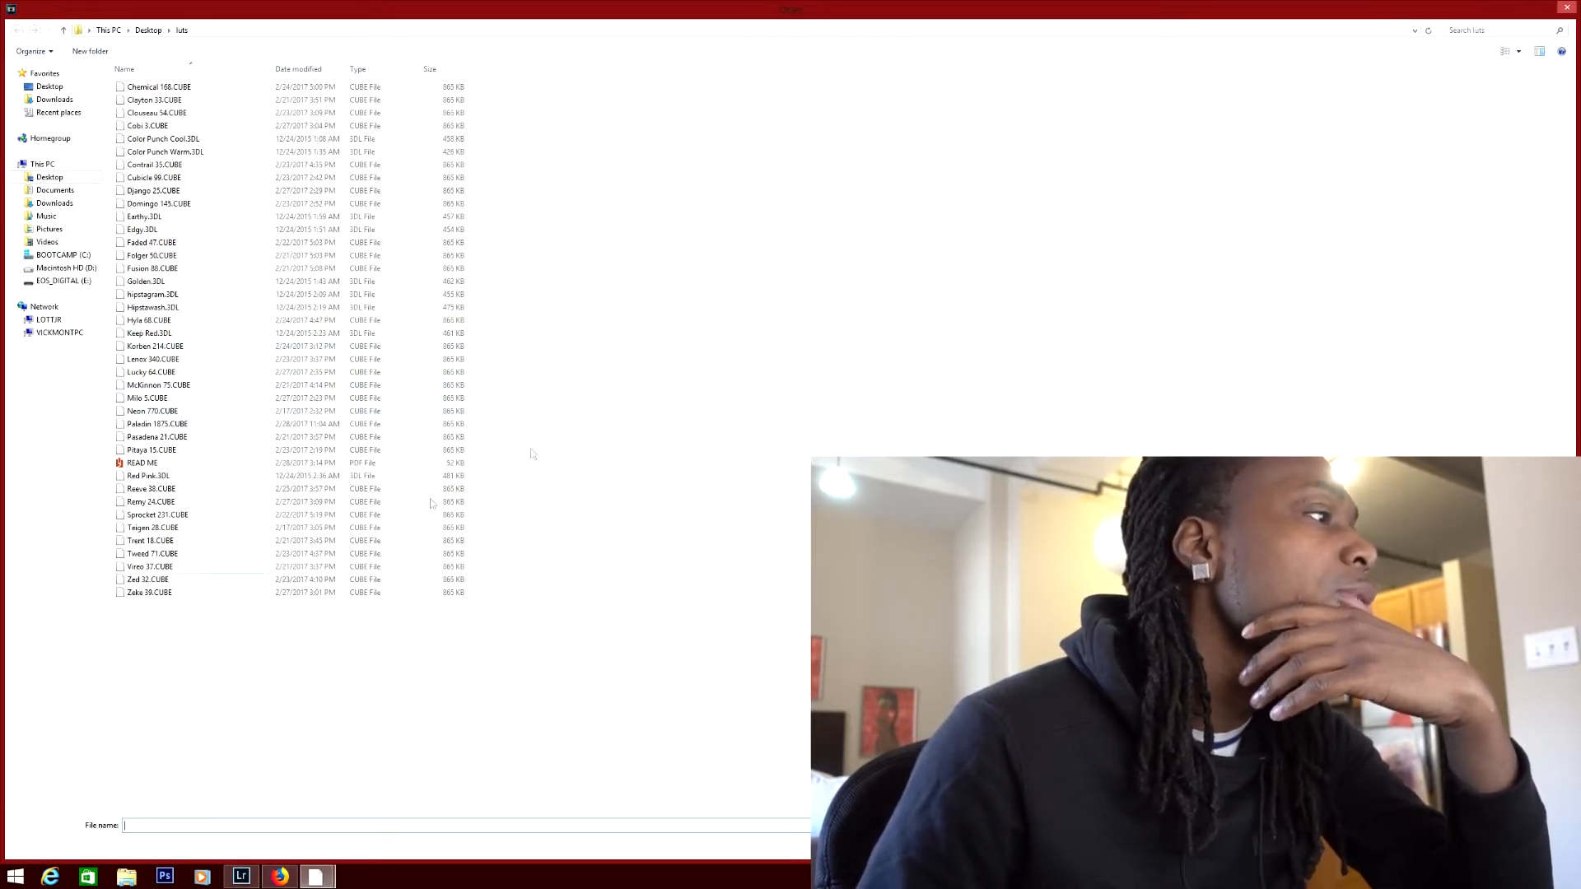
{"action": "left_click", "coordinate": [157, 424]}
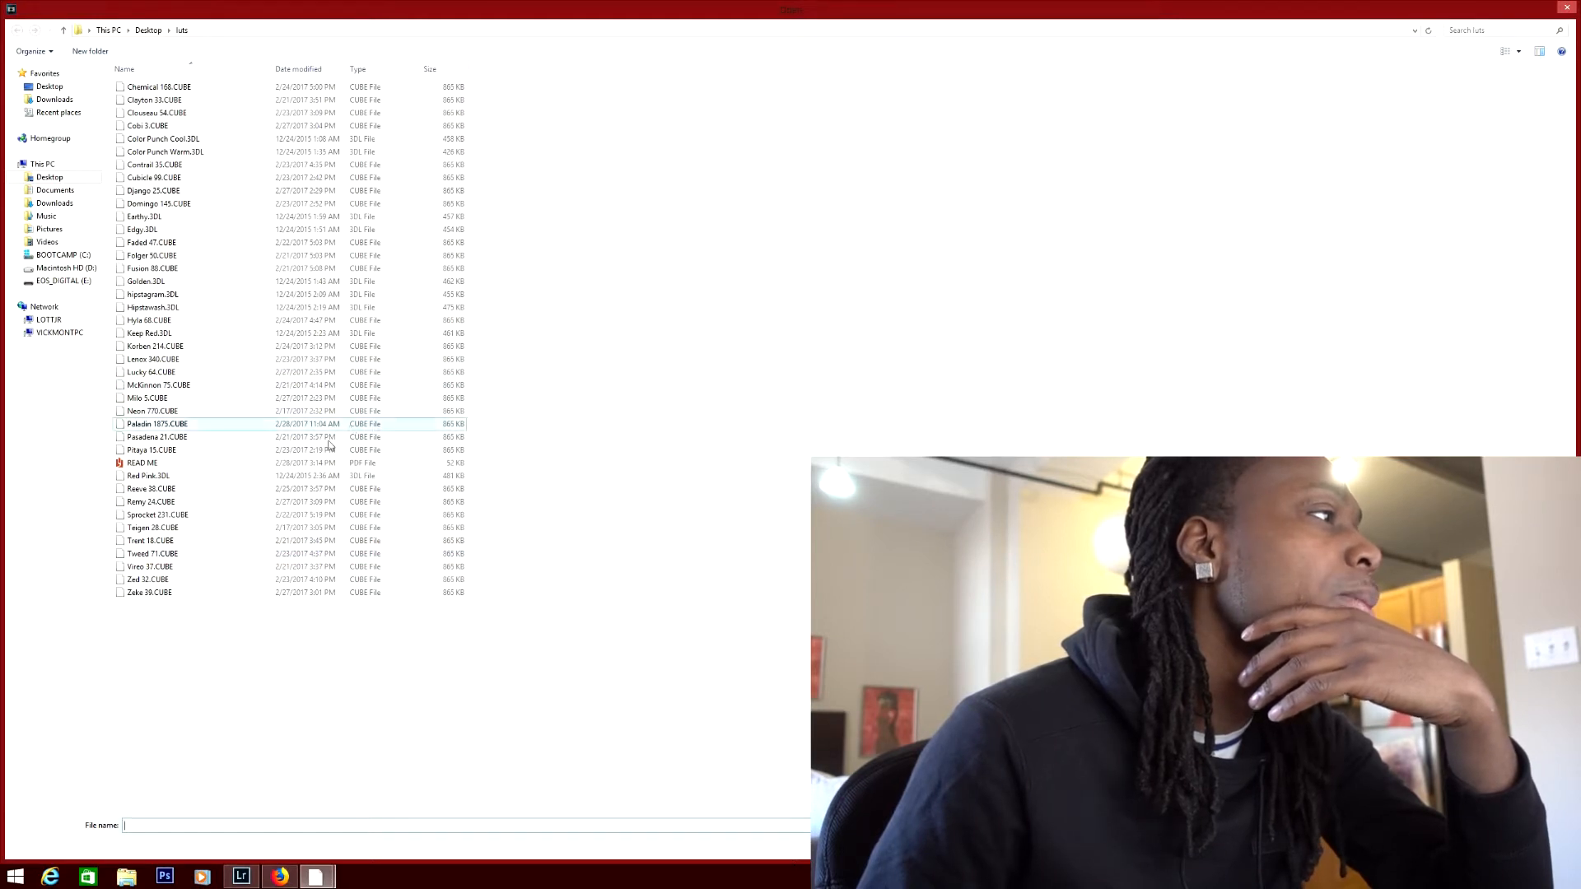
{"action": "left_click", "coordinate": [151, 397]}
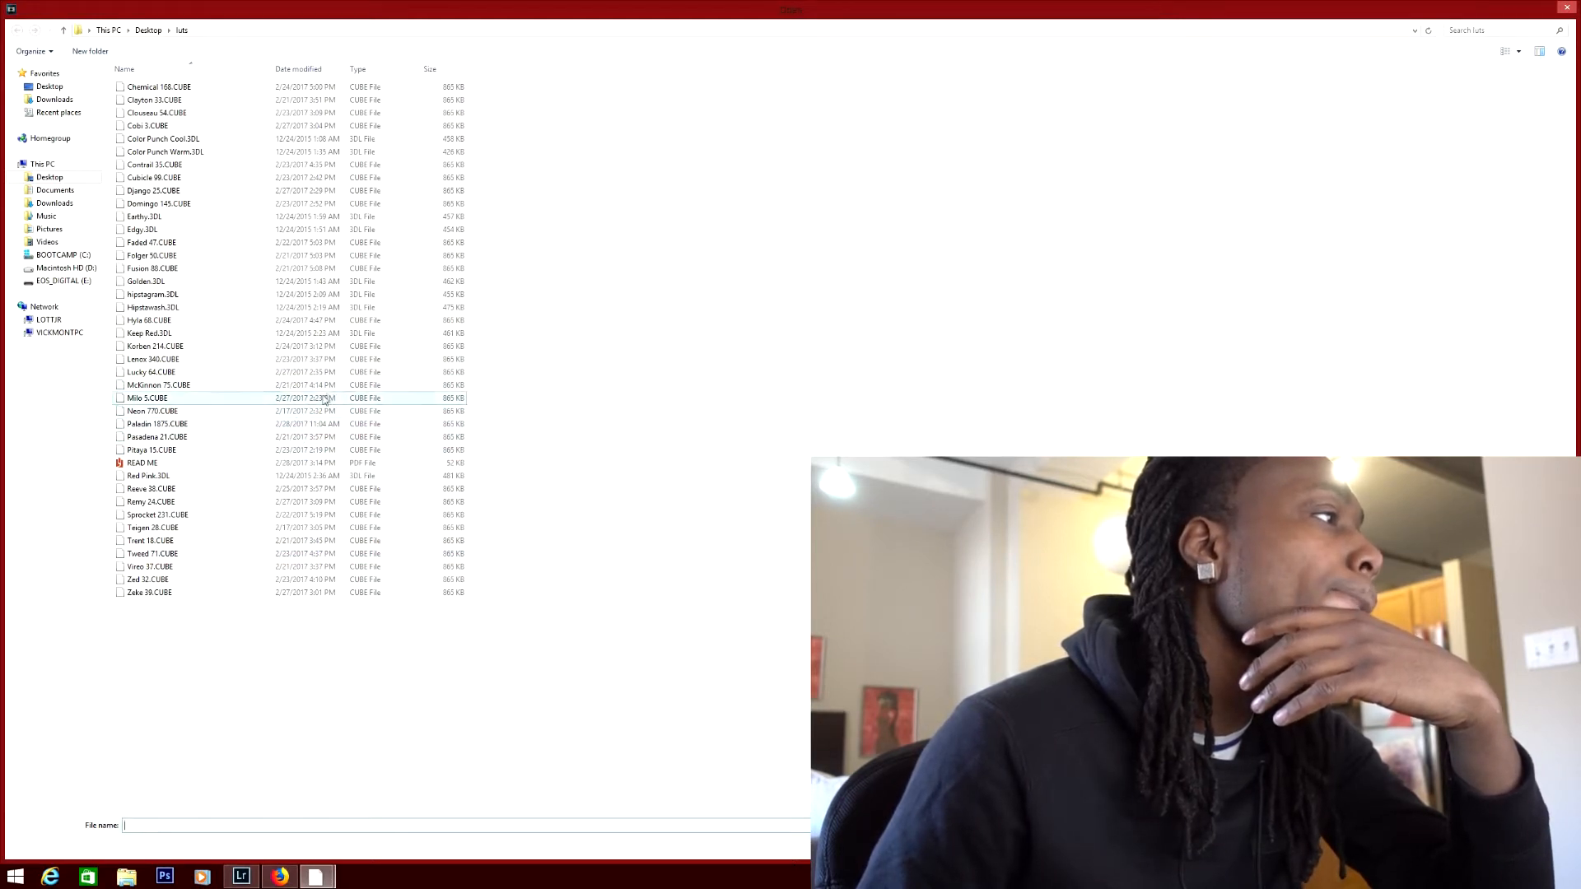
{"action": "left_click", "coordinate": [158, 385]}
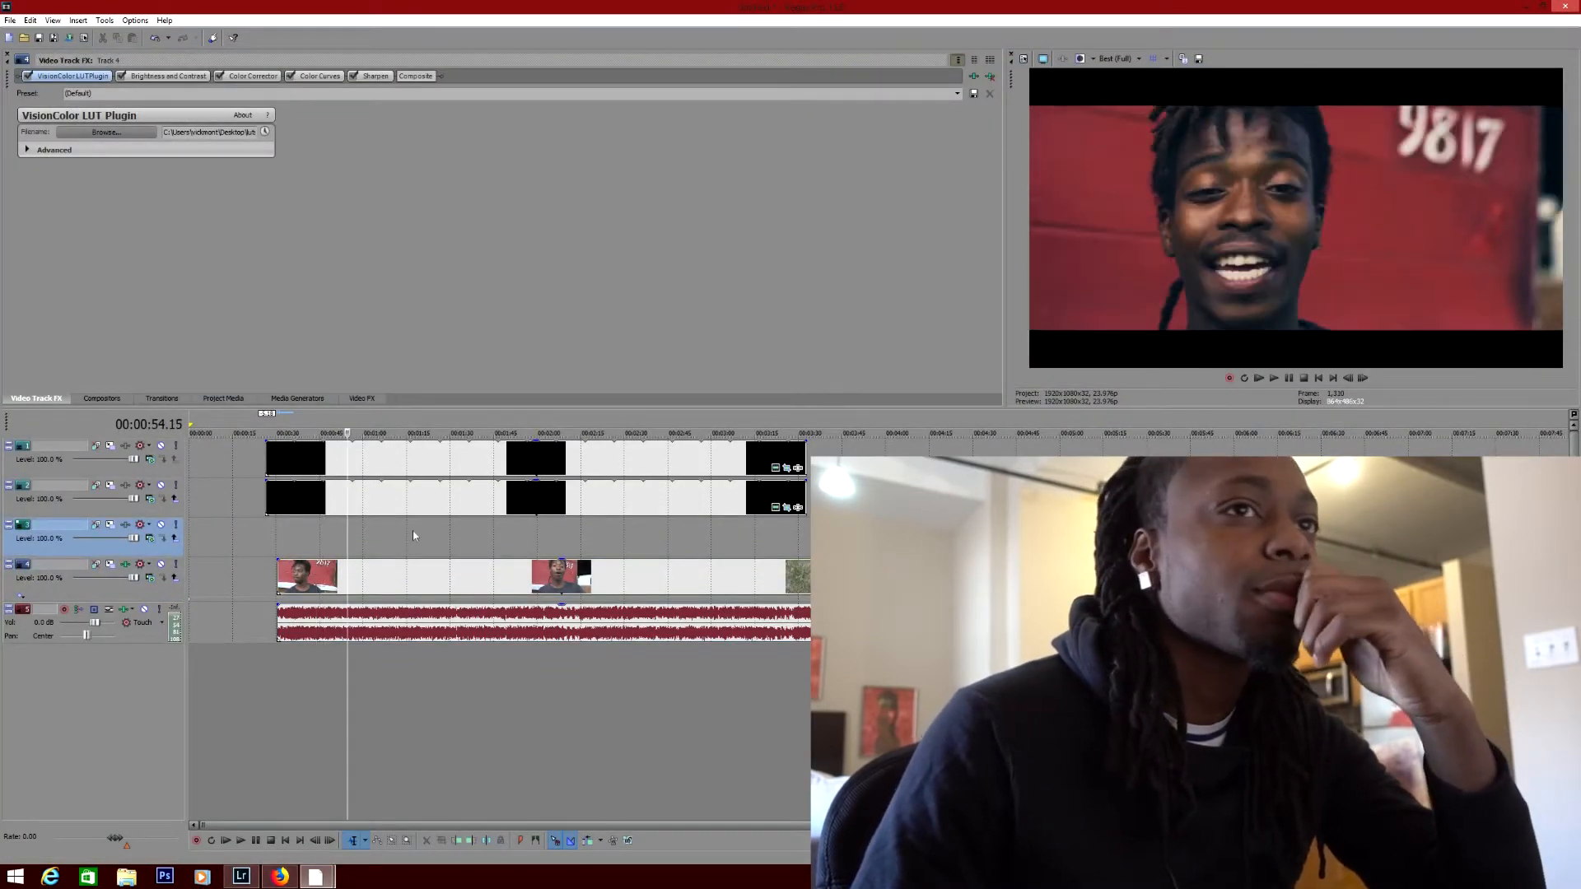
- Move the playhead later and lower the Color Corrector saturation below 1.000
{"action": "left_click", "coordinate": [413, 434]}
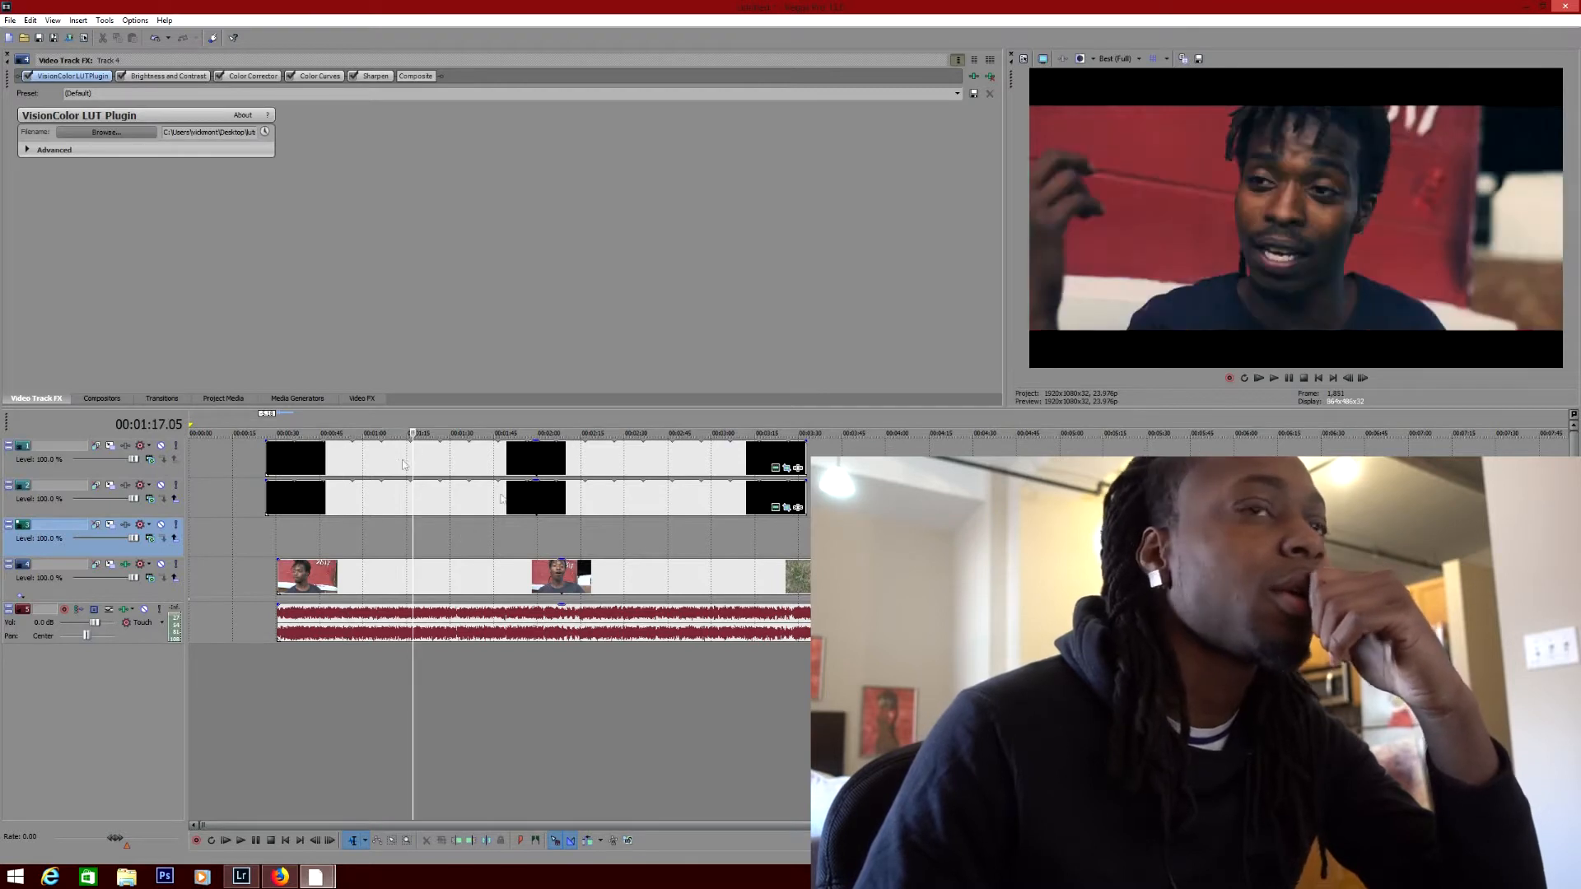
{"action": "left_click", "coordinate": [251, 75]}
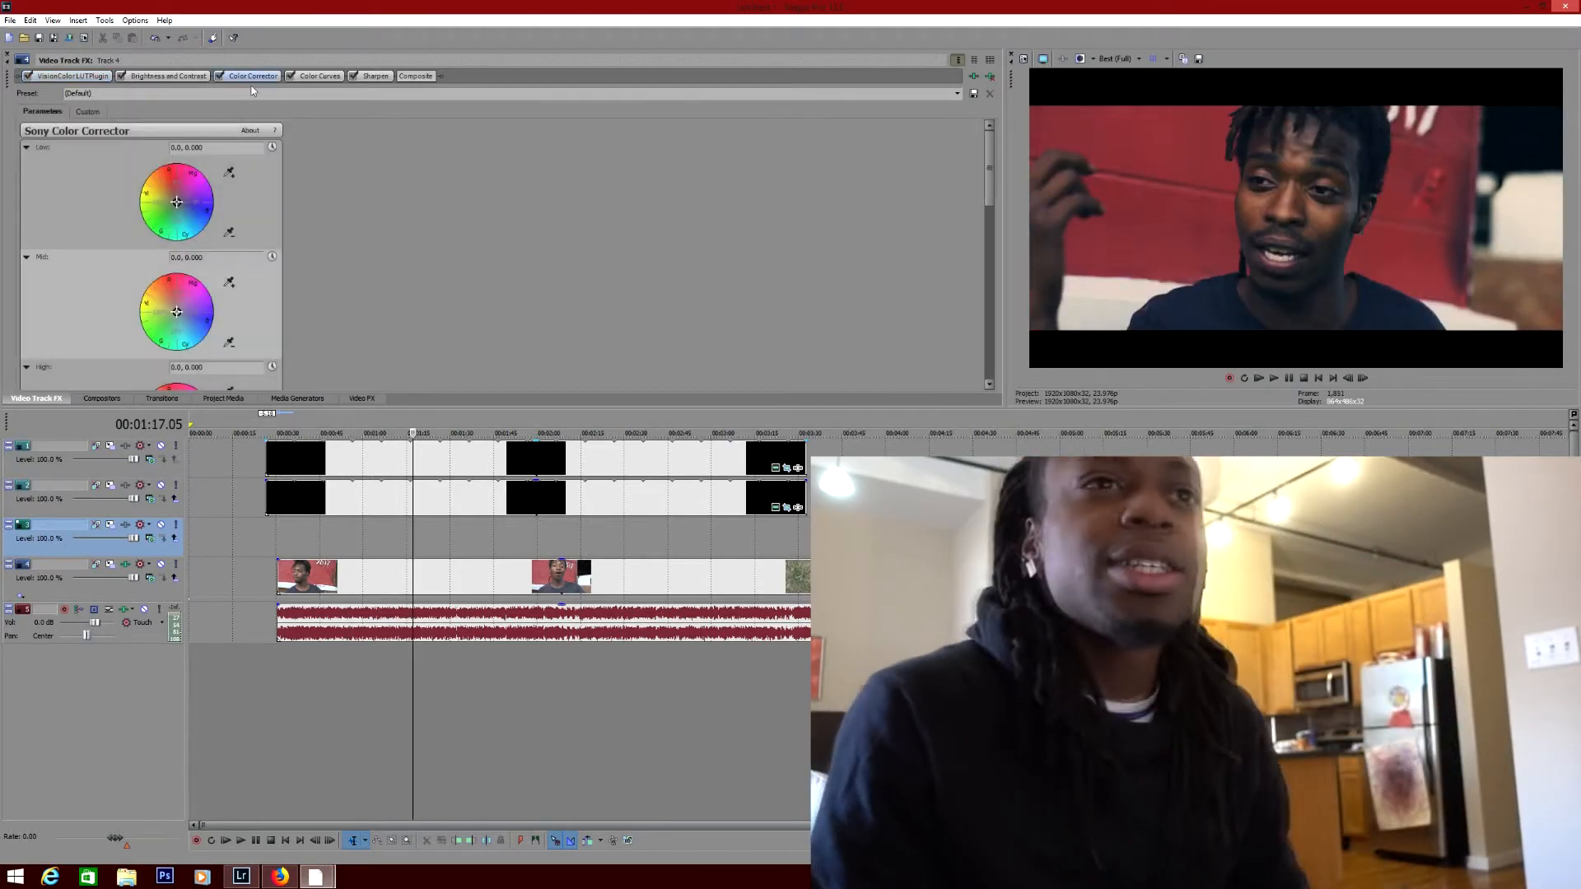
{"action": "left_click", "coordinate": [168, 75]}
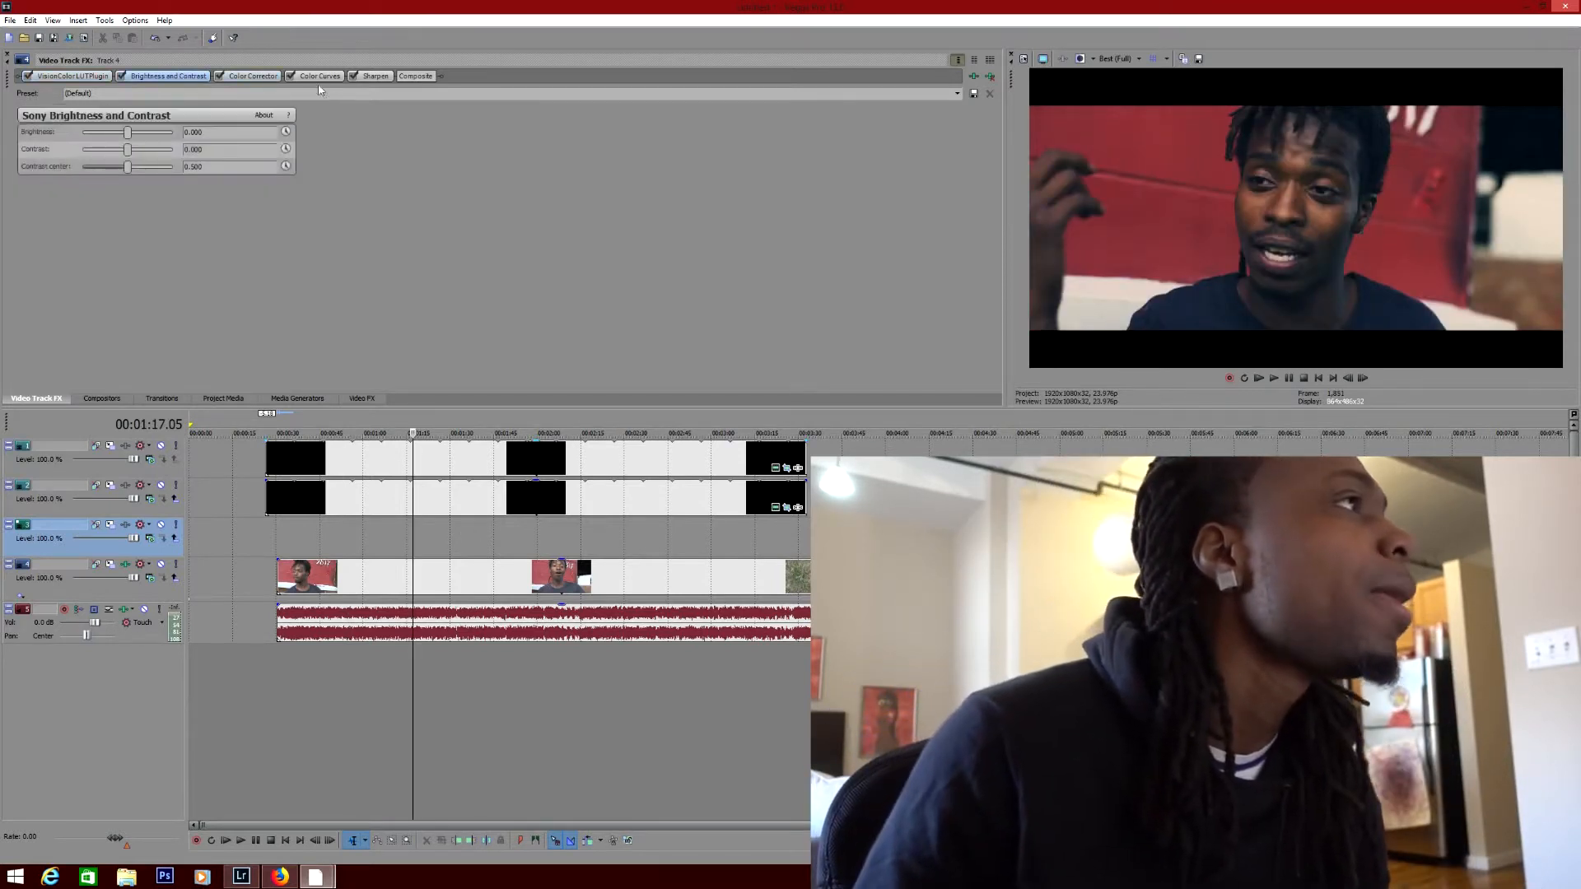
{"action": "left_click", "coordinate": [254, 76]}
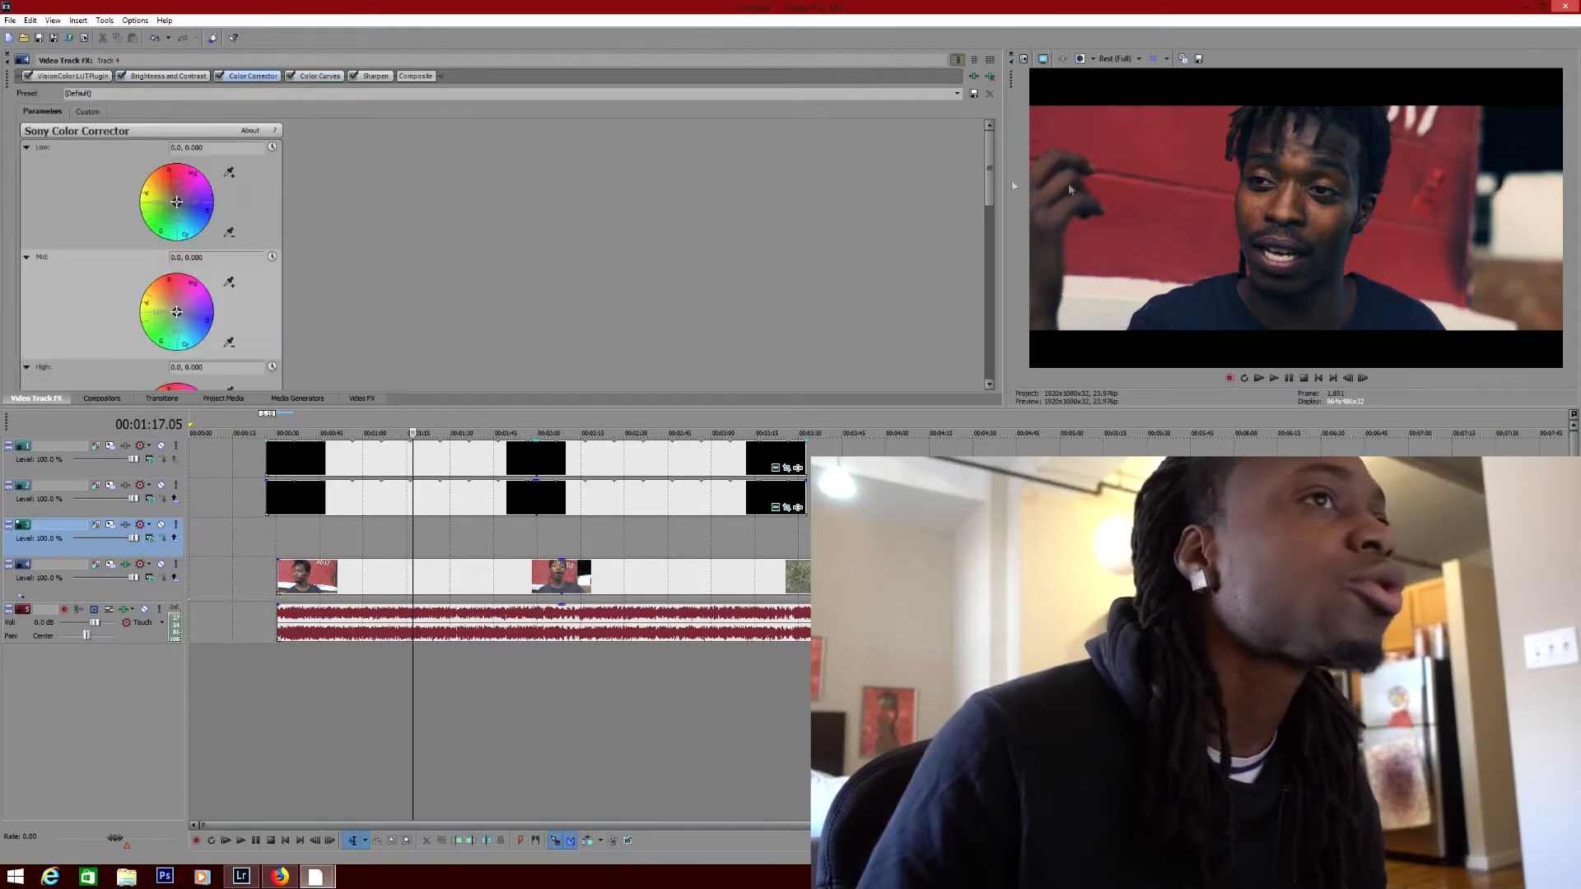
{"action": "scroll", "scroll_direction": "down", "scroll_amount": 3}
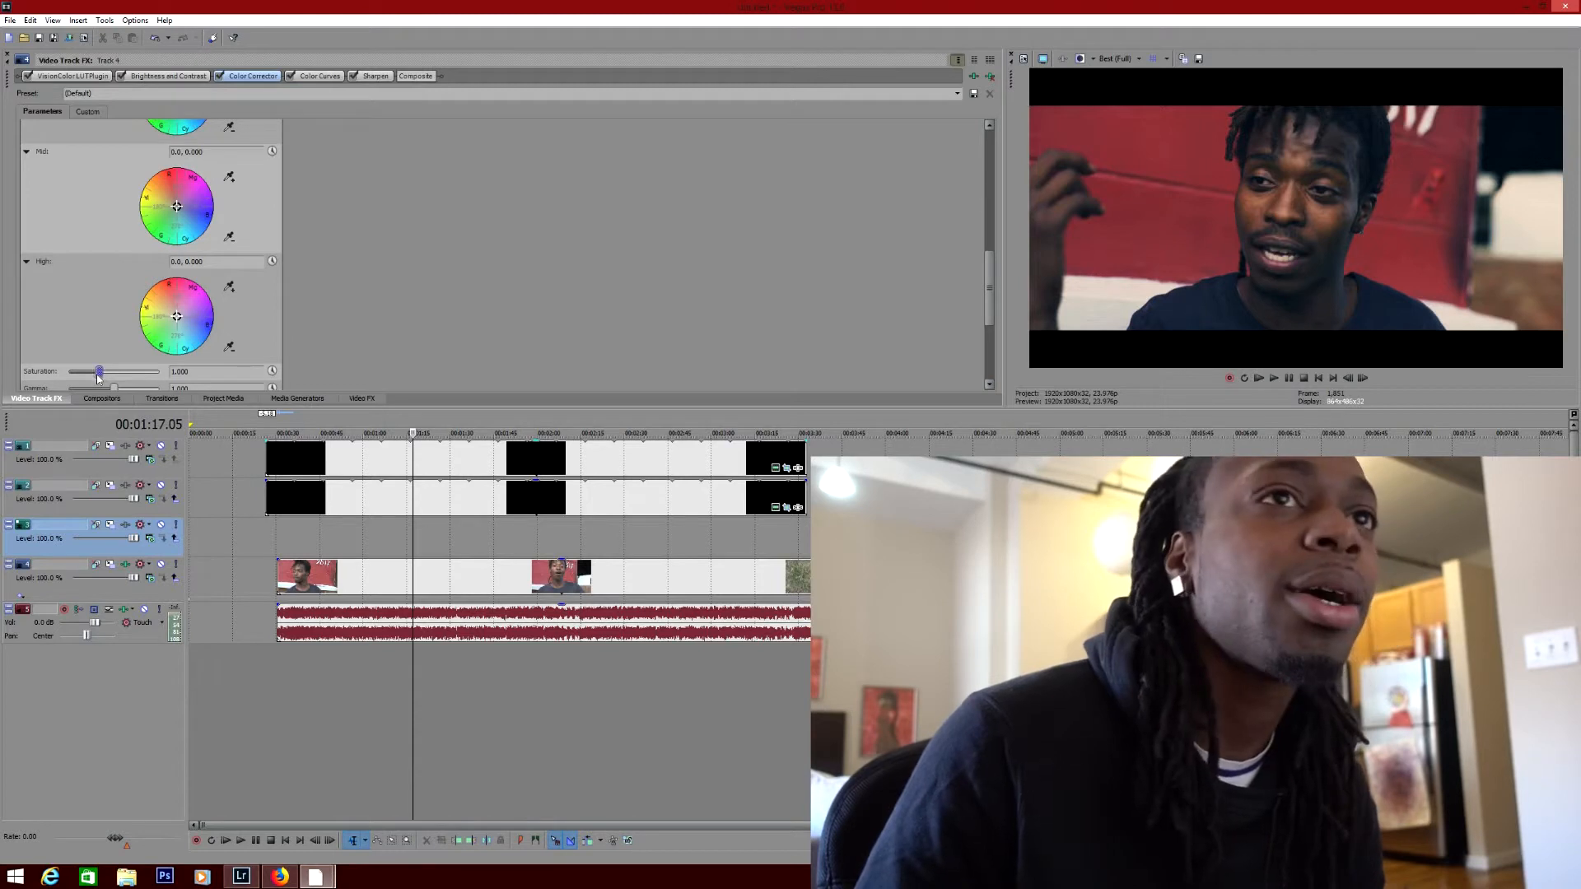
{"action": "left_click_drag", "start_coordinate": [97, 371], "coordinate": [92, 371]}
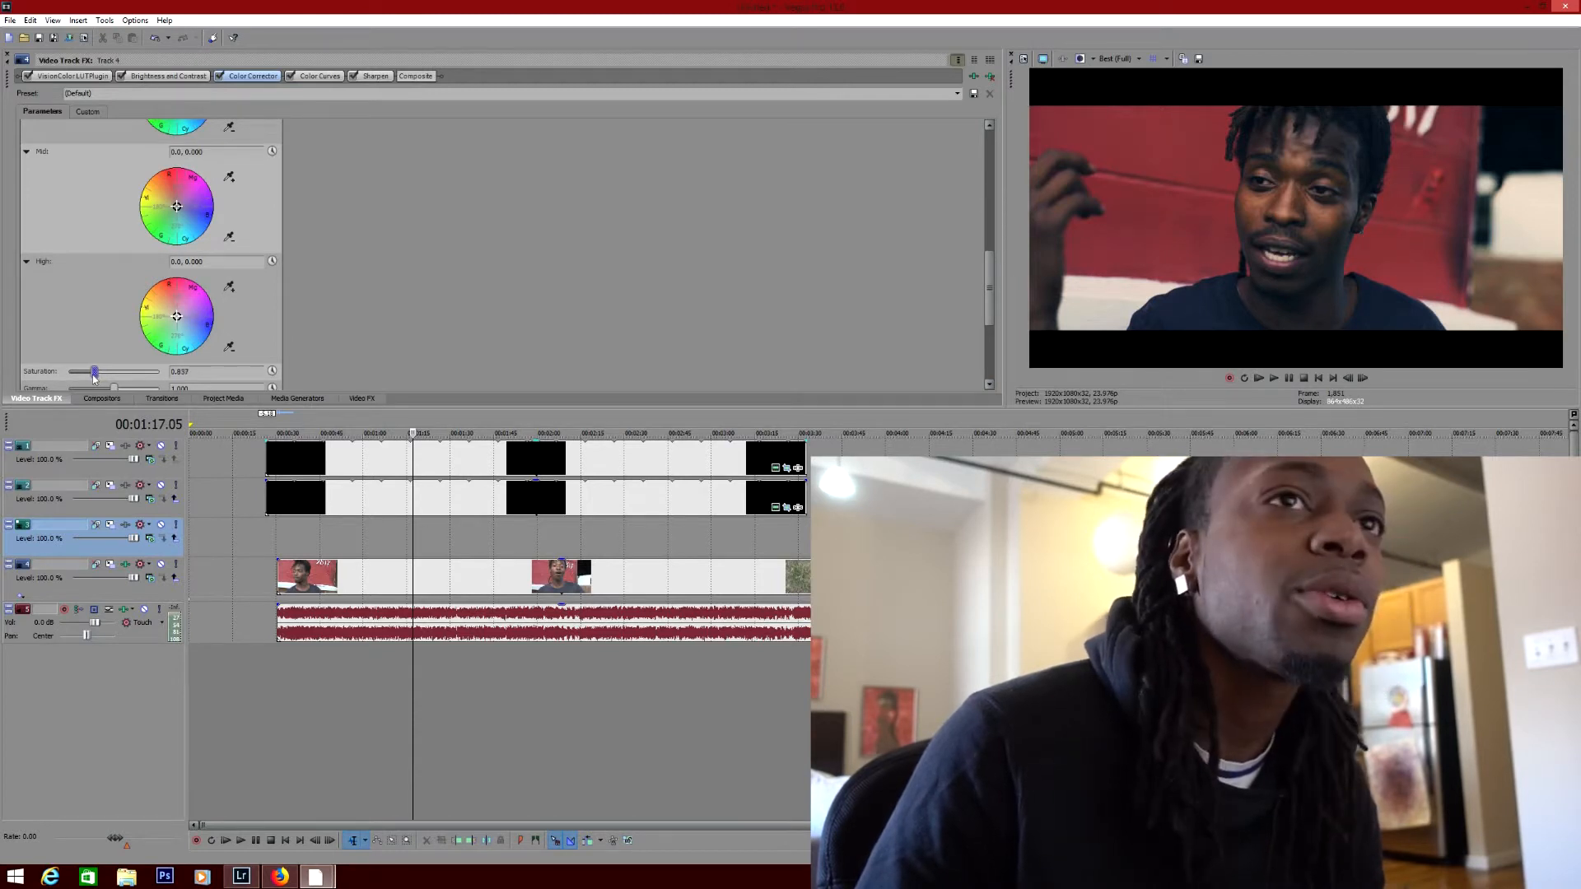
{"action": "left_click_drag", "start_coordinate": [94, 370], "coordinate": [109, 371]}
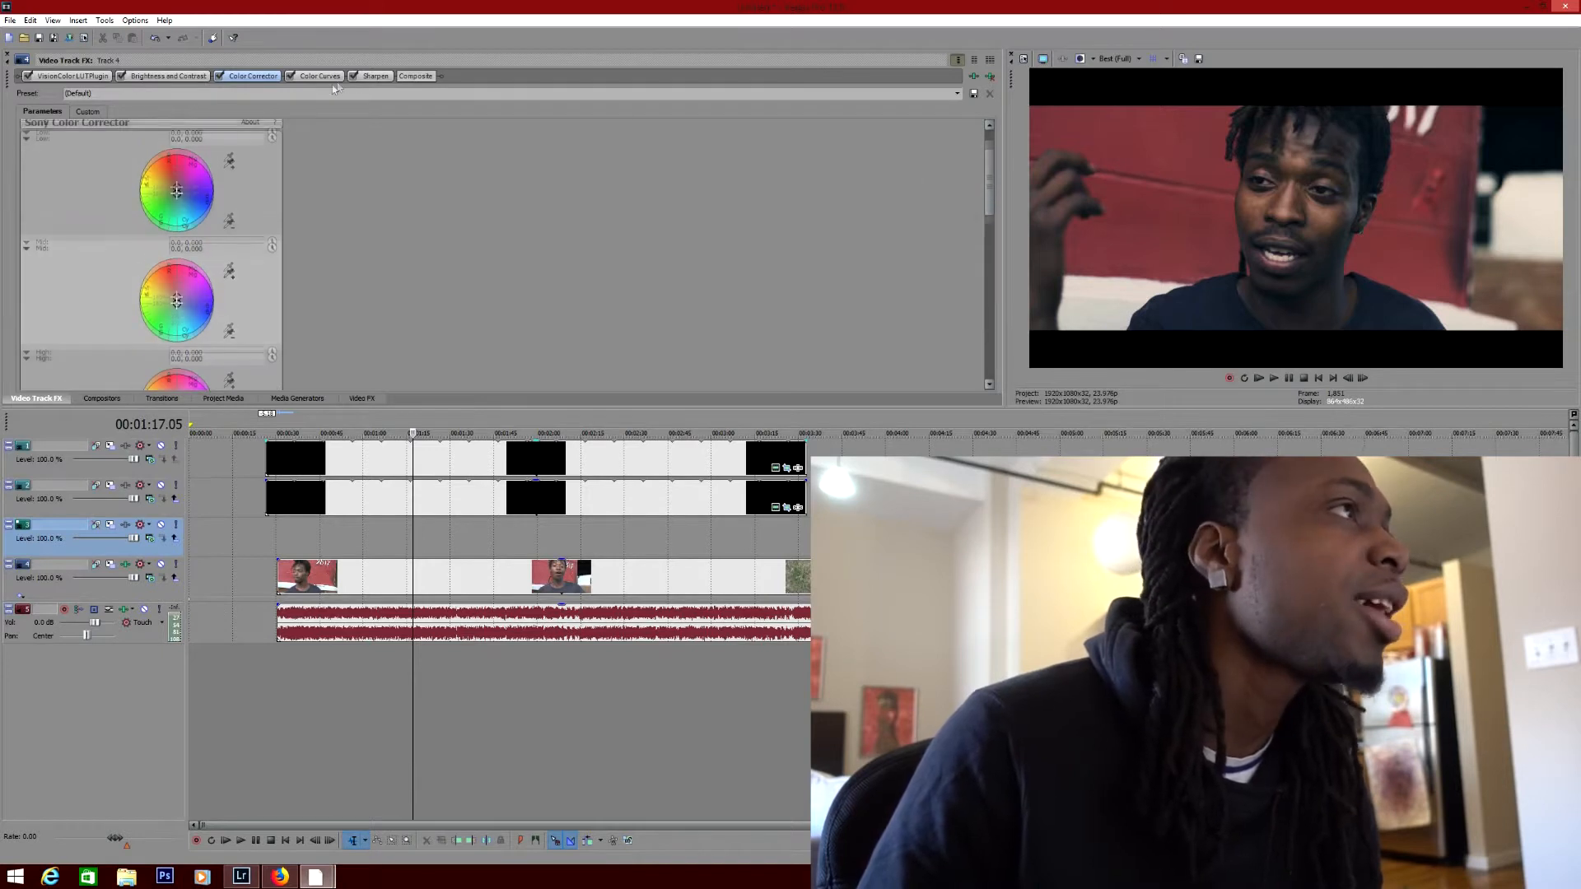
- Bend the blue channel of Color Curves with an upper and a lower point
{"action": "left_click", "coordinate": [318, 76]}
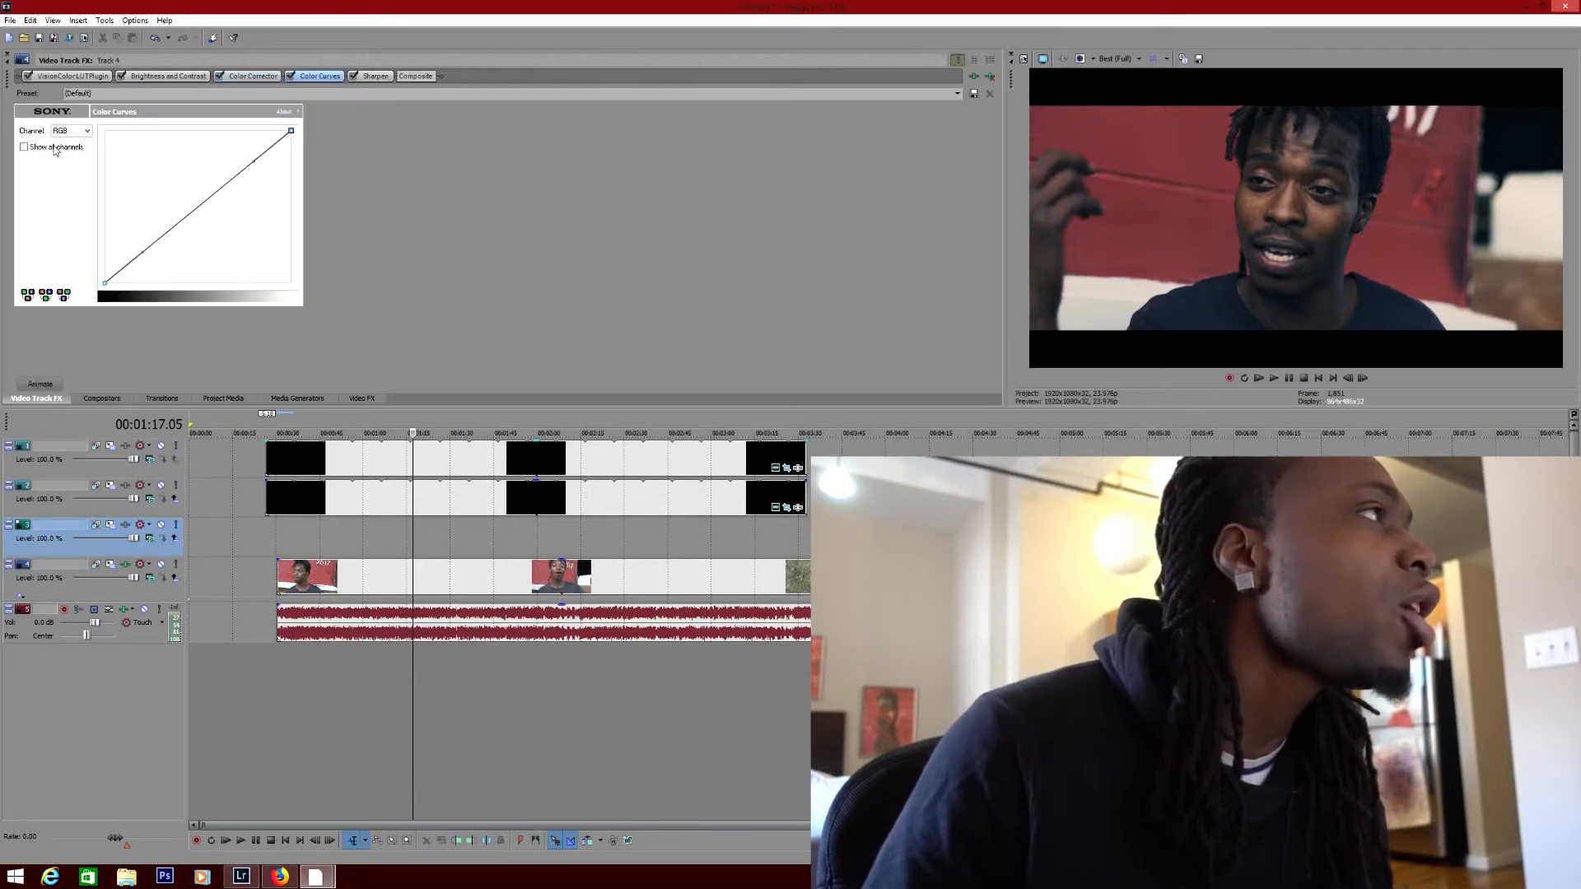
{"action": "left_click", "coordinate": [69, 130]}
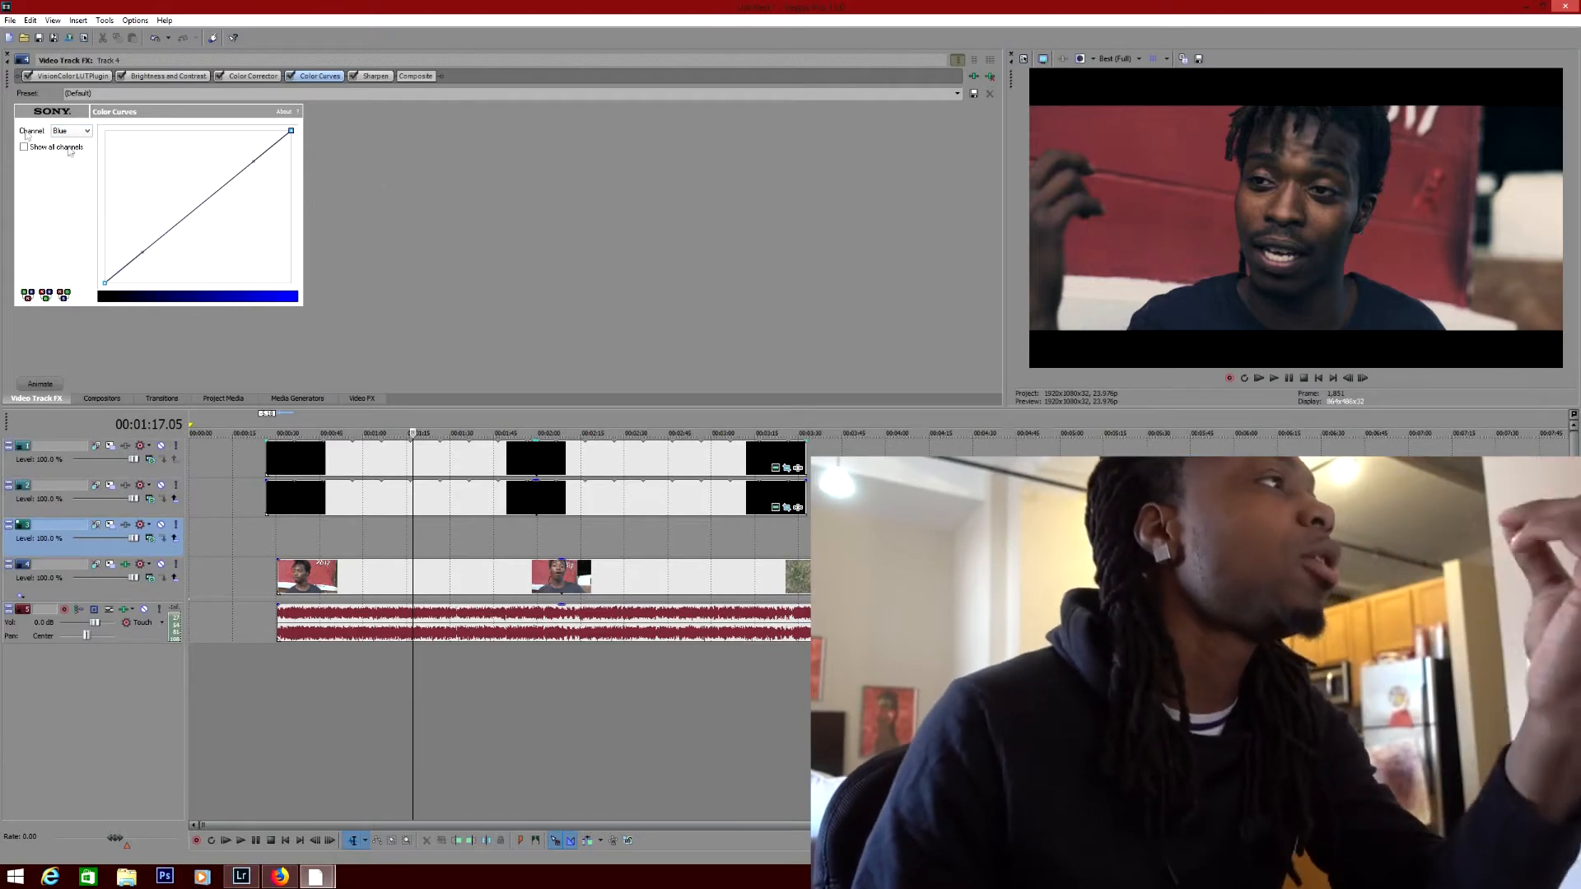
{"action": "left_click", "coordinate": [70, 131]}
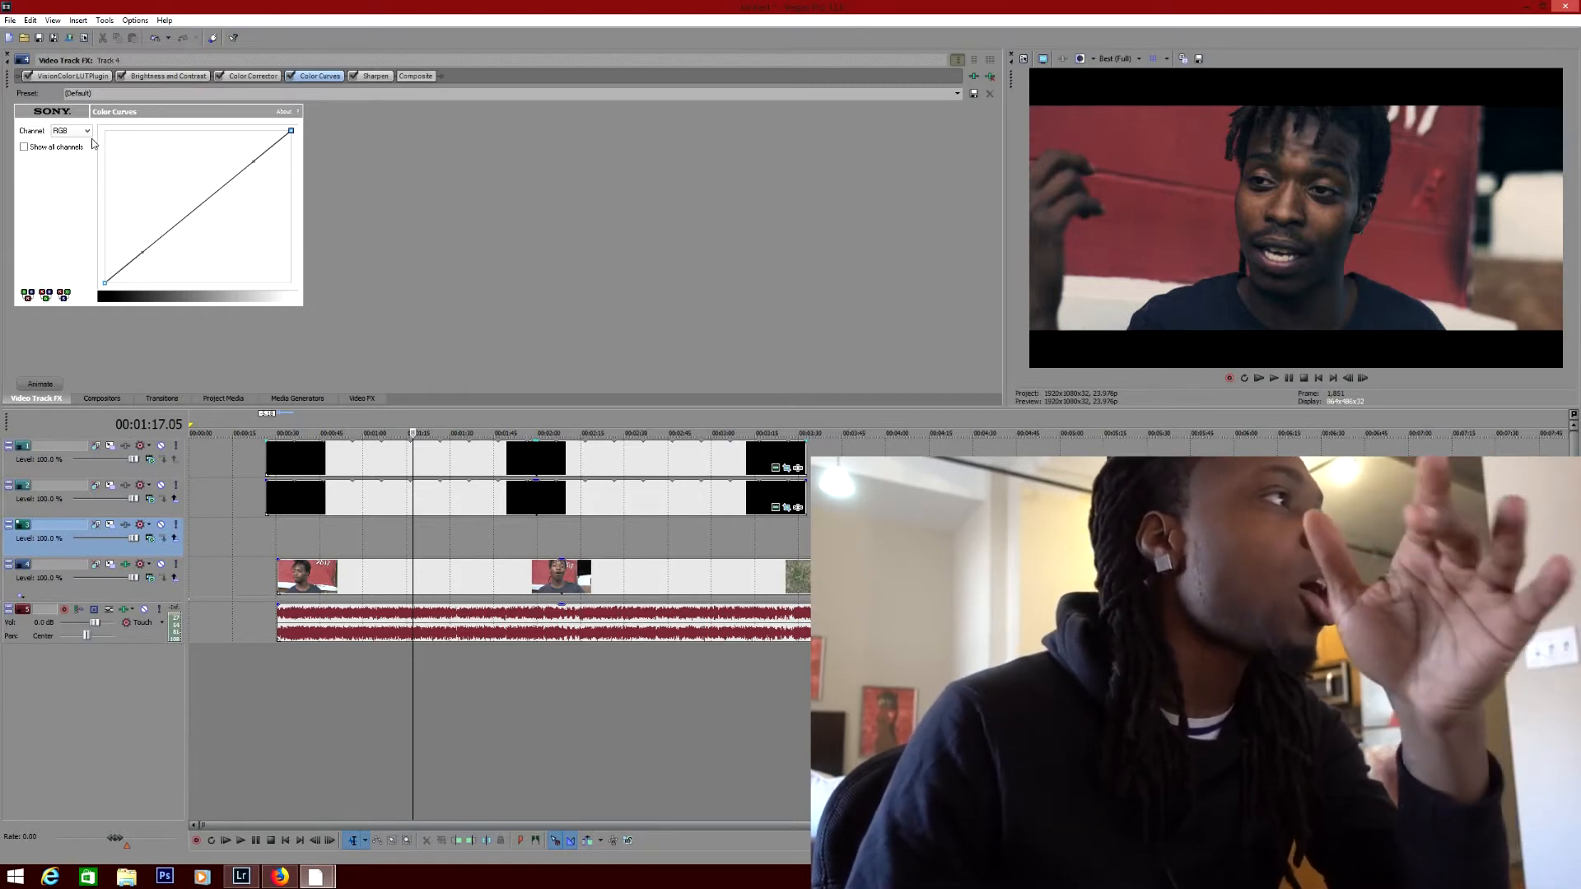
{"action": "left_click", "coordinate": [71, 130]}
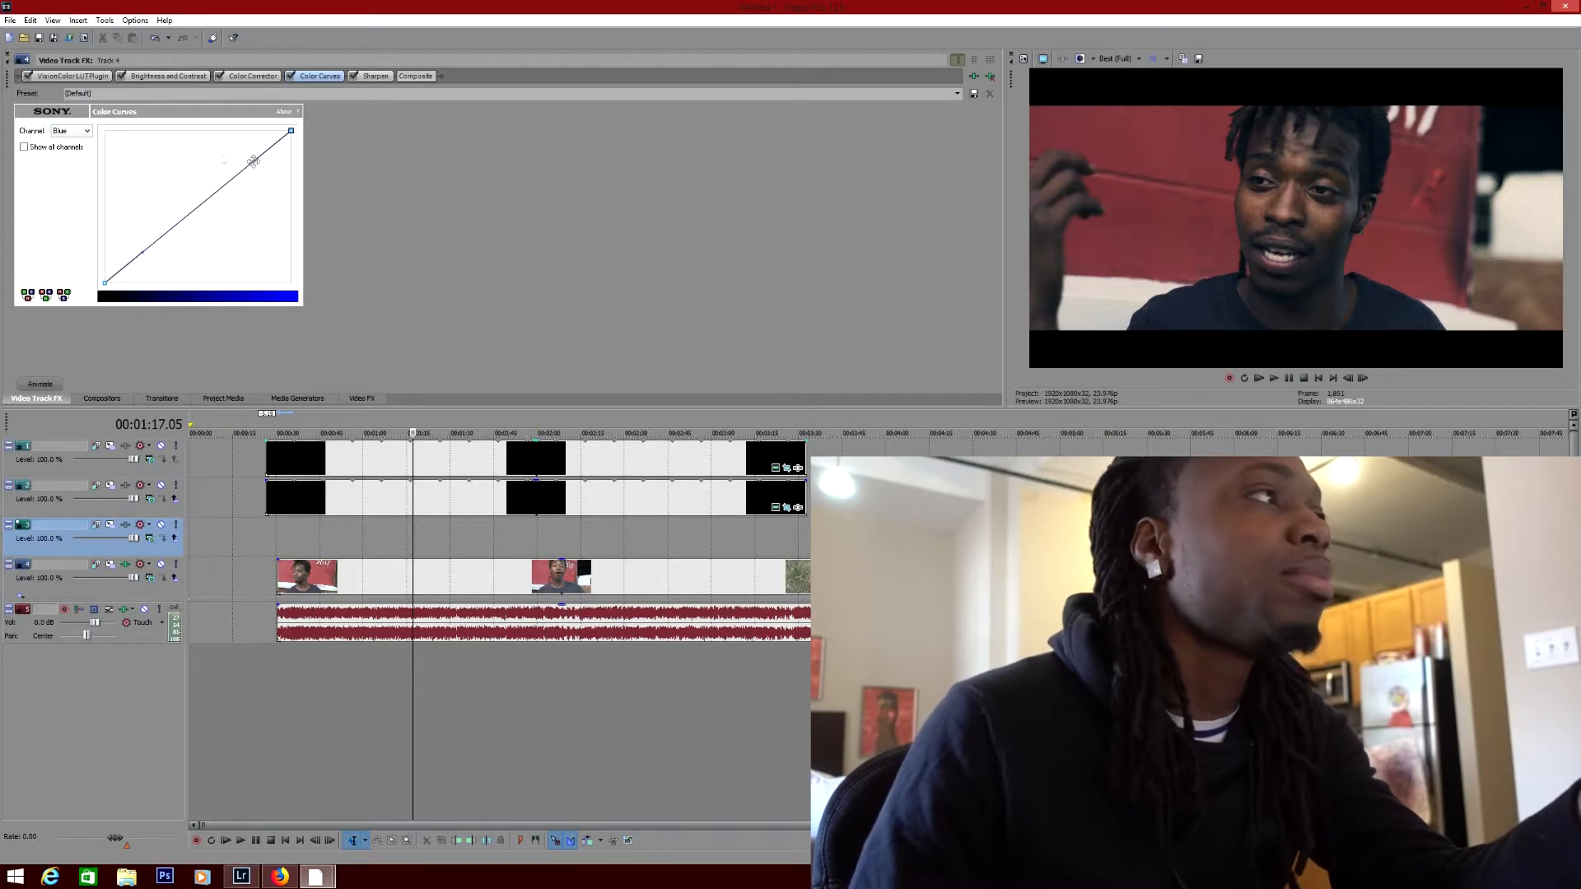
{"action": "left_click", "coordinate": [84, 132]}
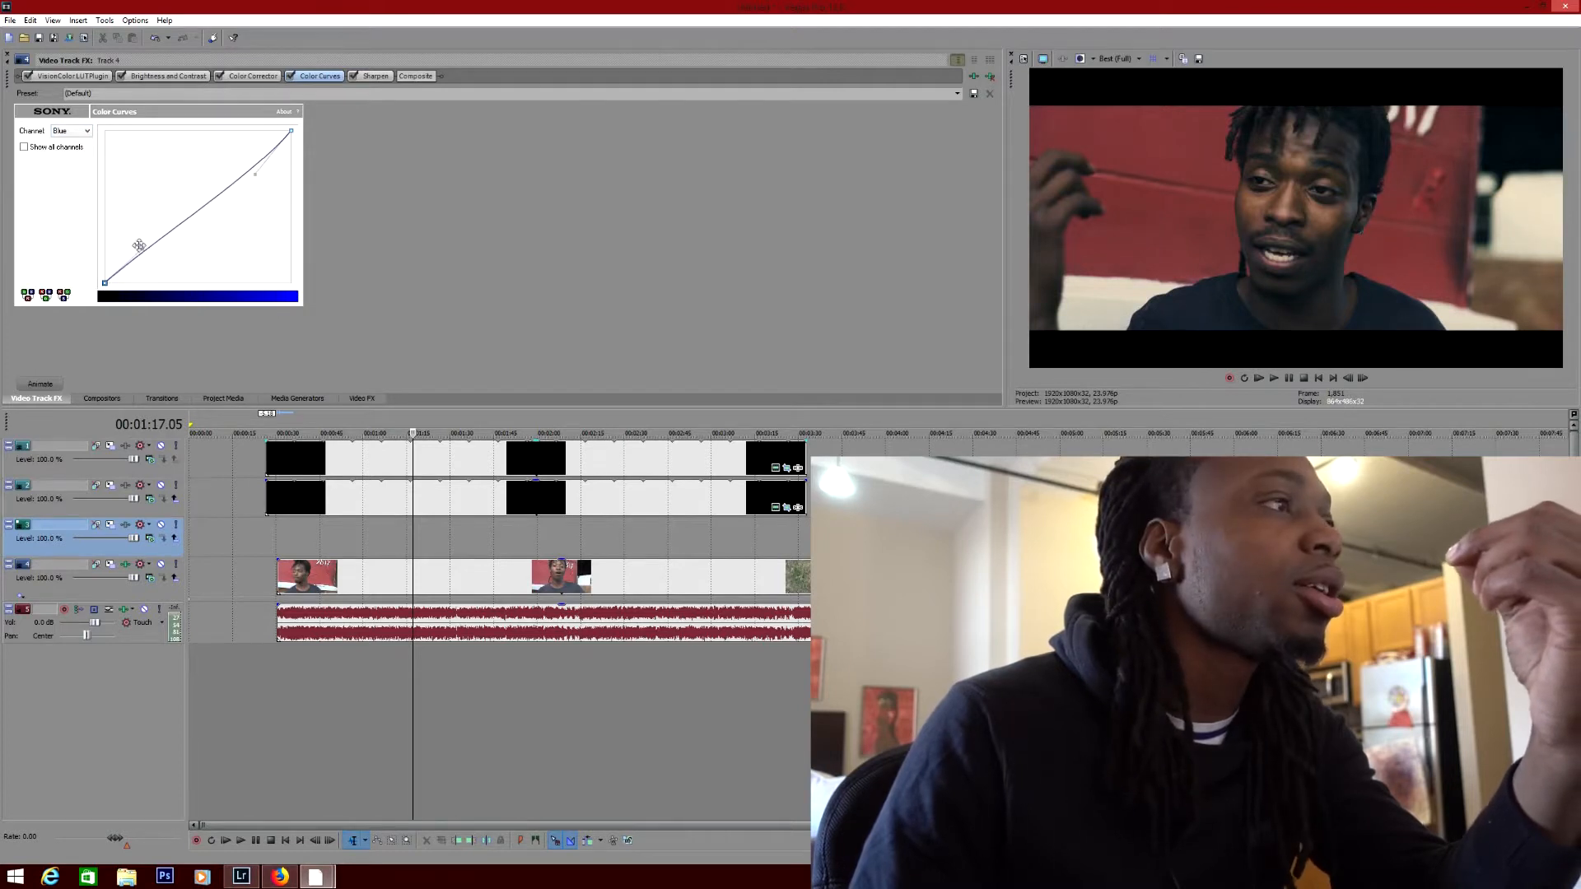
{"action": "left_click", "coordinate": [70, 132]}
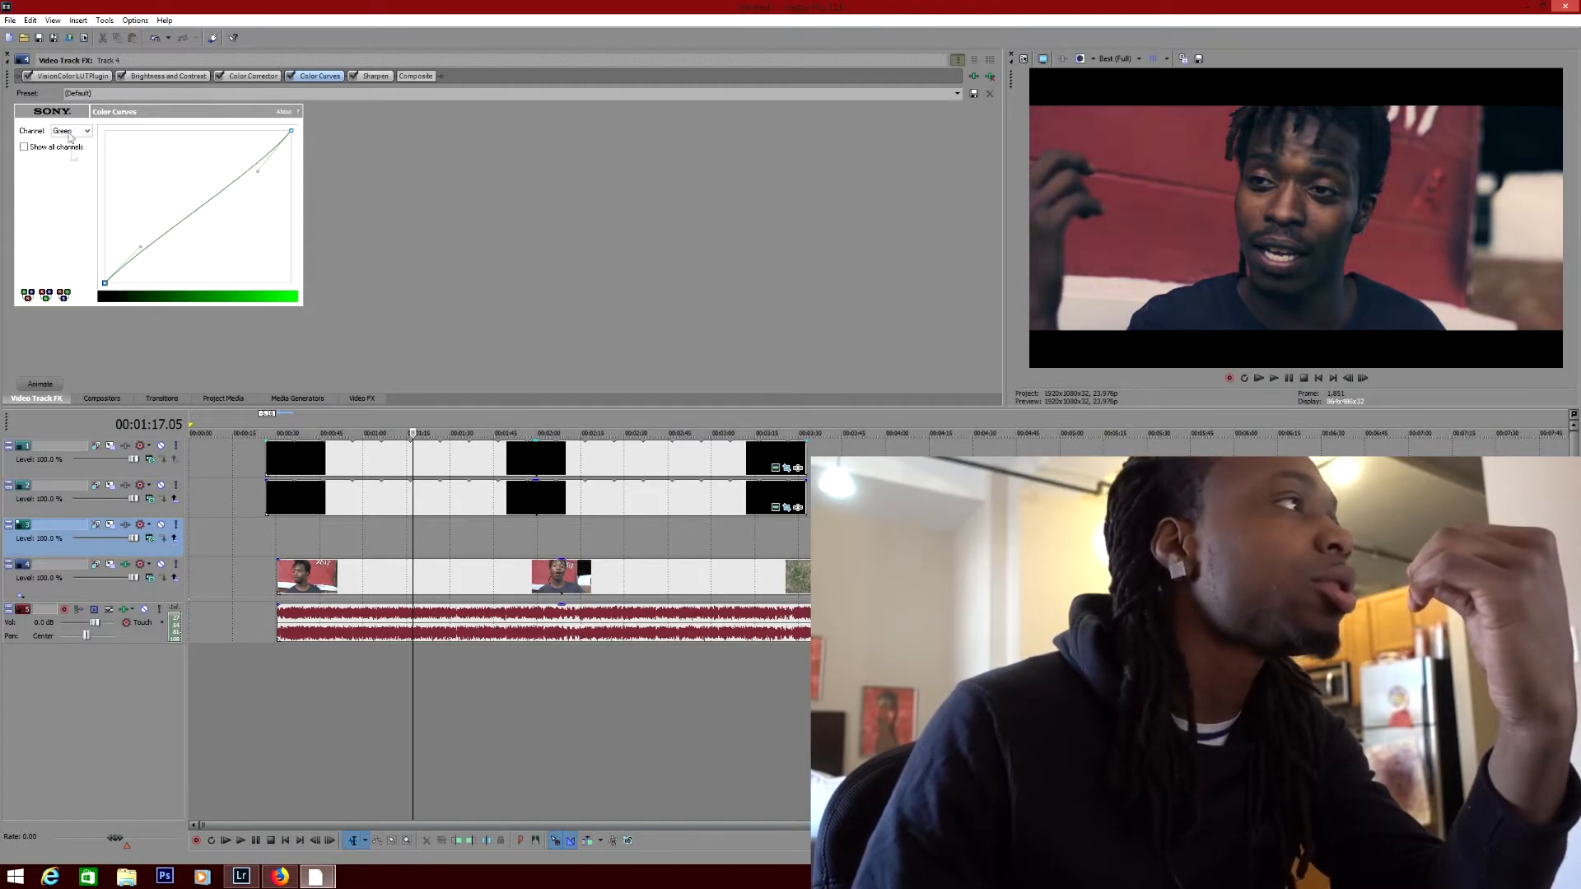
- Switch the curves to the red channel, then return to Brightness and Contrast
{"action": "left_click", "coordinate": [71, 130]}
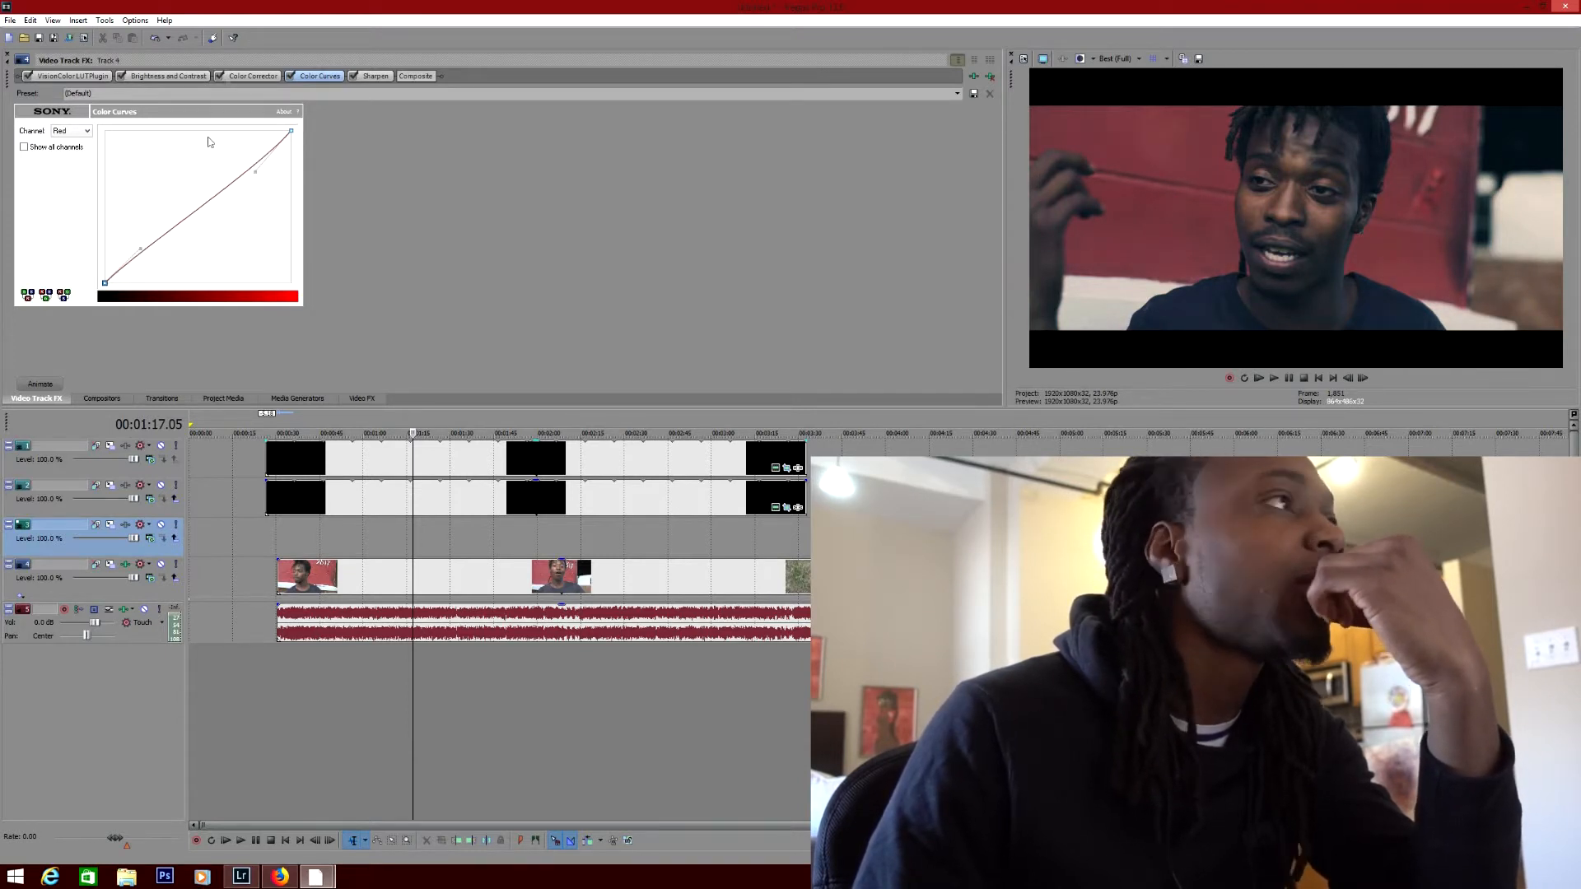
{"action": "left_click", "coordinate": [168, 76]}
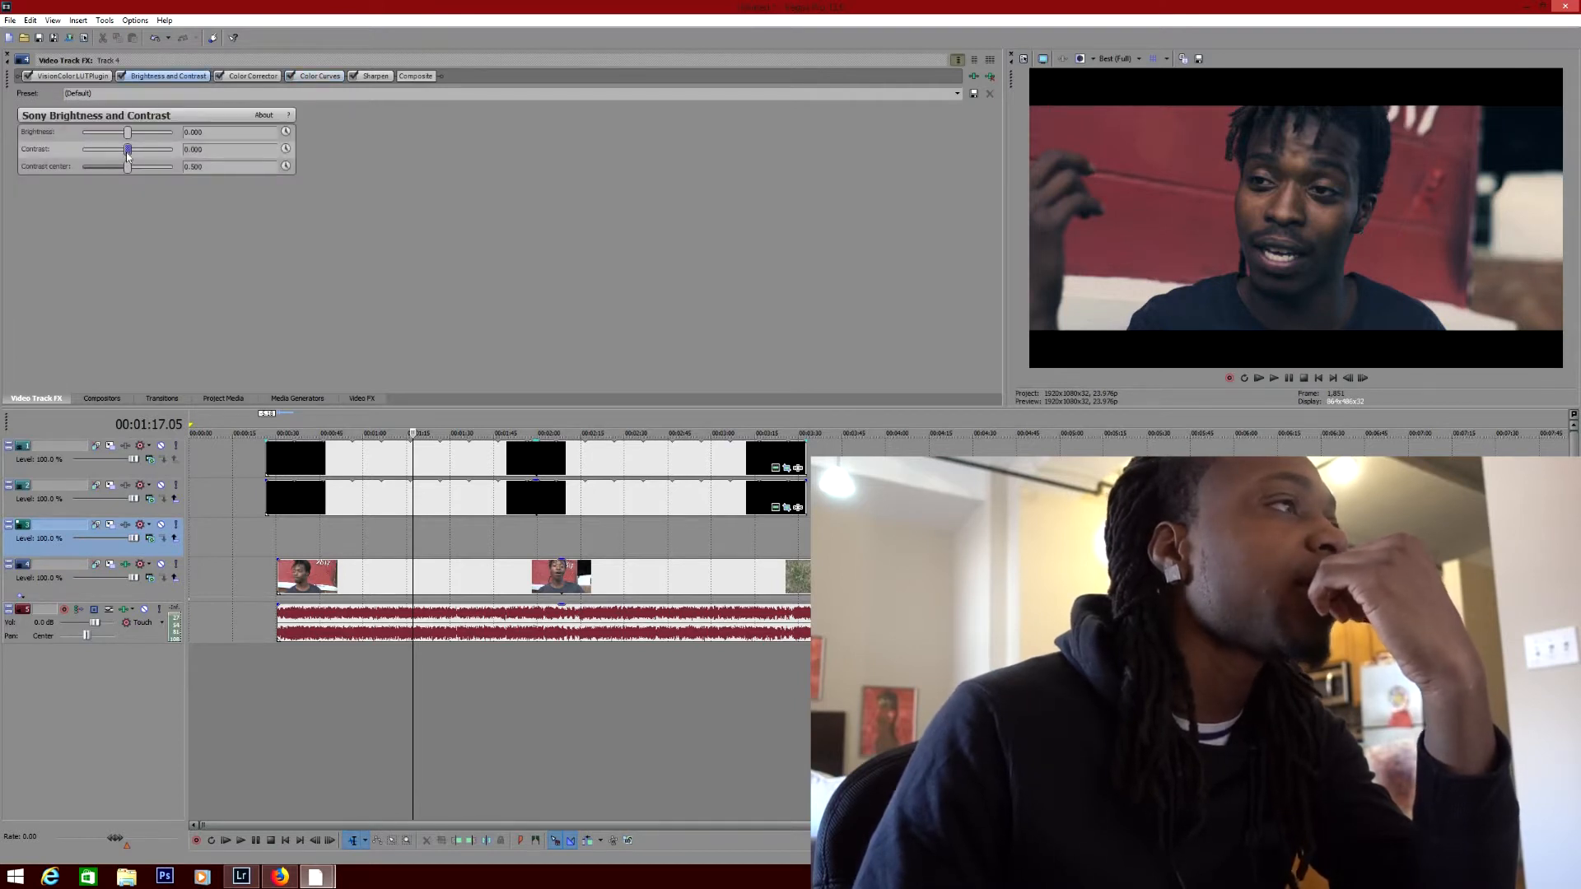
- Raise contrast to about 0.06 with brightness left at zero
{"action": "left_click_drag", "start_coordinate": [127, 150], "coordinate": [132, 150]}
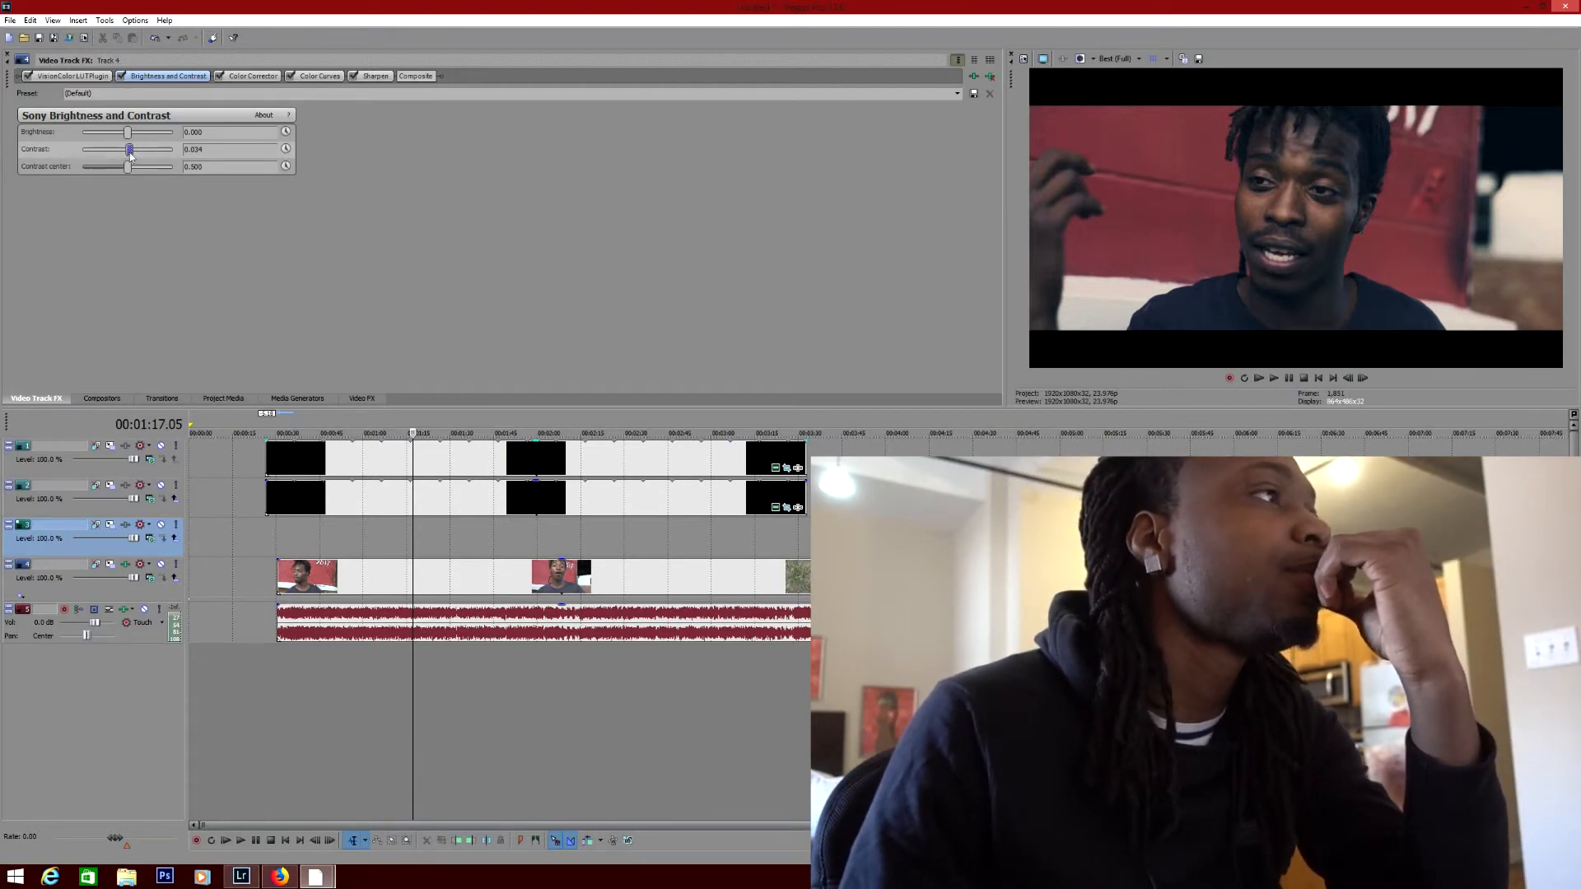
{"action": "left_click_drag", "start_coordinate": [127, 150], "coordinate": [133, 150]}
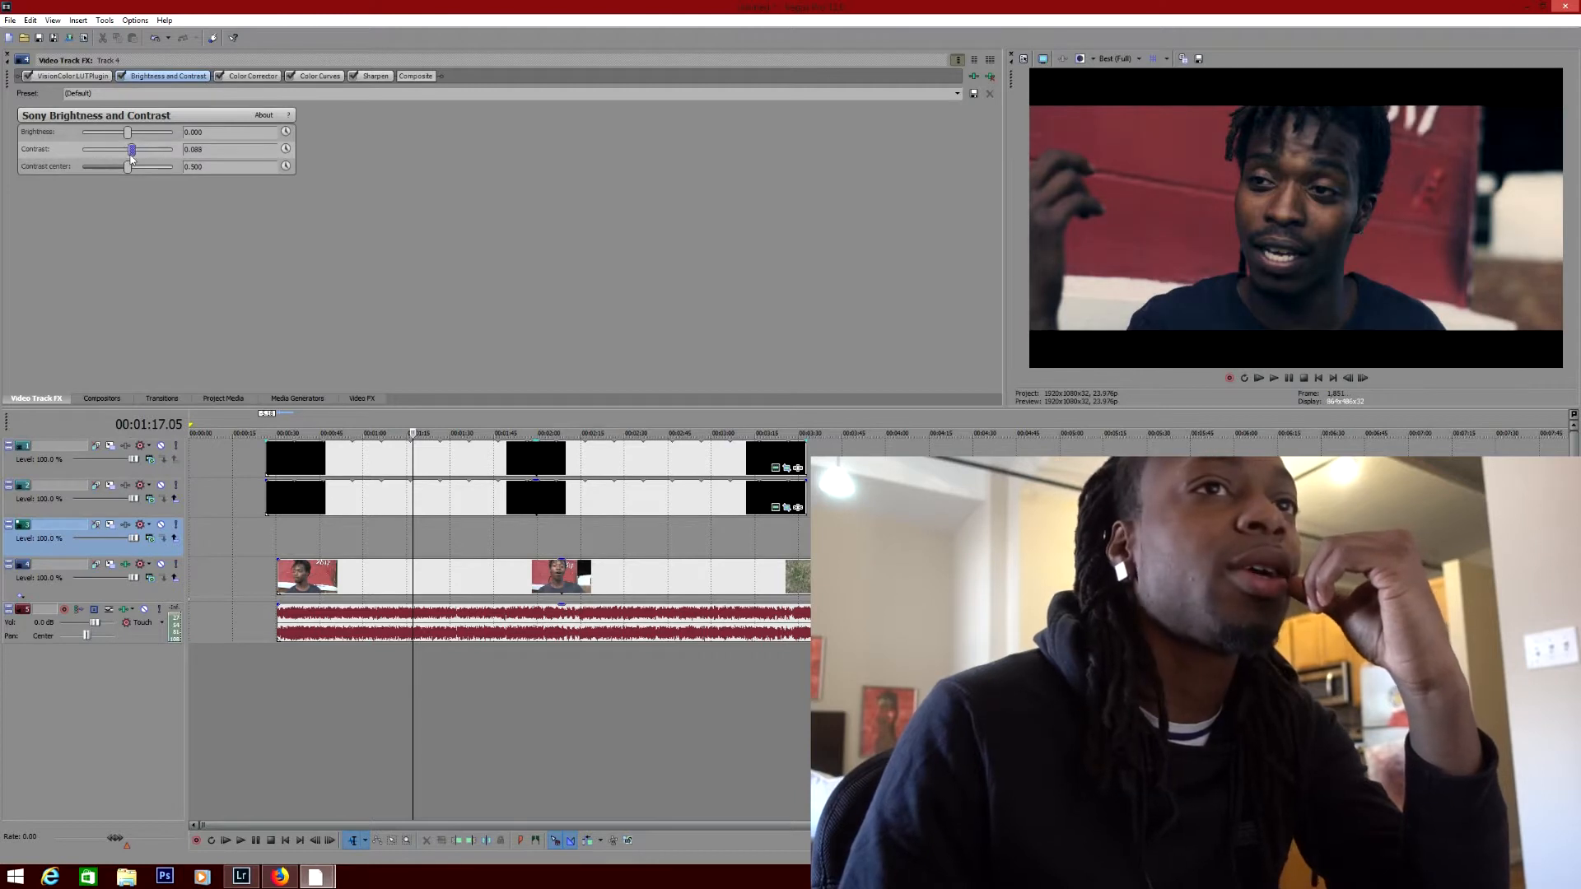
{"action": "left_click_drag", "start_coordinate": [132, 150], "coordinate": [128, 150]}
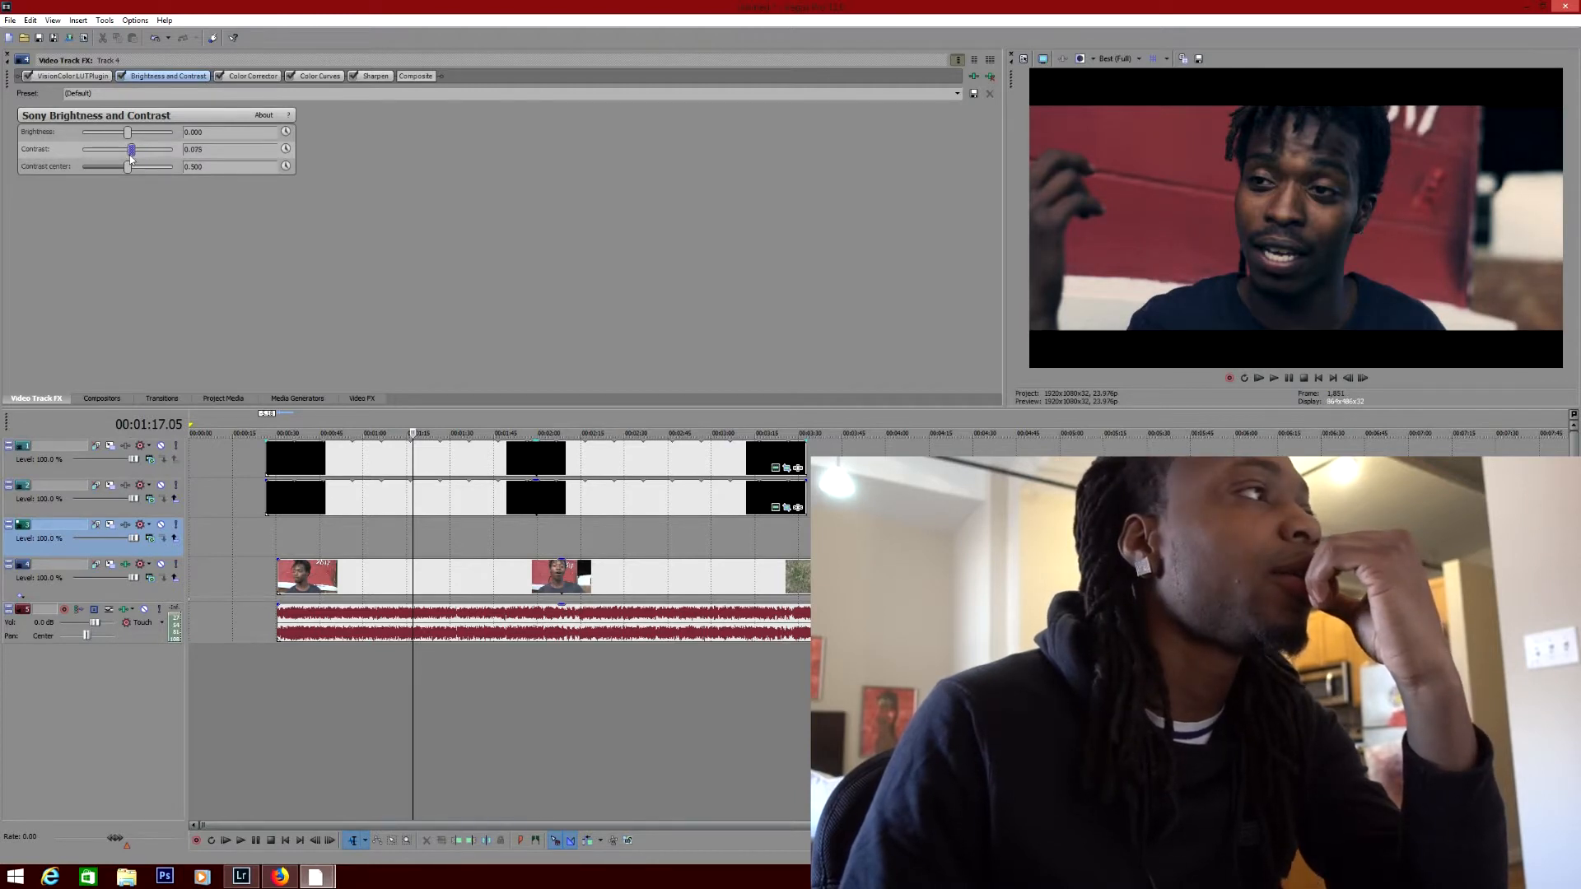
{"action": "left_click_drag", "start_coordinate": [132, 148], "coordinate": [129, 148]}
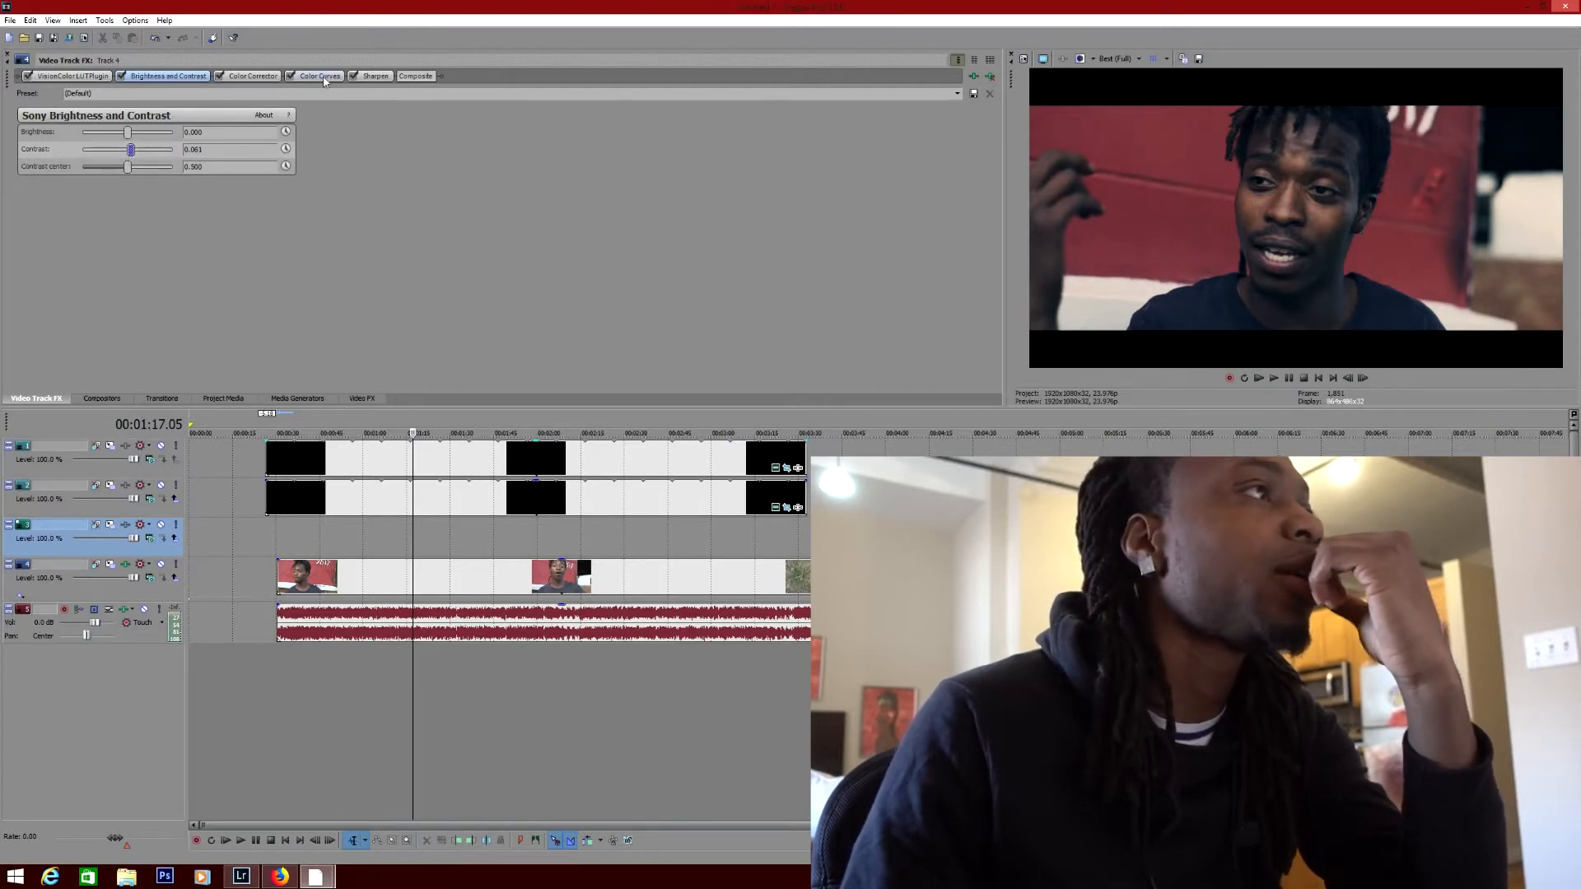
{"action": "left_click", "coordinate": [250, 76]}
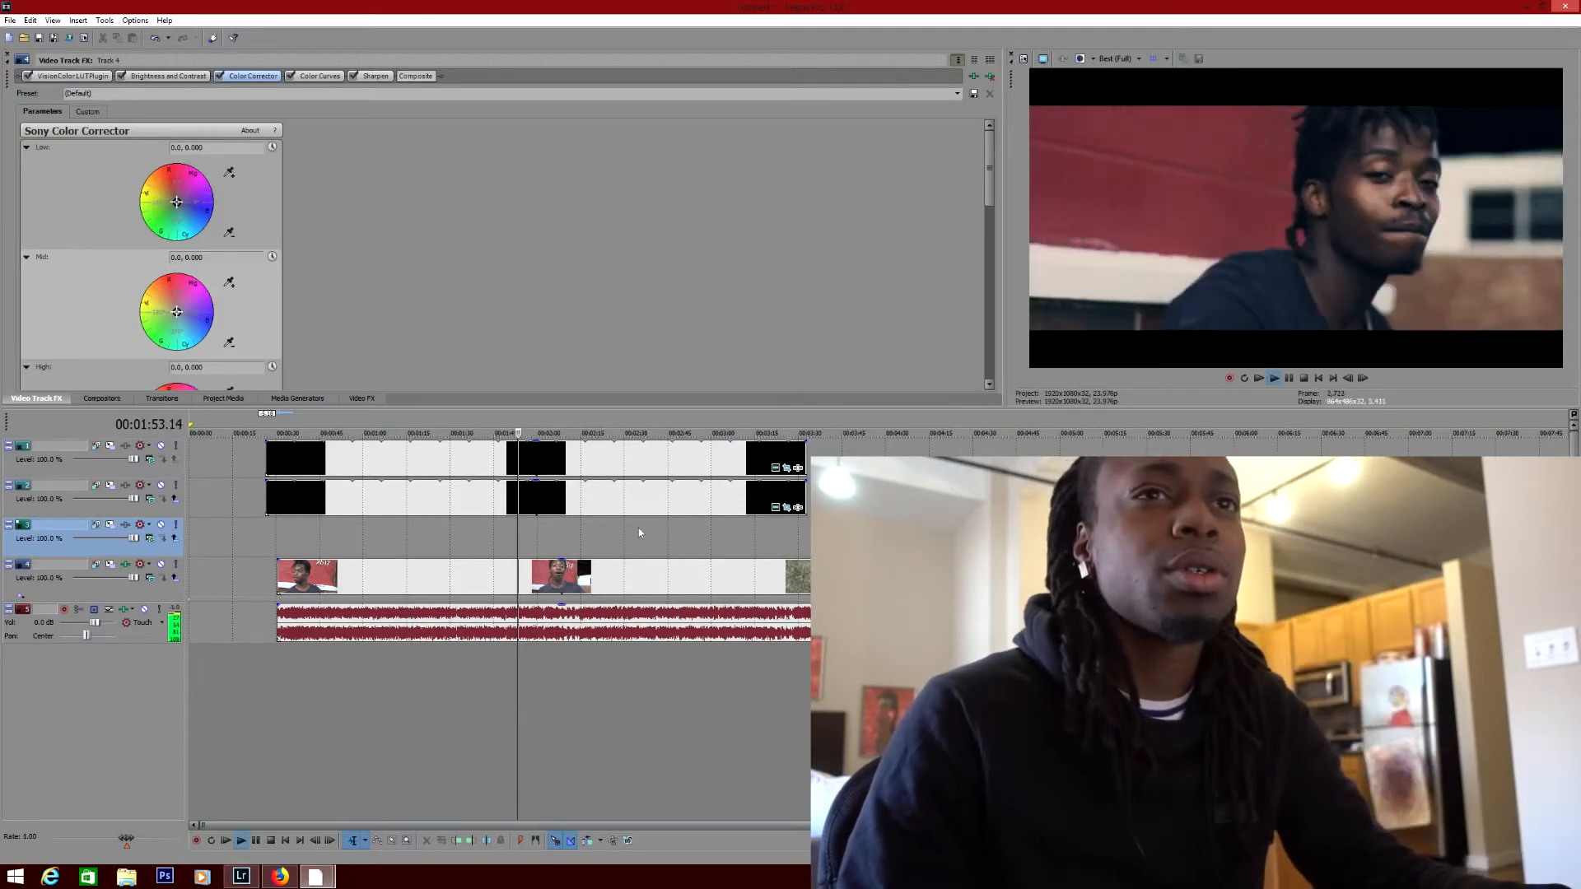
- Change the preview quality and reopen the plug-in chooser for a track with an empty chain
{"action": "left_click", "coordinate": [1120, 58]}
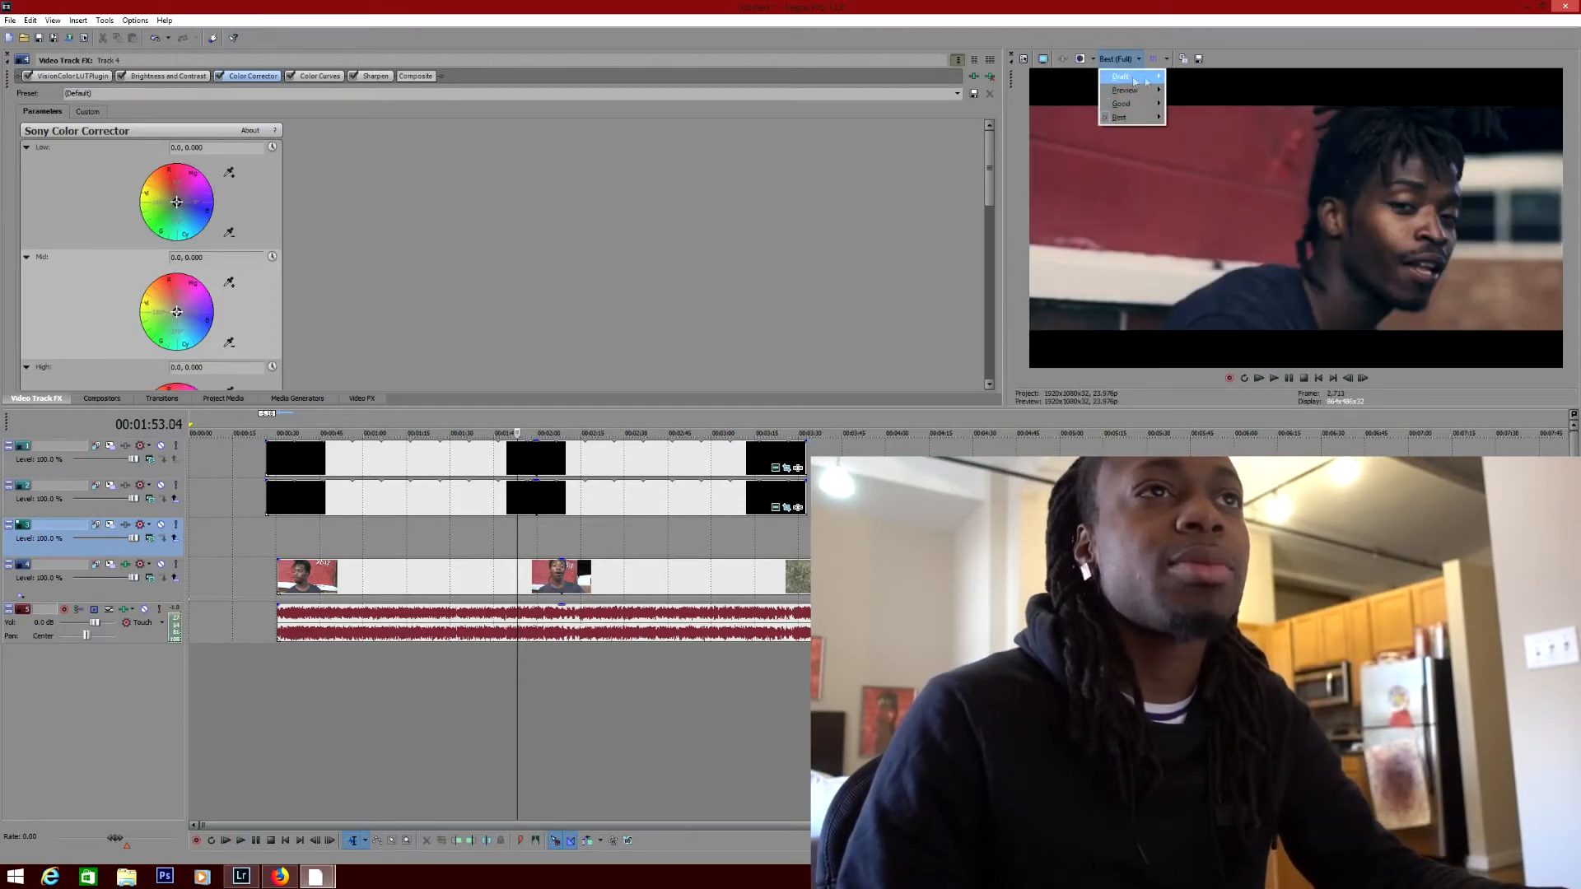
{"action": "left_click", "coordinate": [1120, 78]}
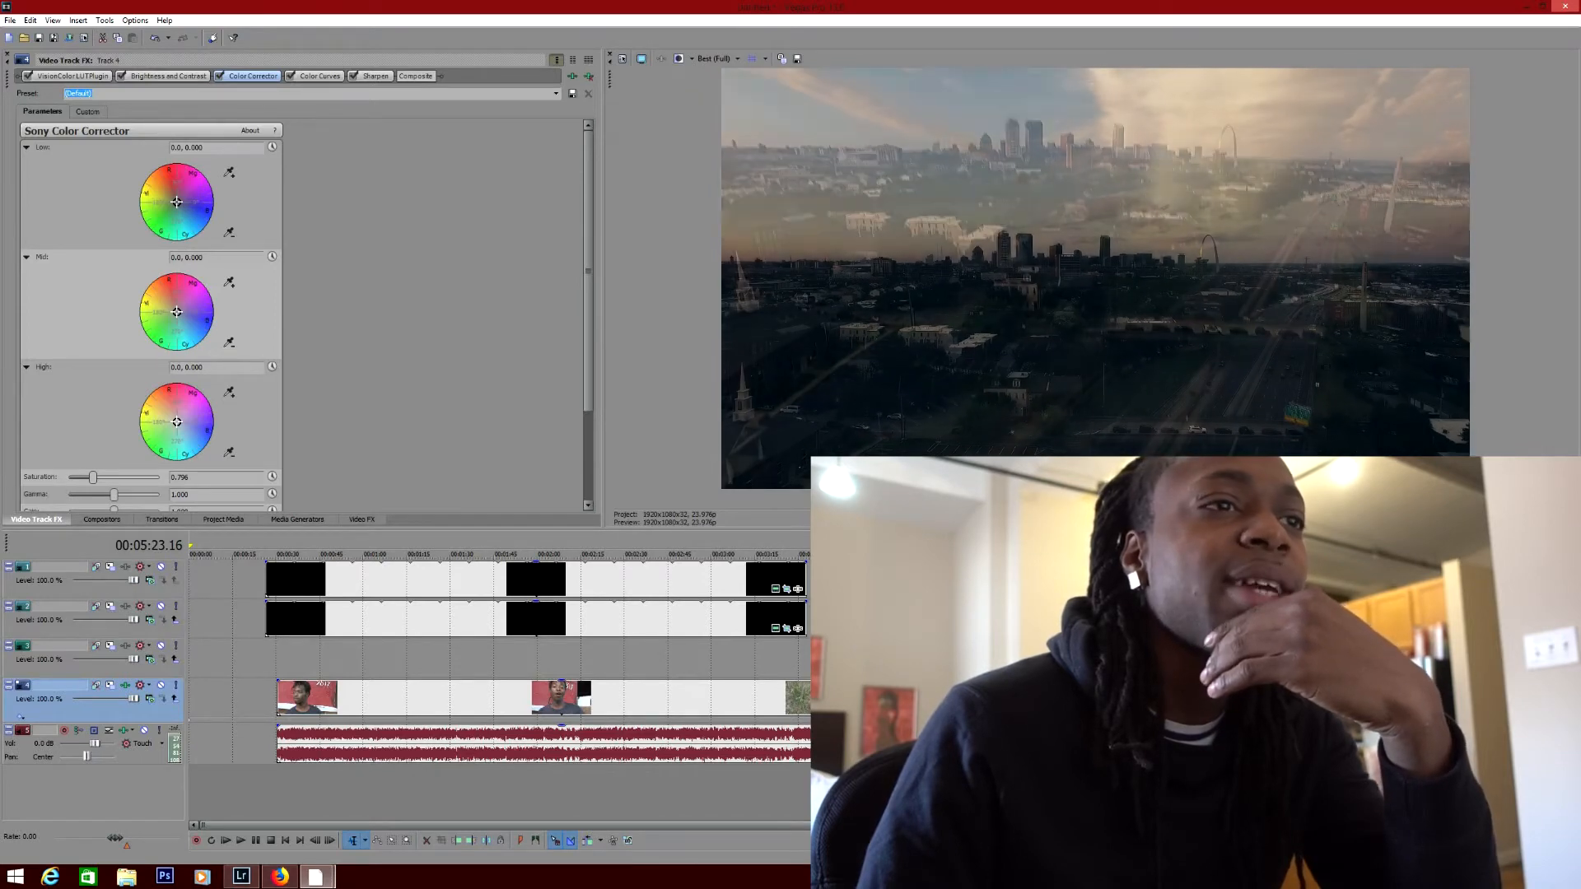
{"action": "left_click", "coordinate": [404, 619]}
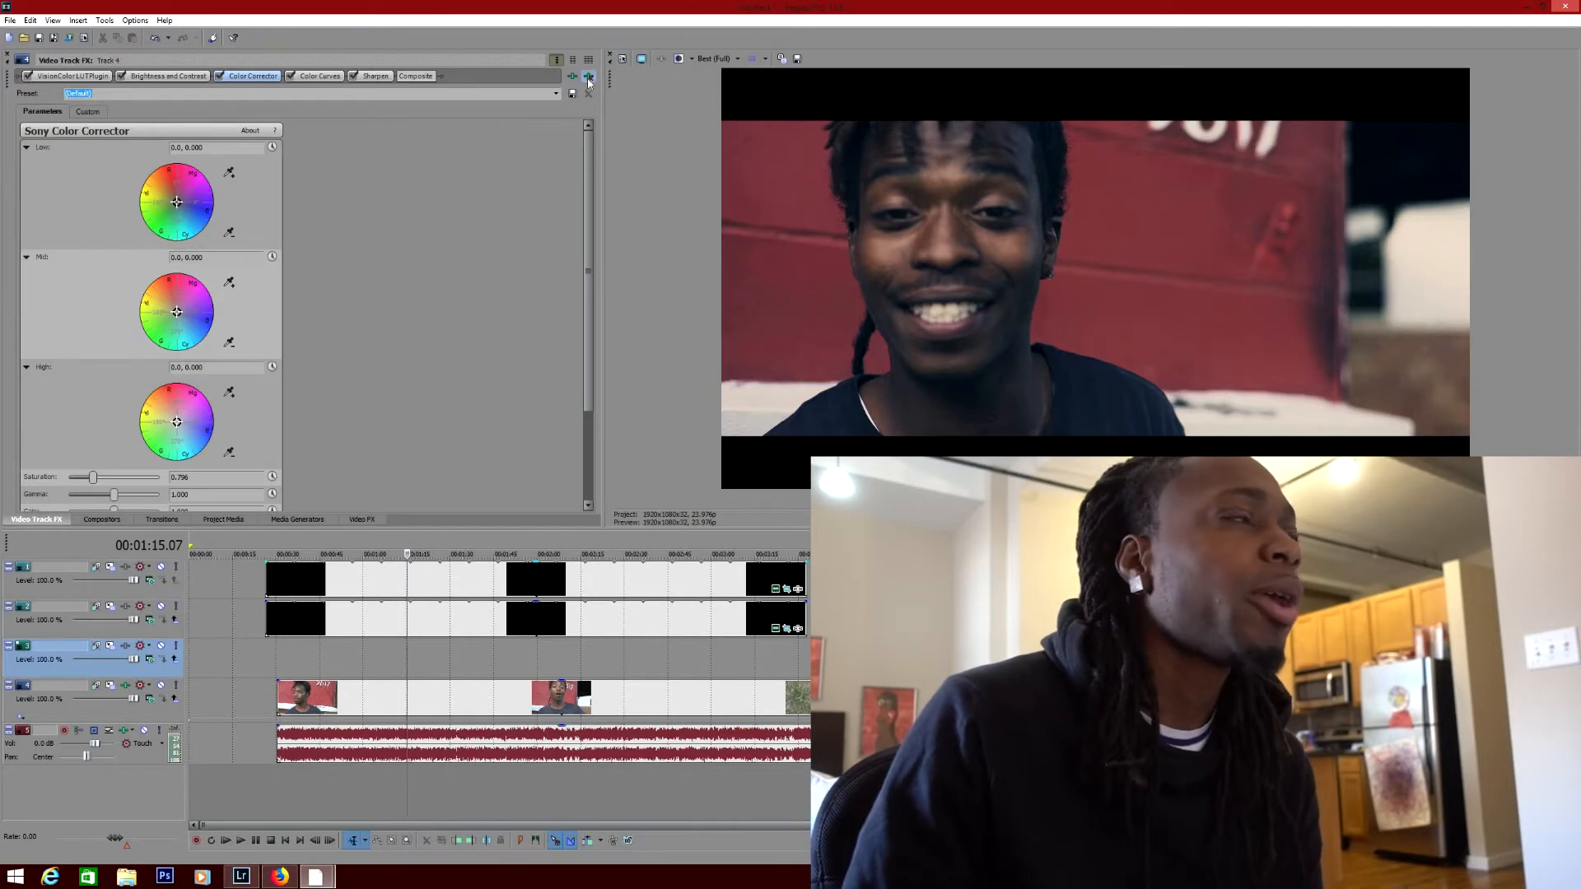
{"action": "left_click", "coordinate": [588, 76]}
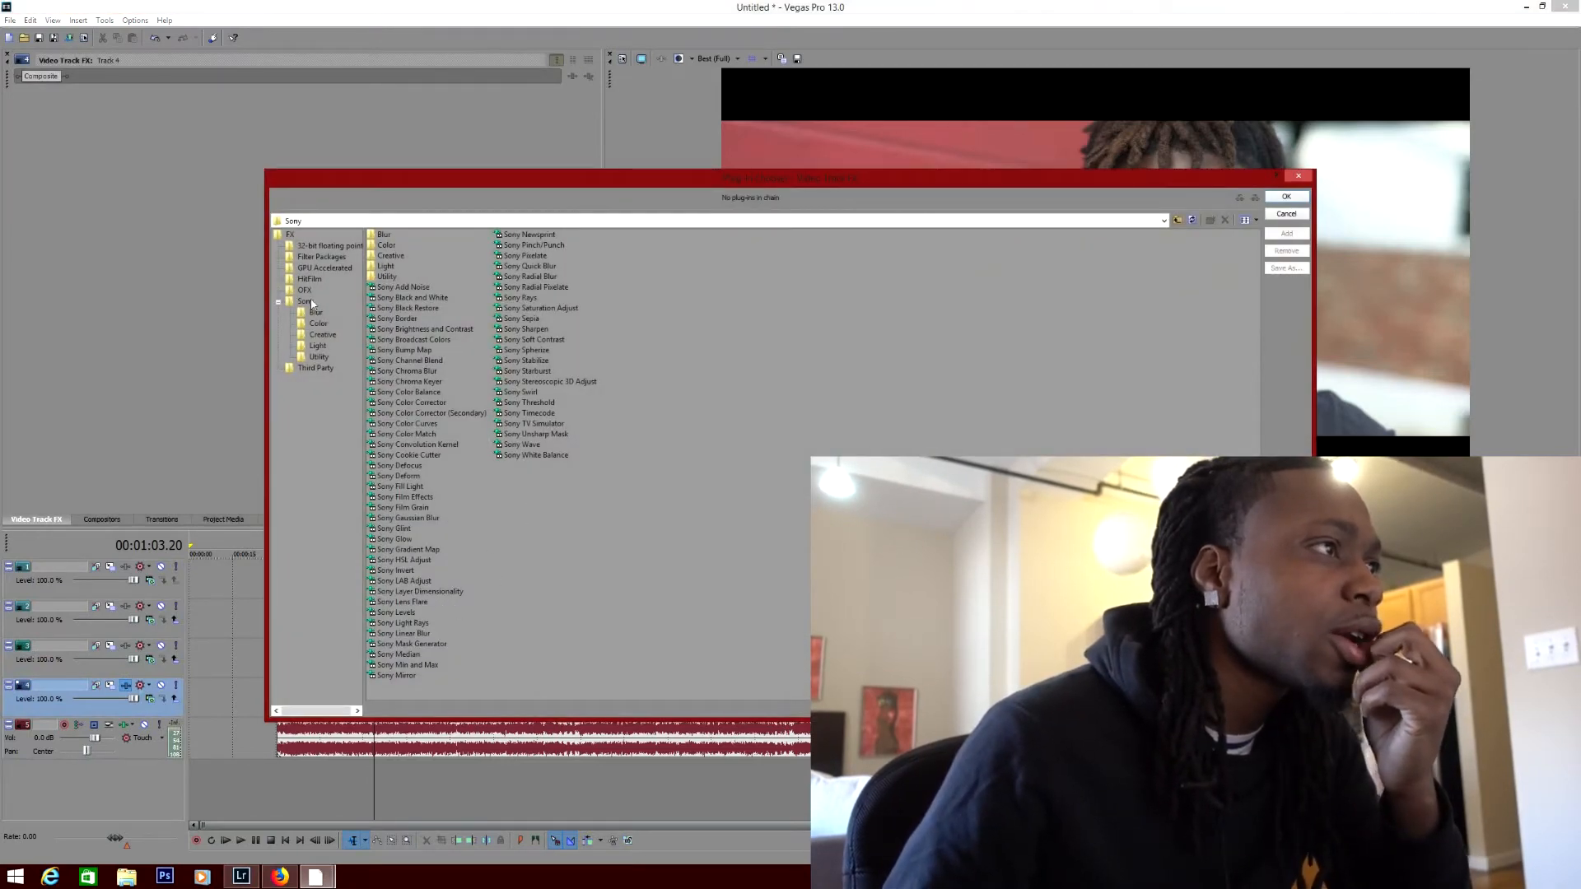
- Build the new chain: VisionColor LUT, Brightness and Contrast, Color Corrector, Color Curves, Sharpen, Levels
{"action": "left_click", "coordinate": [306, 290]}
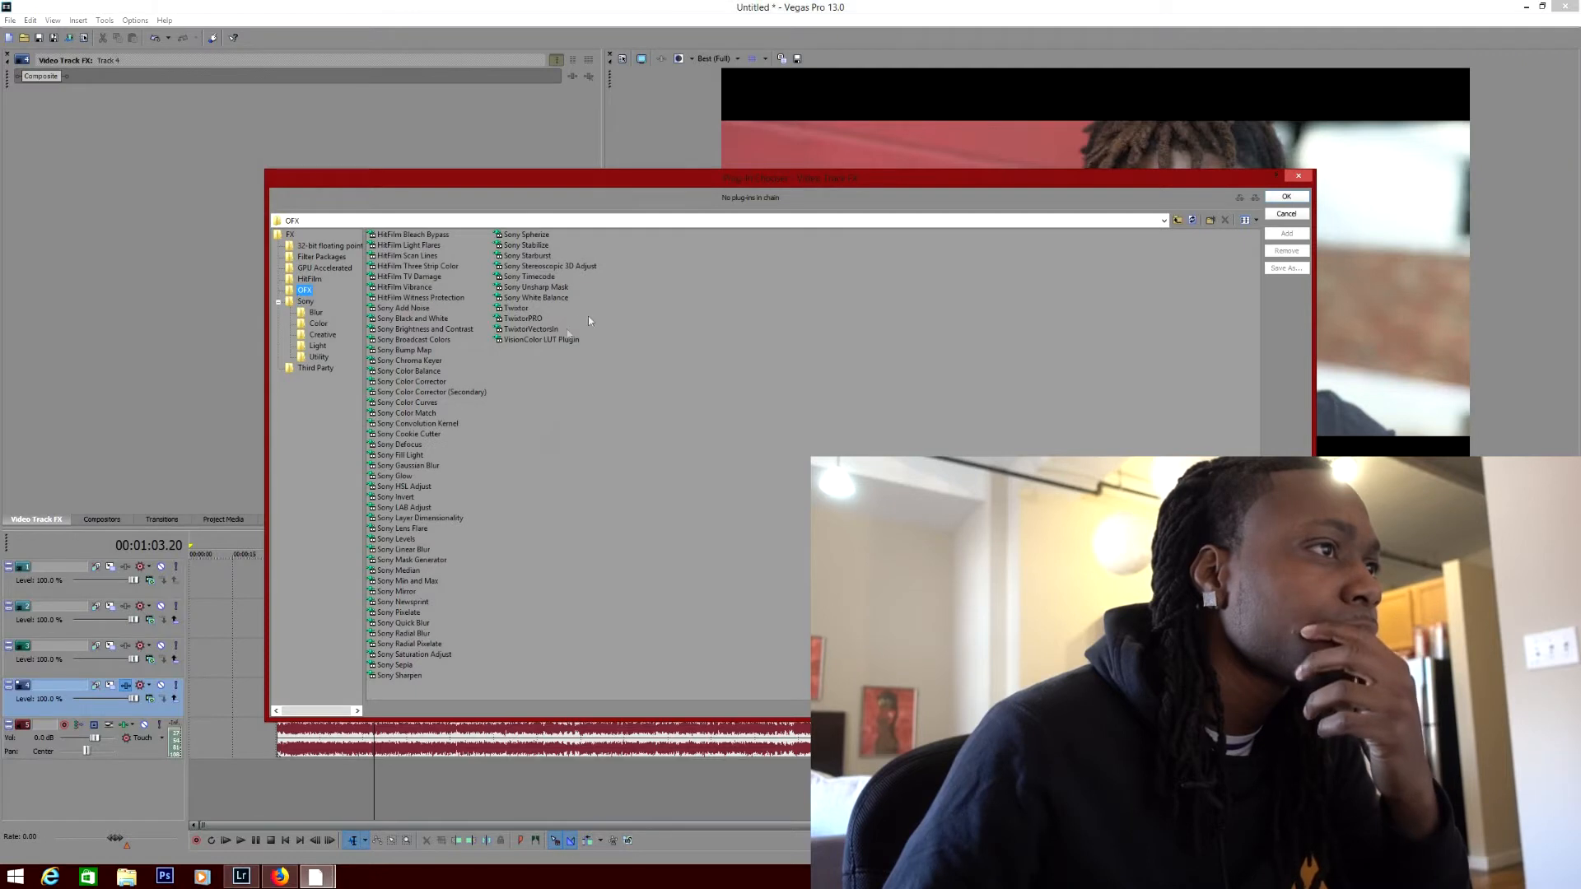
{"action": "left_click", "coordinate": [542, 339]}
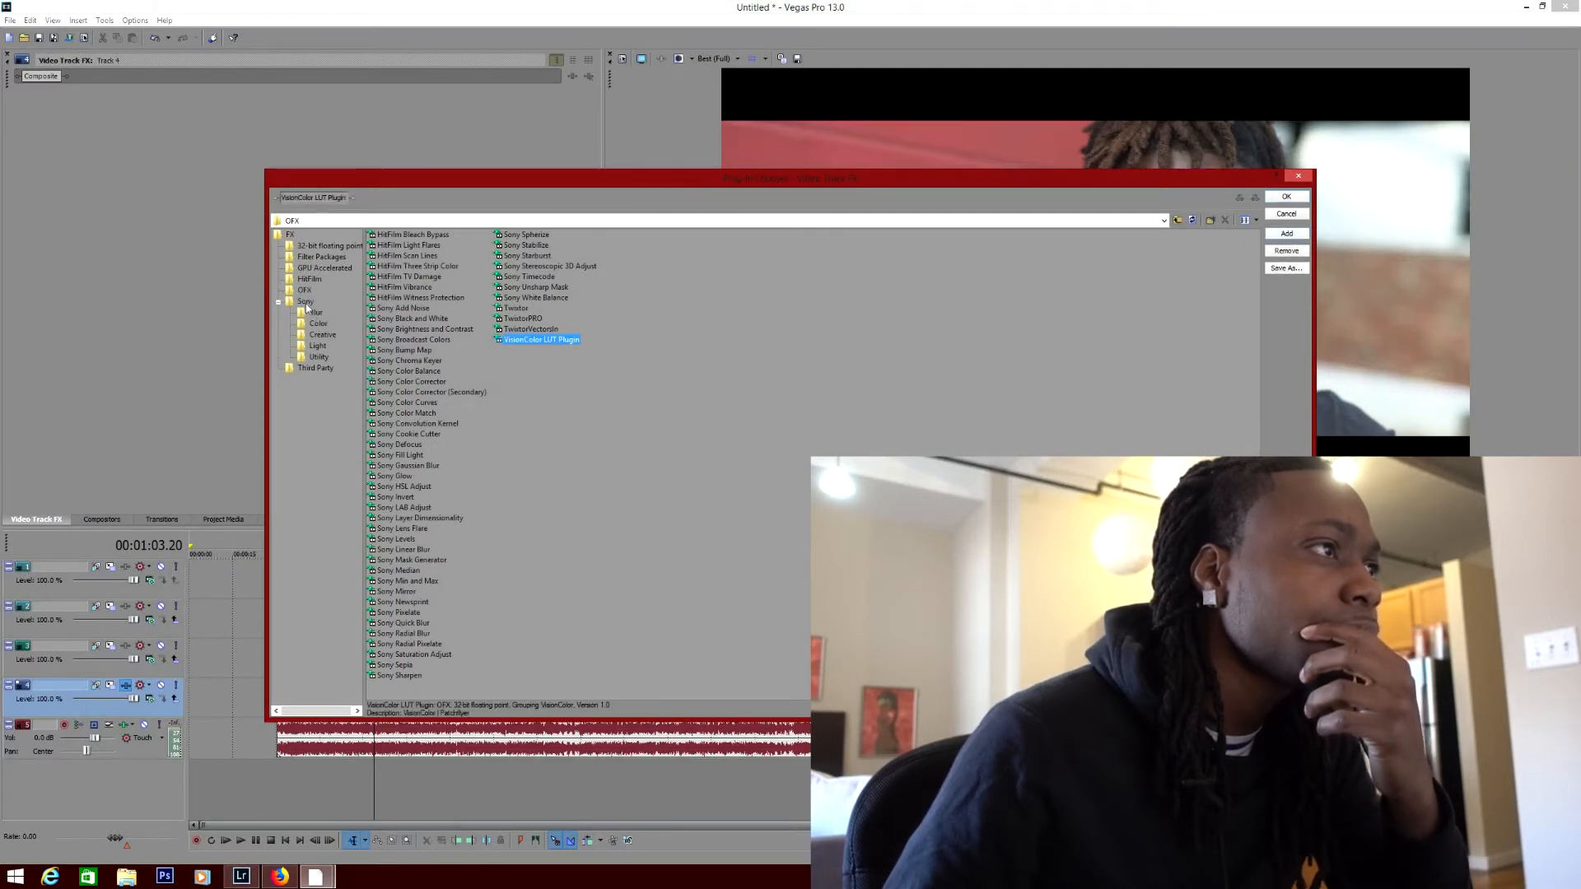
{"action": "left_click", "coordinate": [306, 300]}
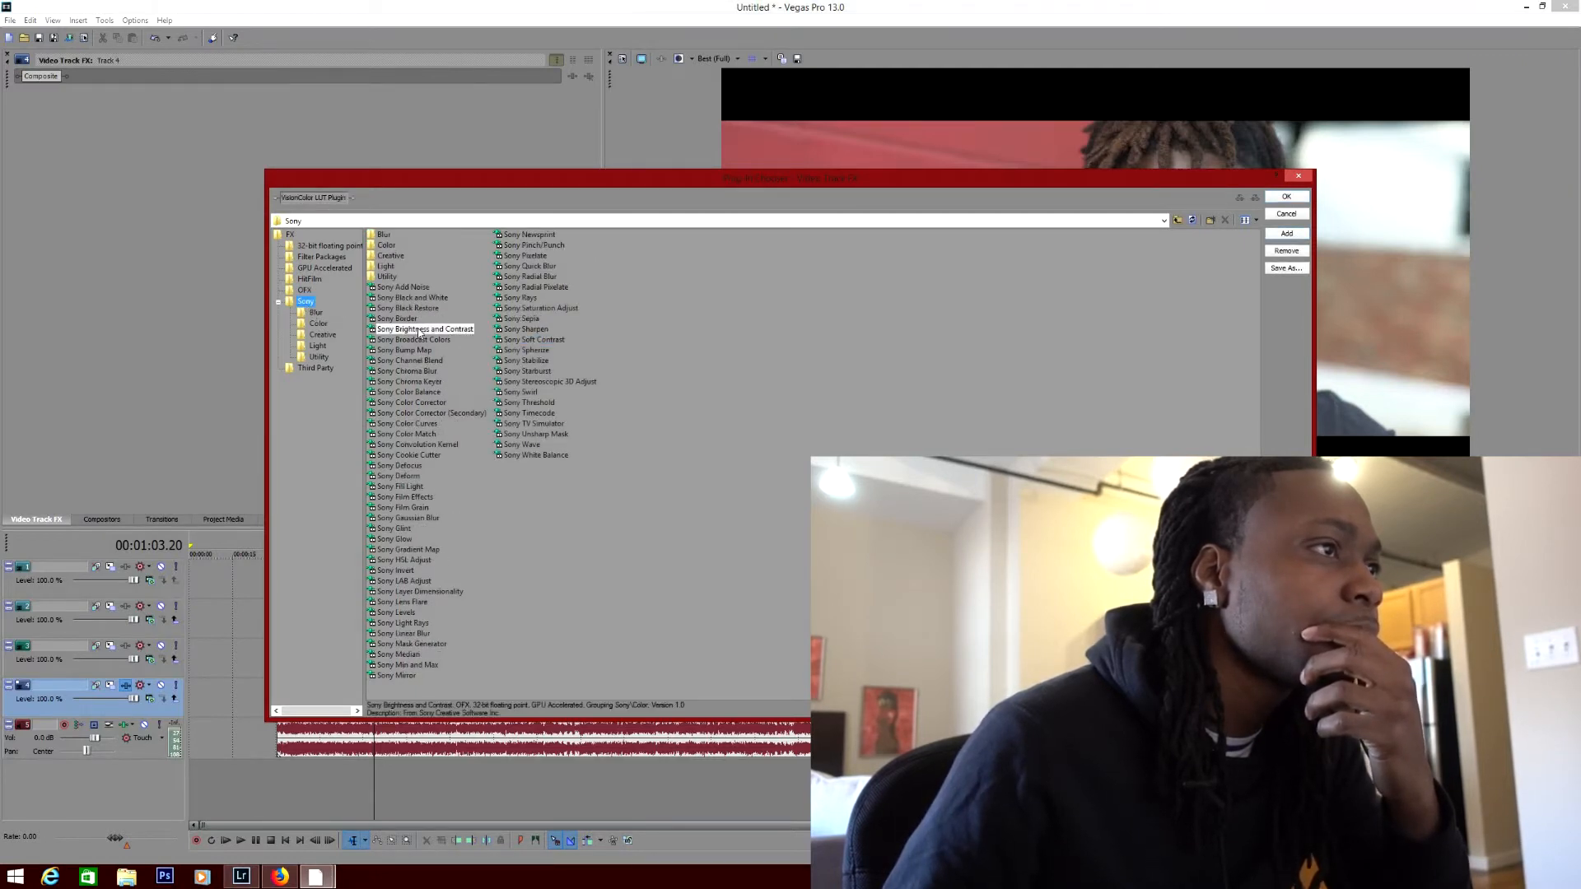
{"action": "double_click", "coordinate": [407, 423]}
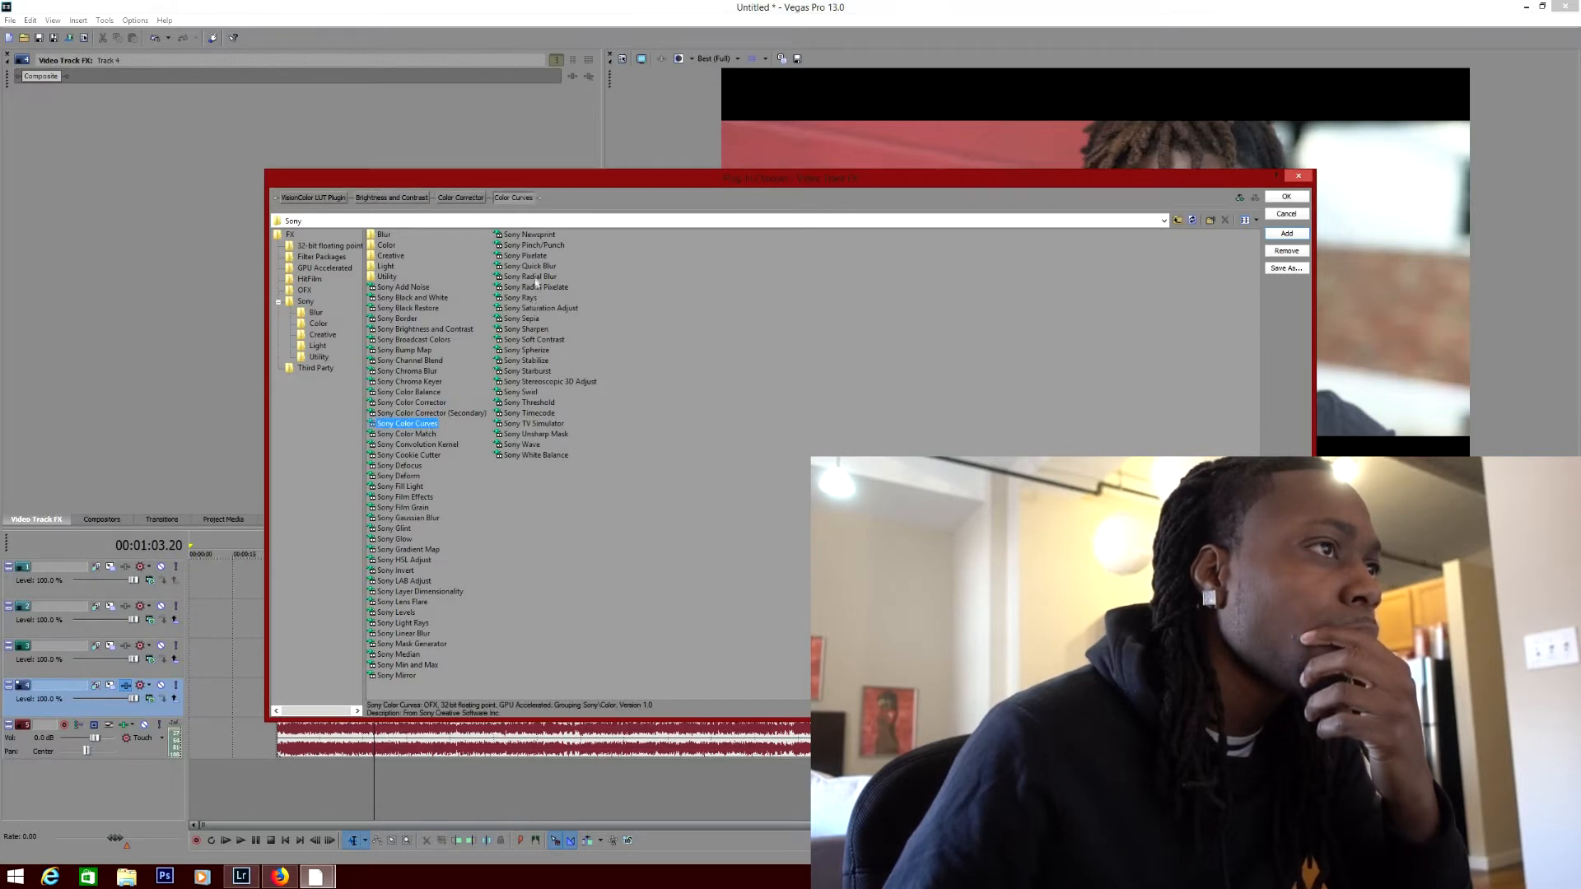
{"action": "left_click", "coordinate": [526, 330]}
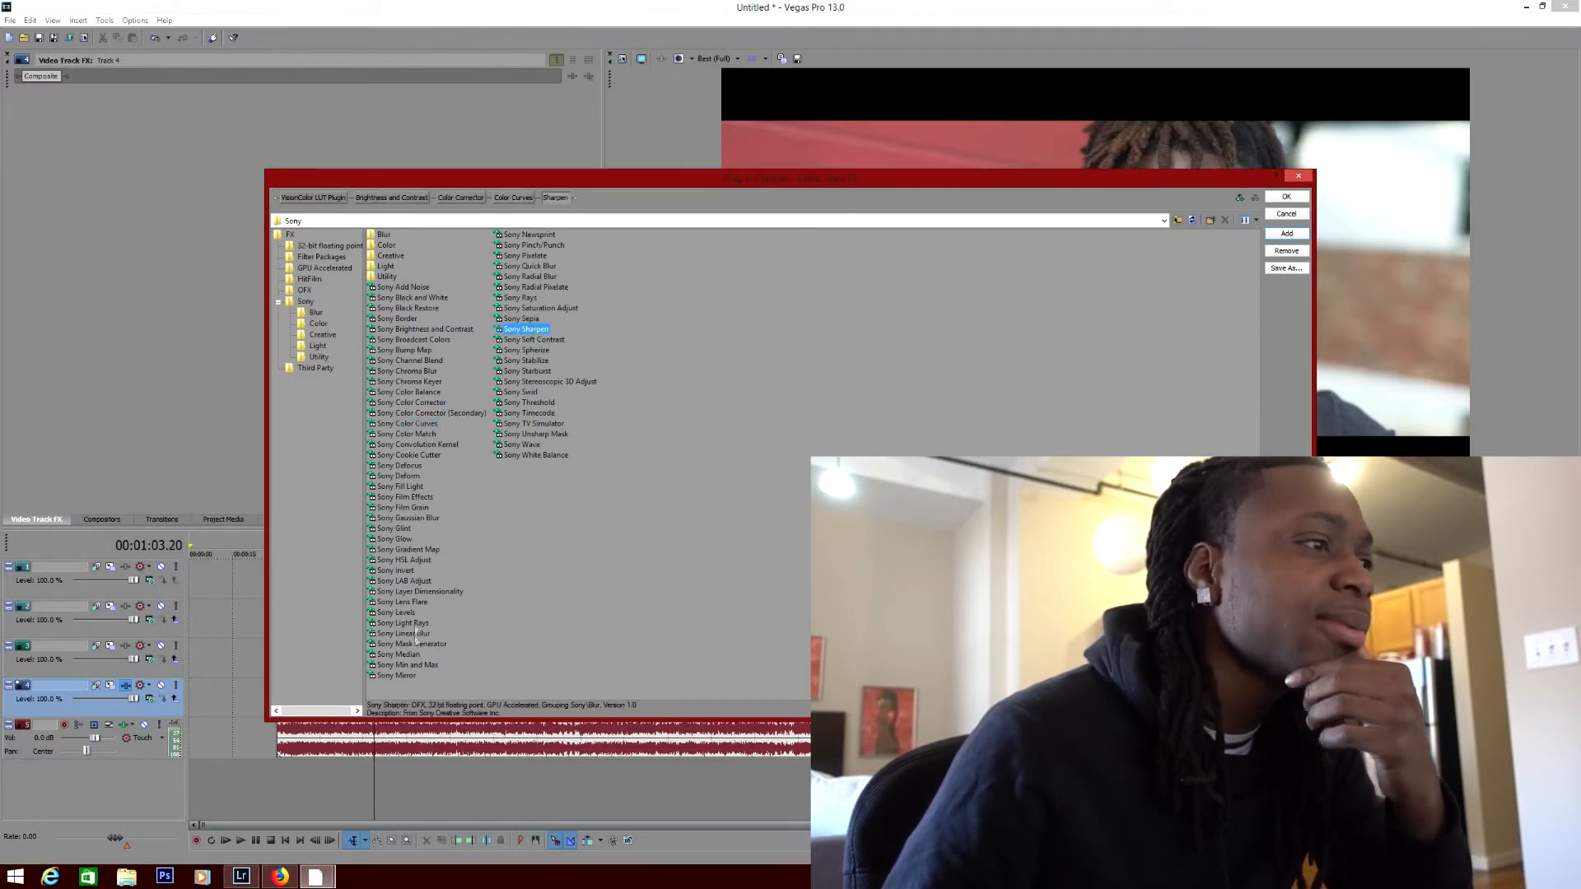
{"action": "left_click", "coordinate": [402, 613]}
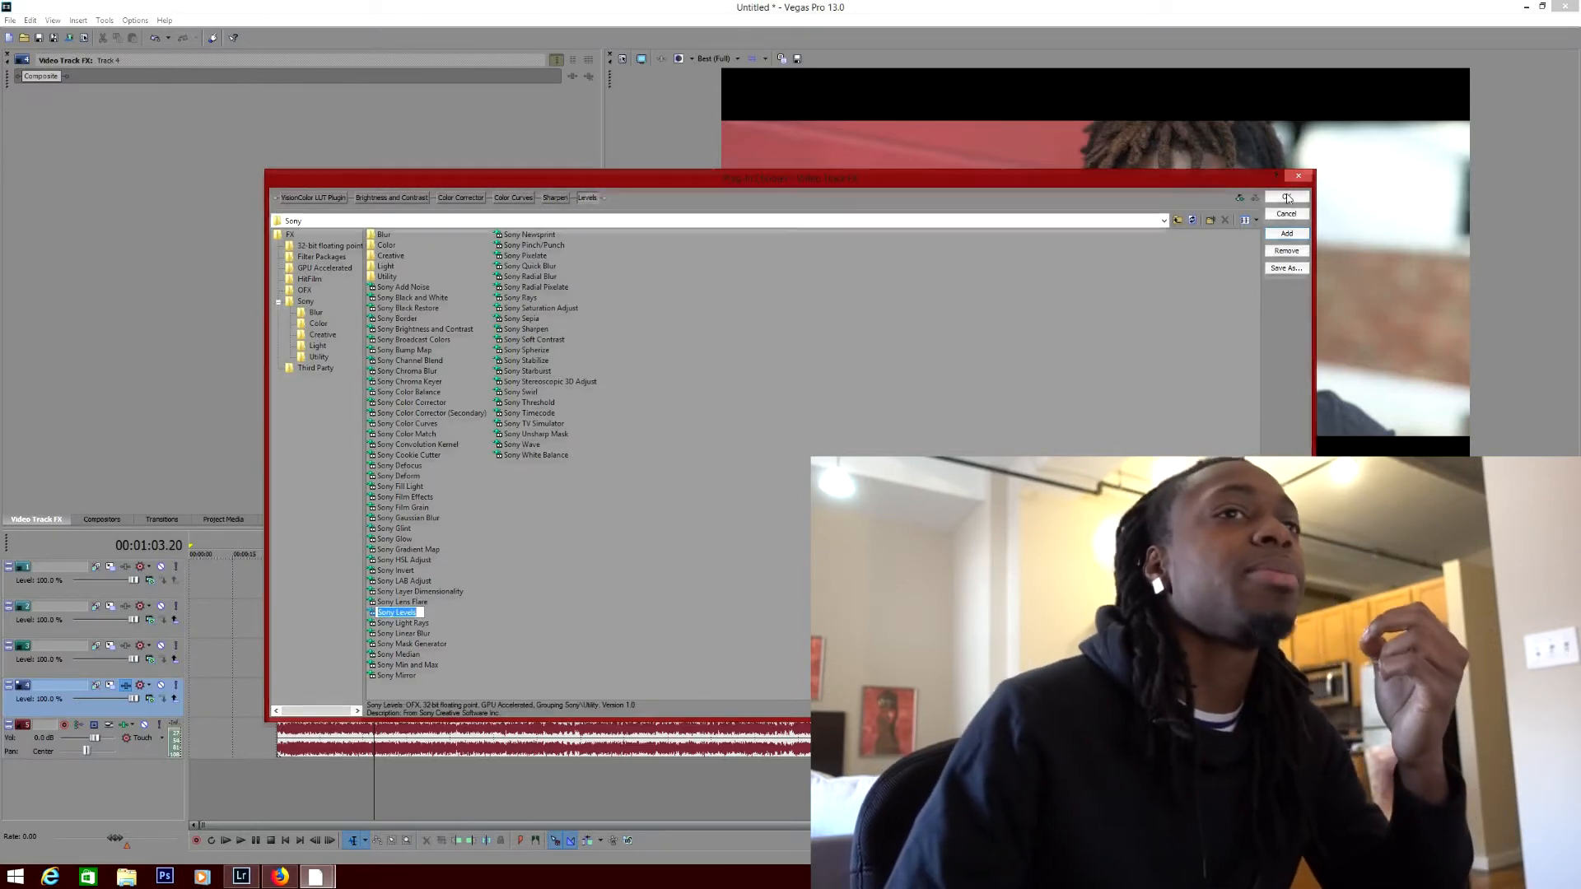
{"action": "left_click", "coordinate": [1288, 196]}
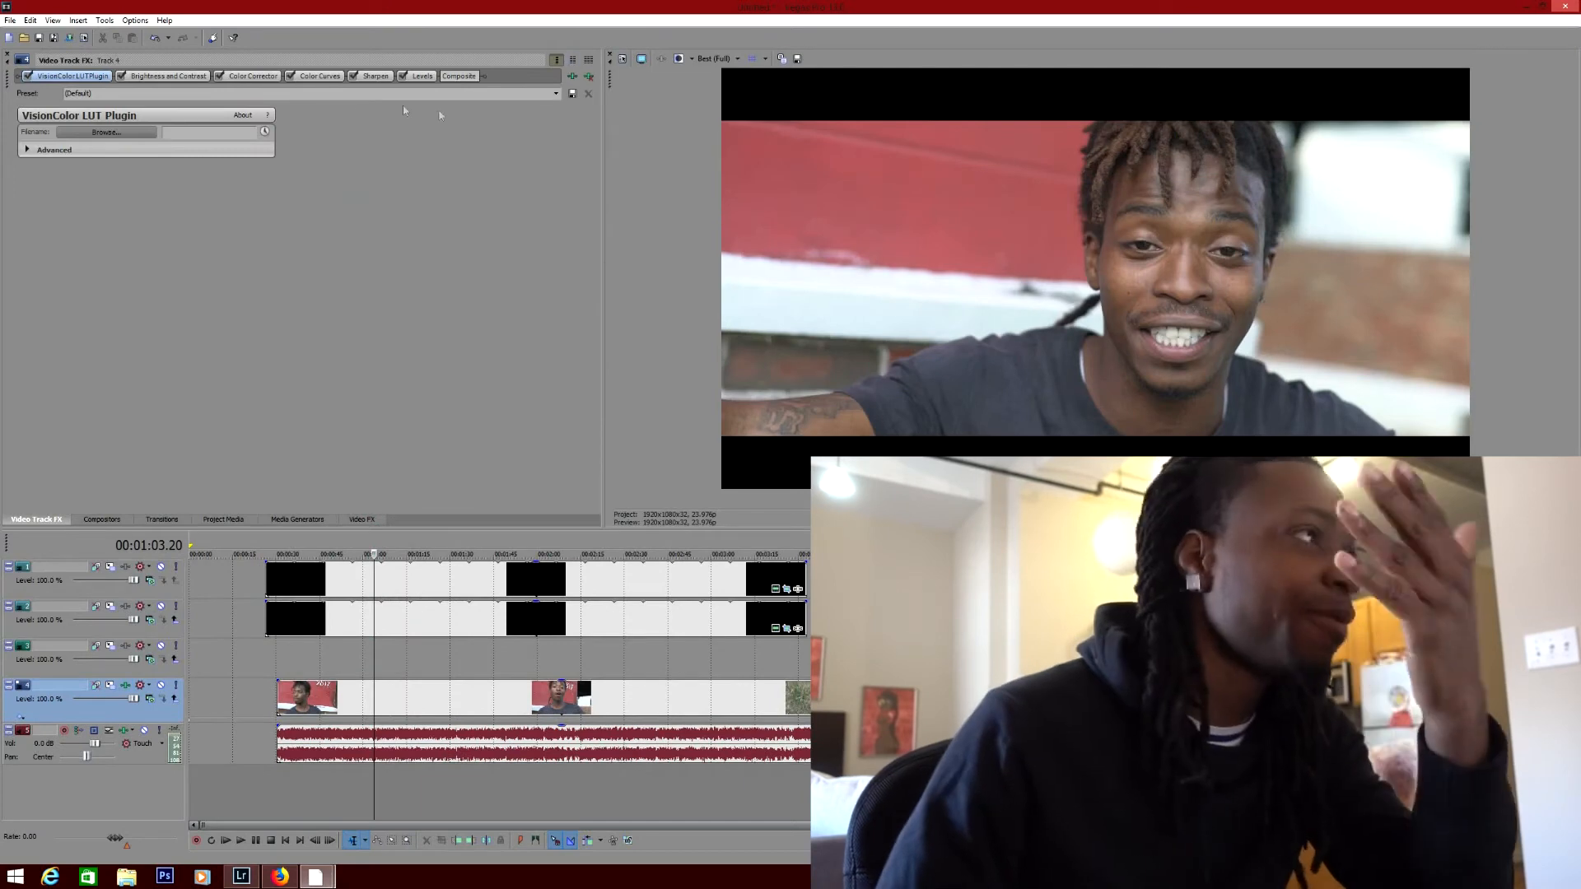
- Load a LUT file from Desktop\luts into the track's VisionColor LUT plugin
{"action": "left_click", "coordinate": [106, 131]}
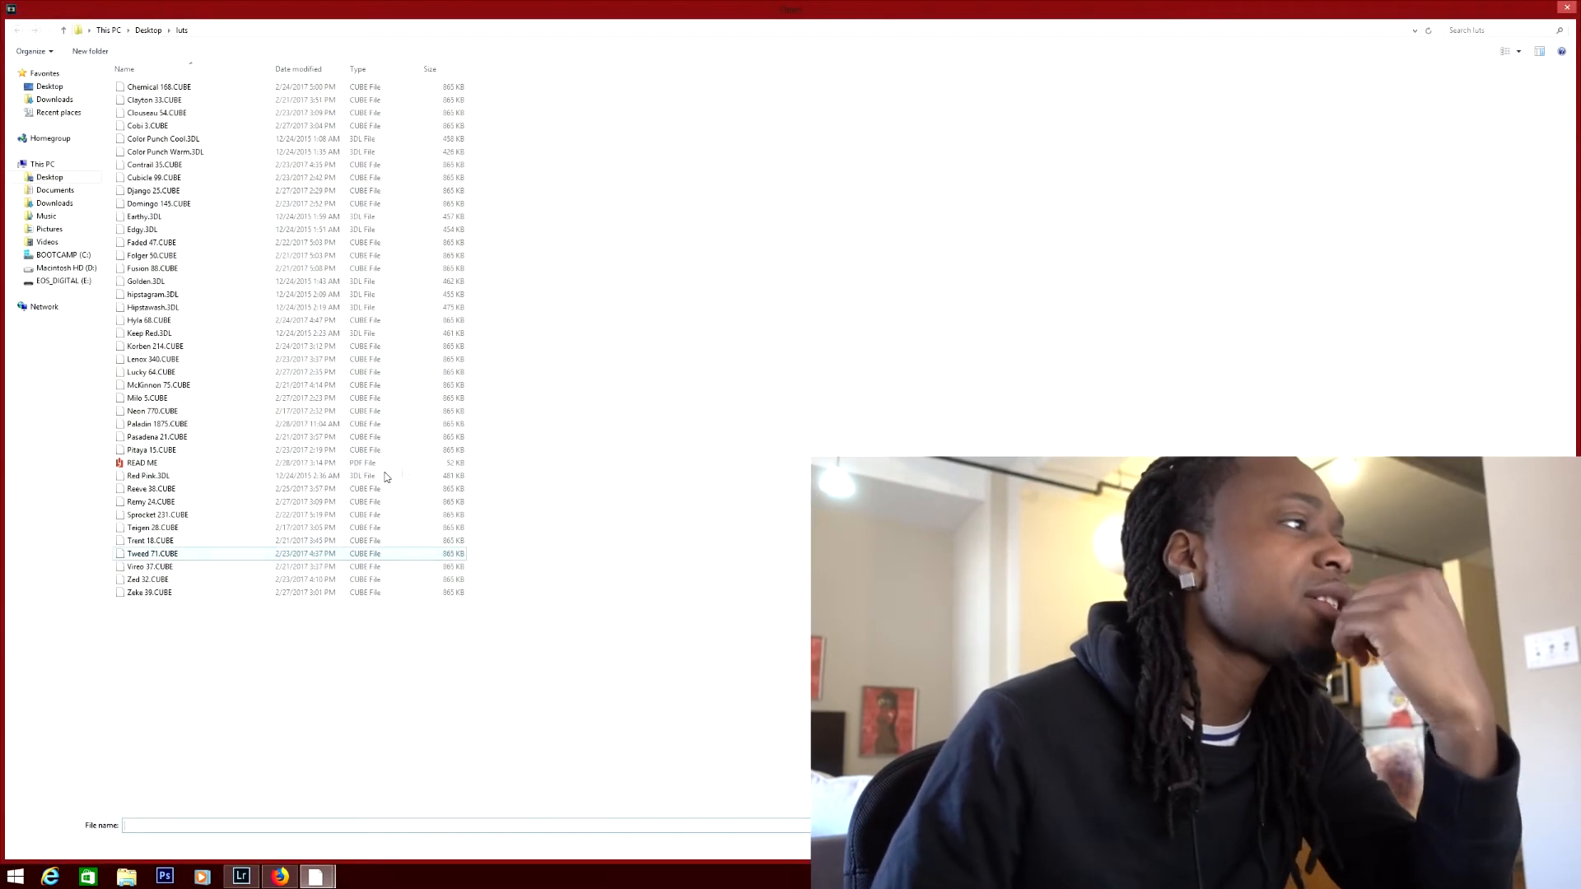
{"action": "left_click", "coordinate": [151, 565]}
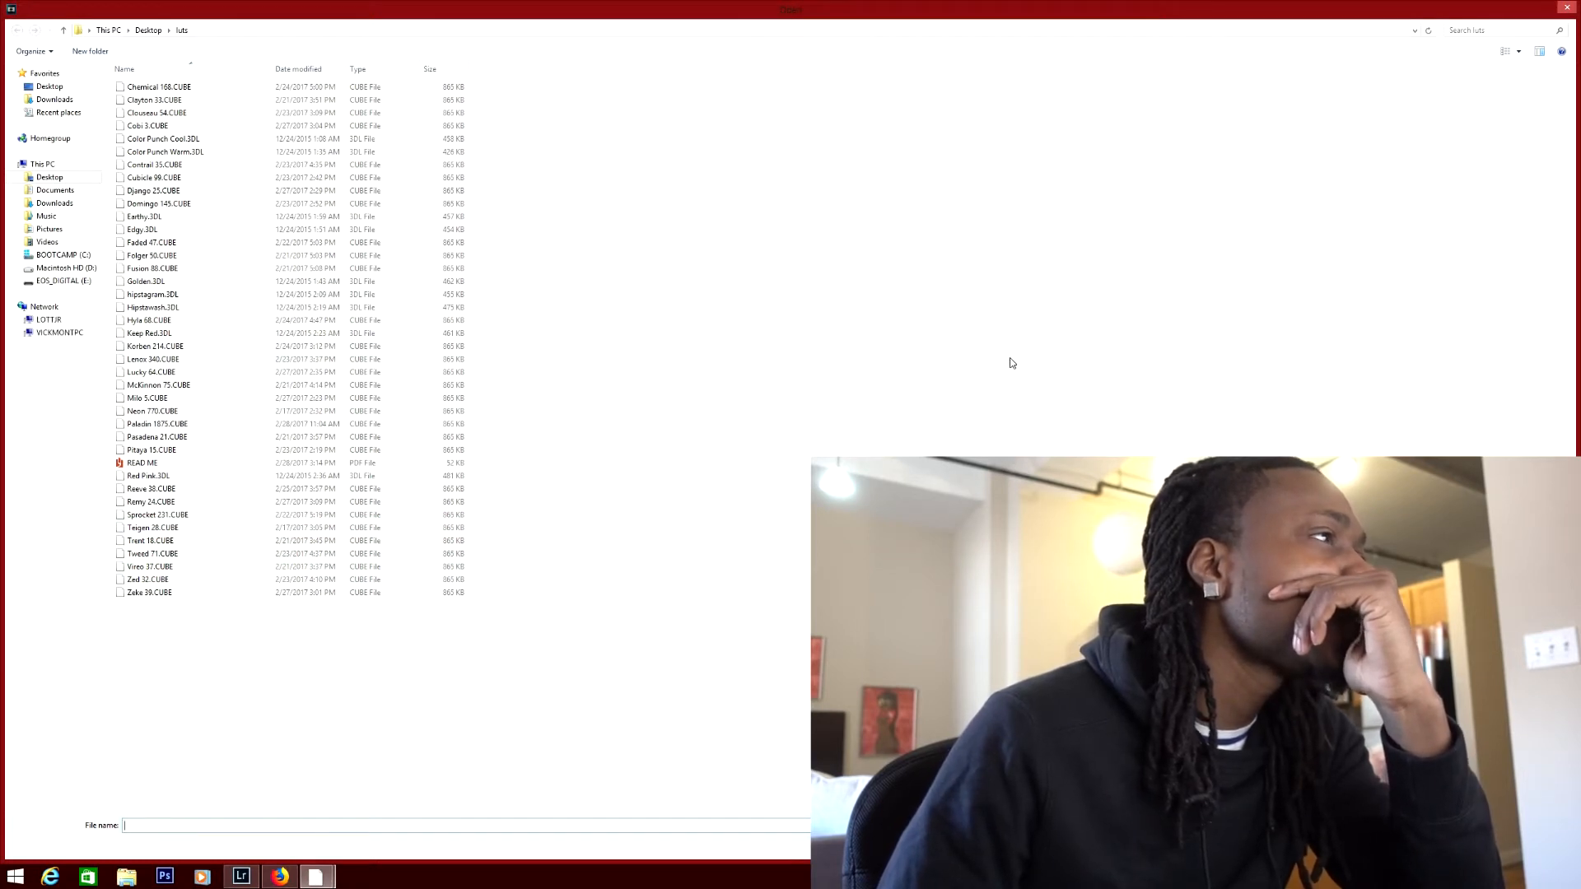
{"action": "mouse_move", "coordinate": [815, 354]}
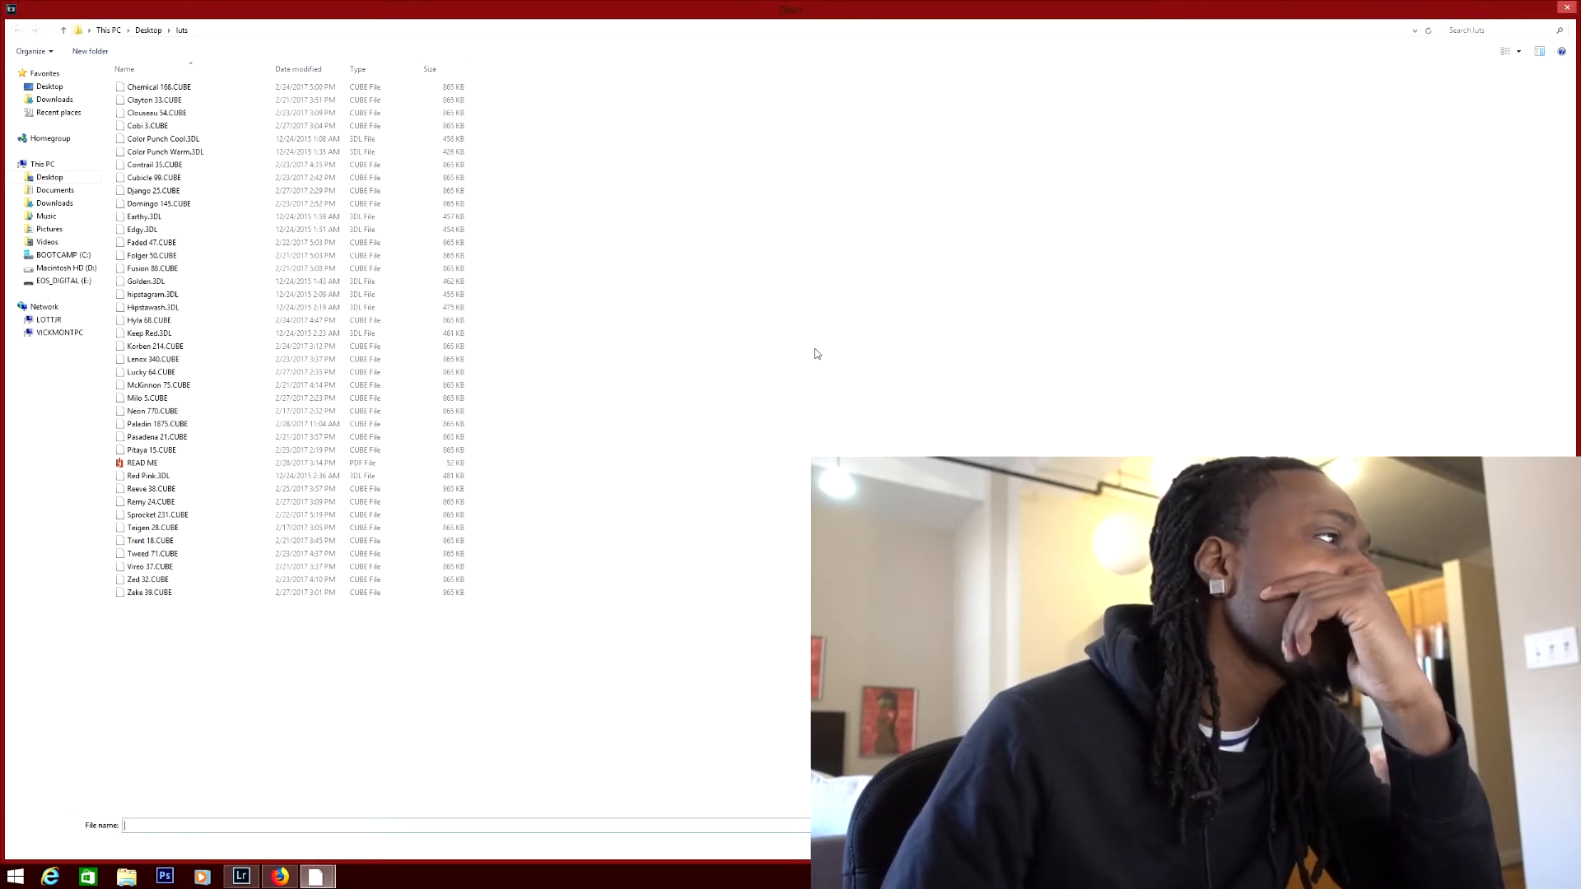
{"action": "left_click", "coordinate": [148, 474]}
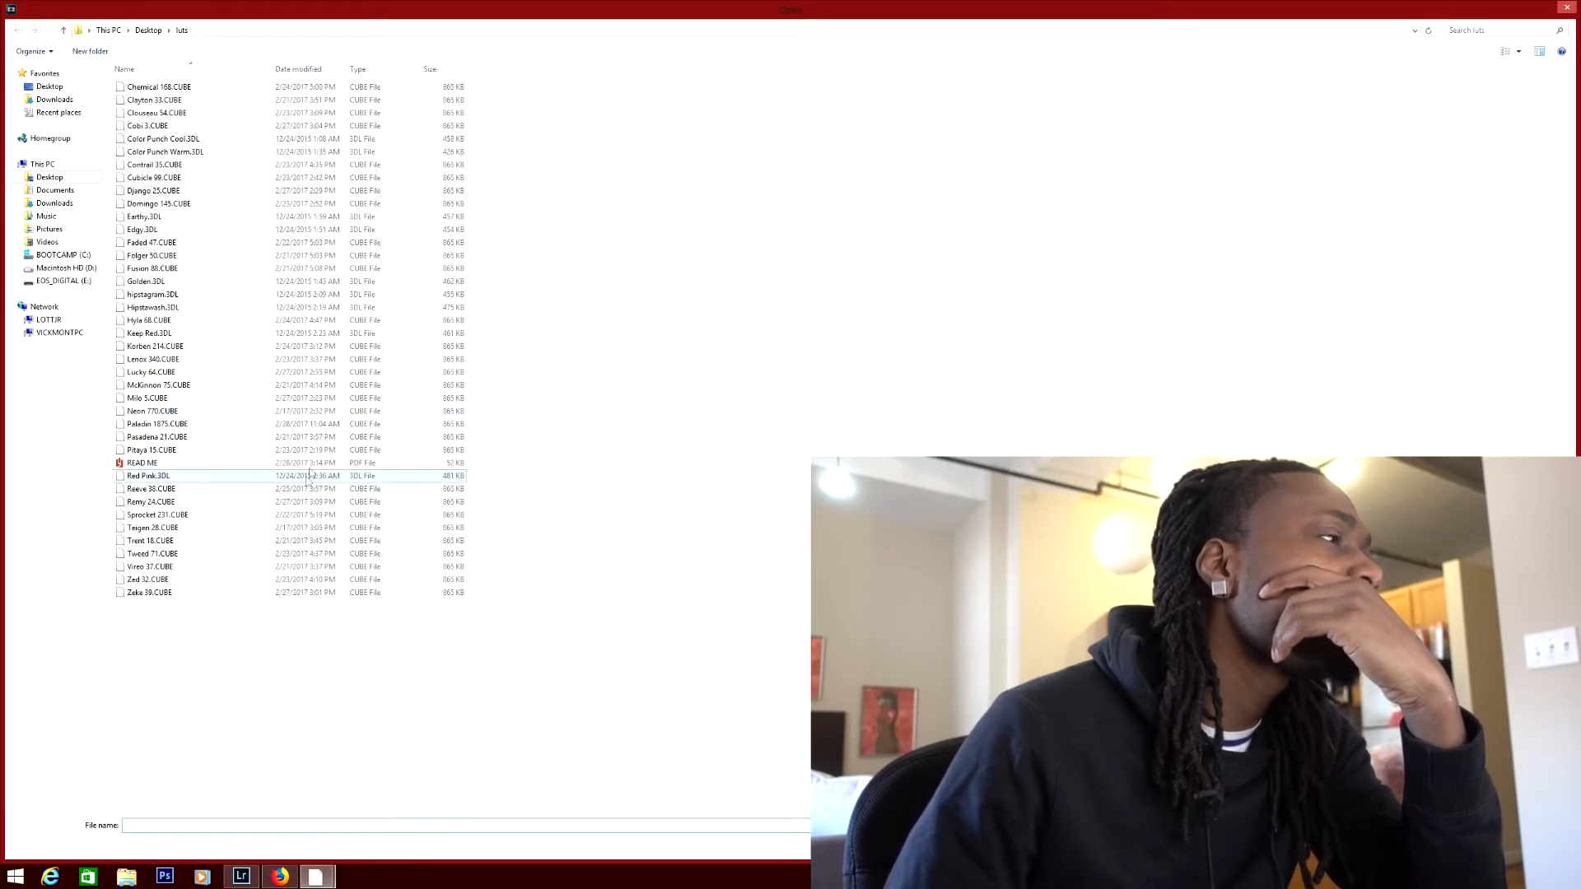
{"action": "left_click", "coordinate": [148, 334]}
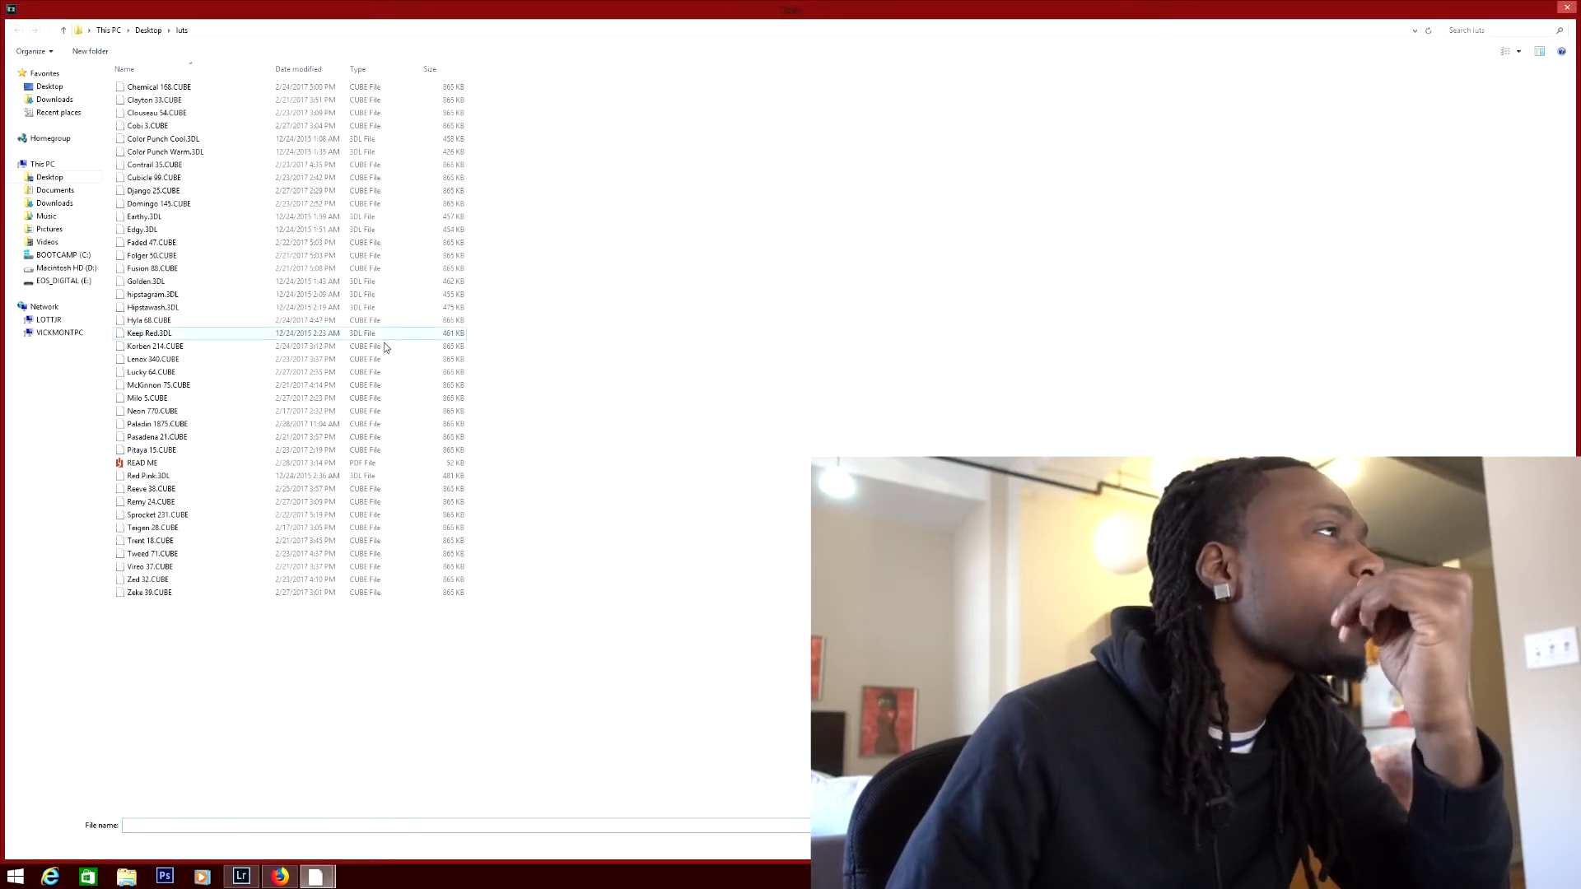
{"action": "left_click", "coordinate": [152, 540]}
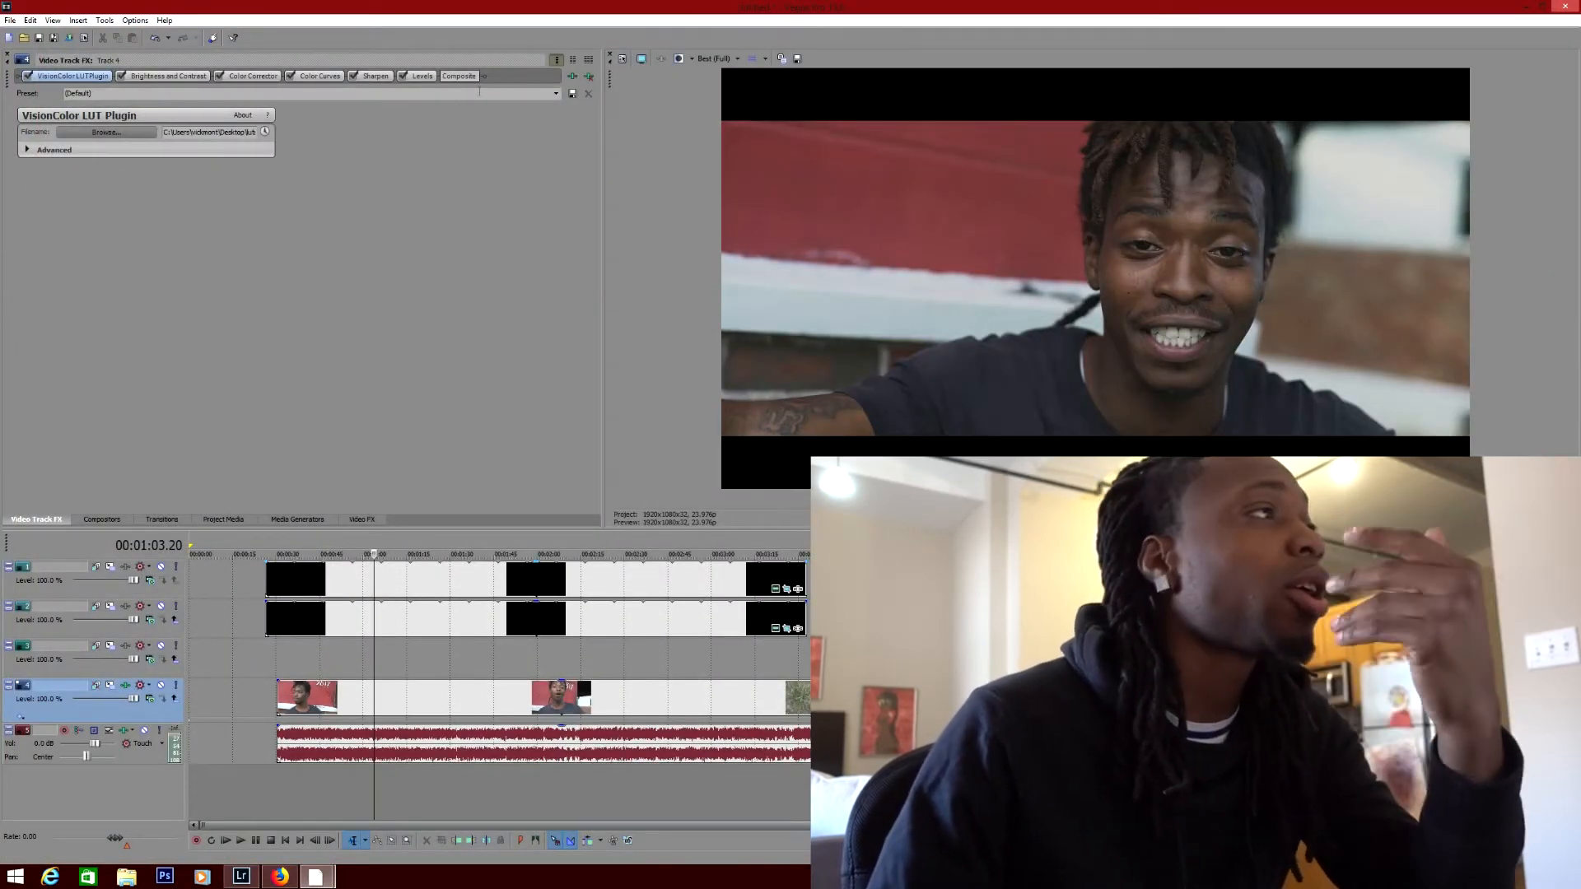
- Raise the Brightness and Contrast effect's contrast slightly to about 0.063
{"action": "left_click", "coordinate": [166, 76]}
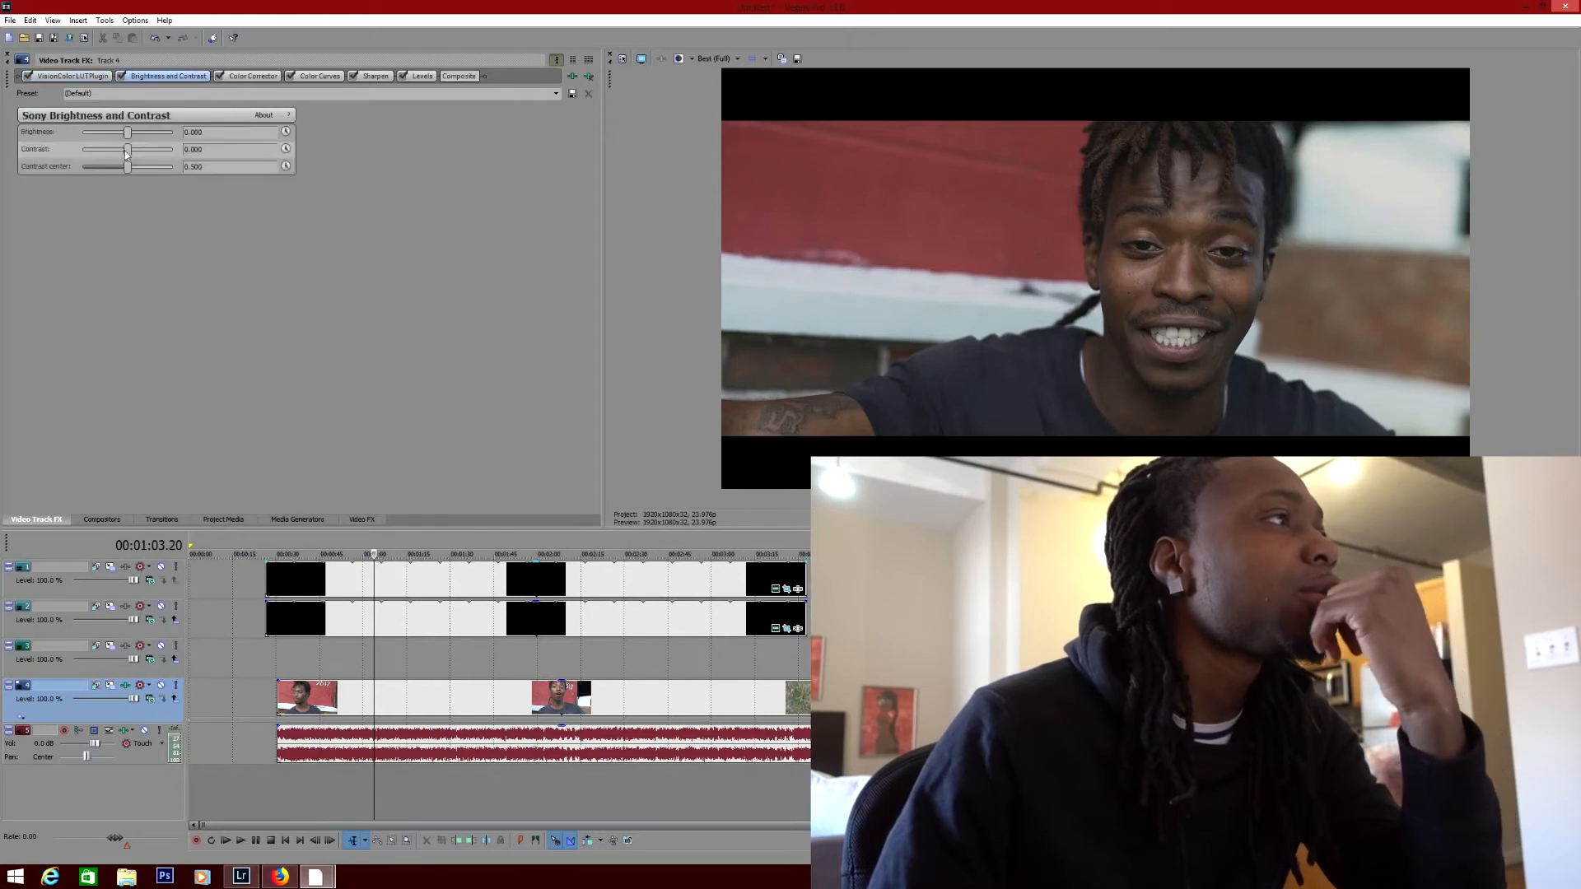
{"action": "left_click_drag", "start_coordinate": [127, 150], "coordinate": [132, 150]}
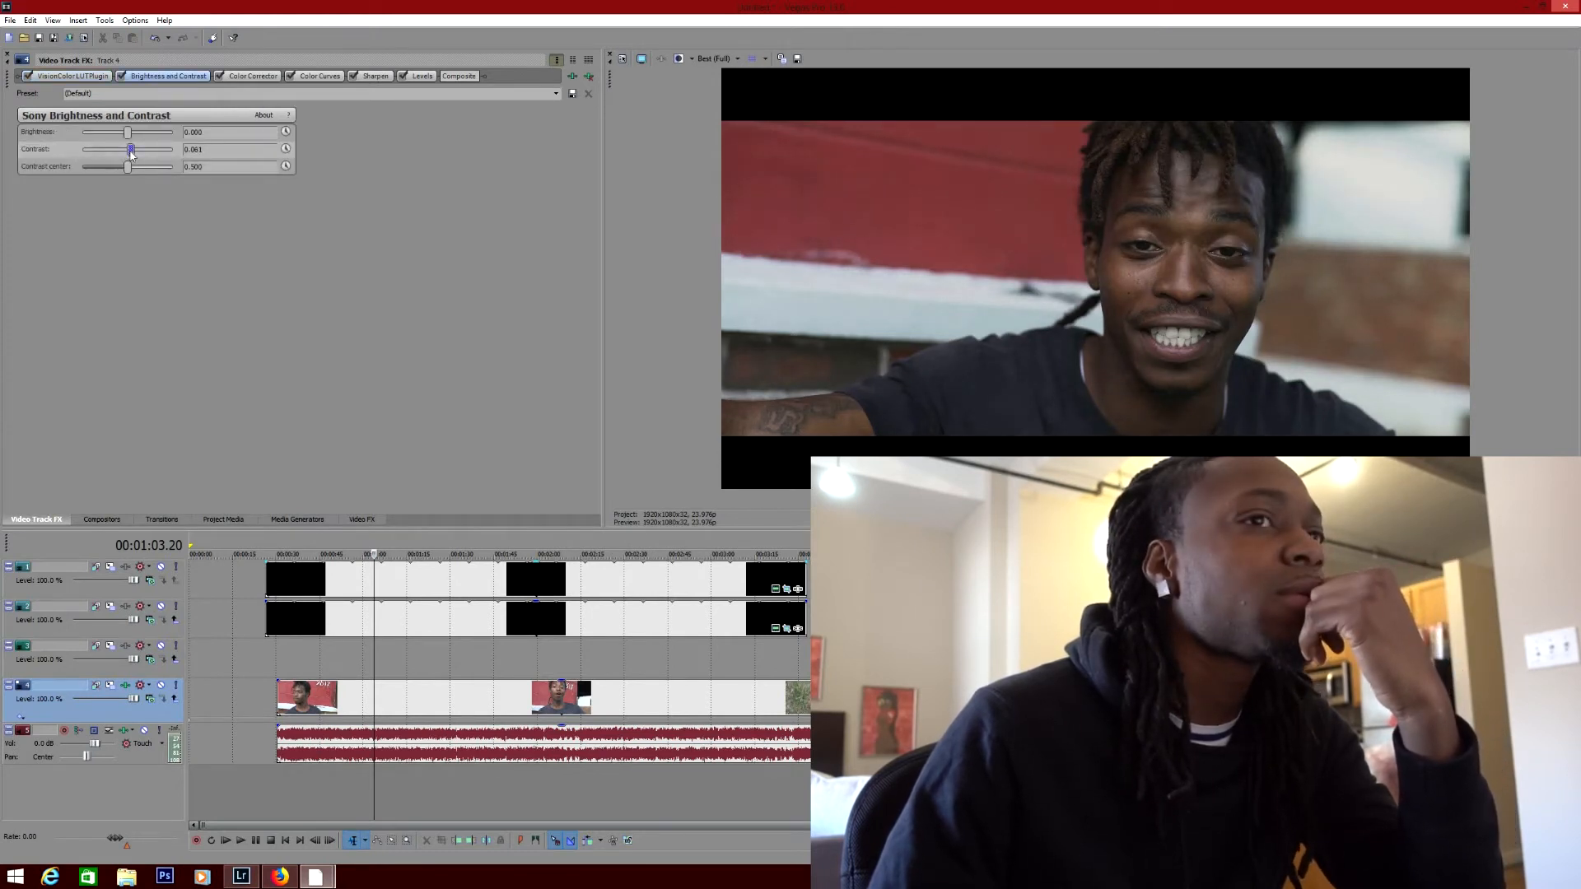
- Shift the Color Corrector's Mid color wheel point slightly off neutral to tint the midtones
{"action": "left_click", "coordinate": [250, 76]}
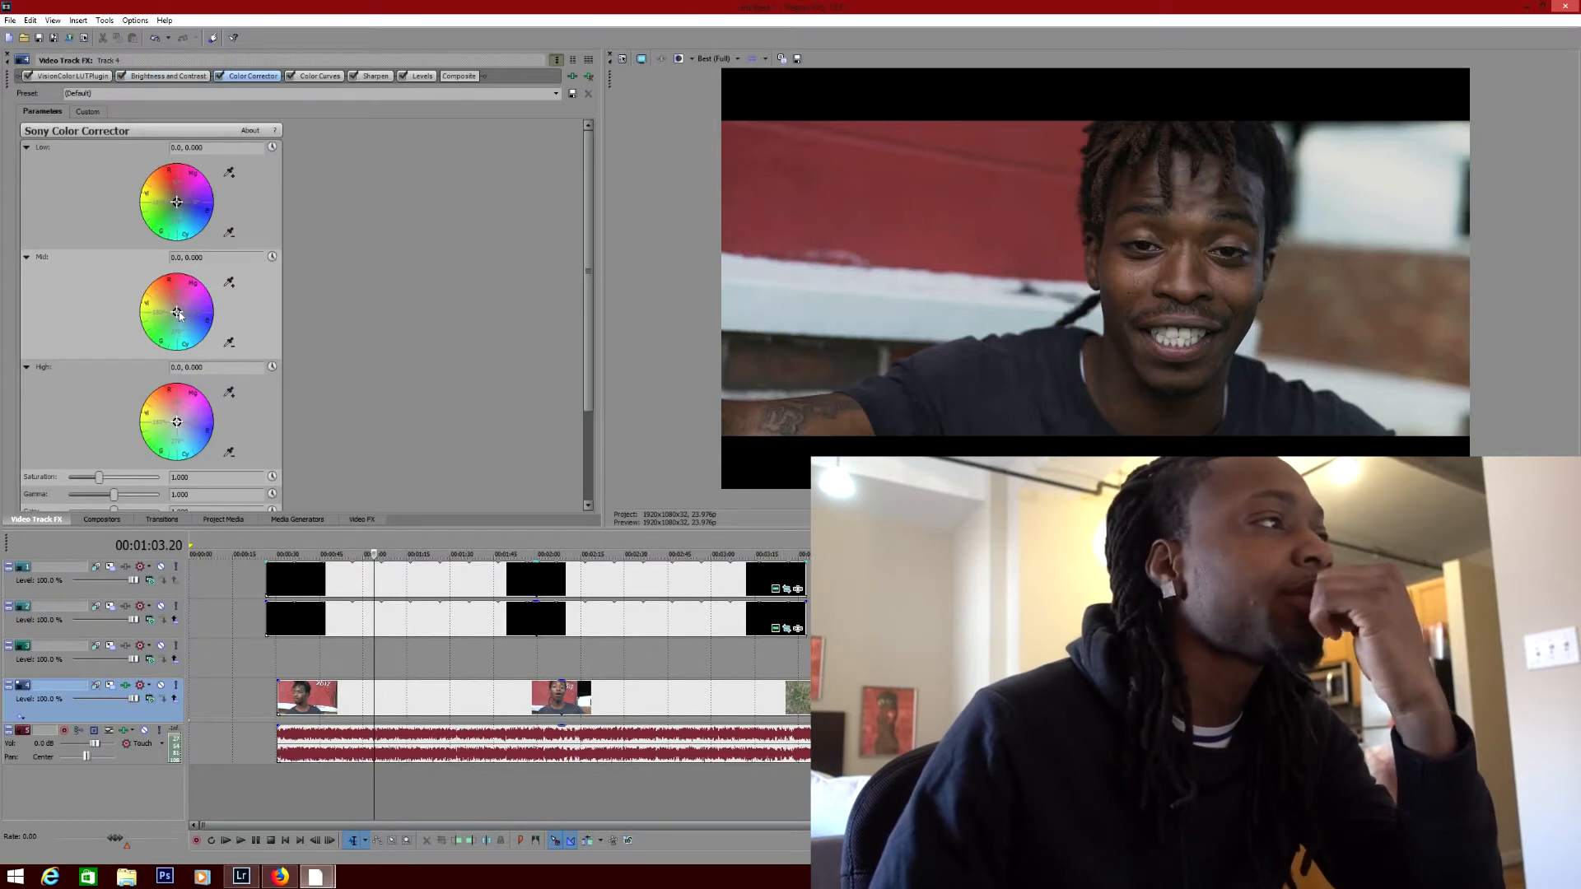
{"action": "left_click_drag", "start_coordinate": [176, 311], "coordinate": [179, 308]}
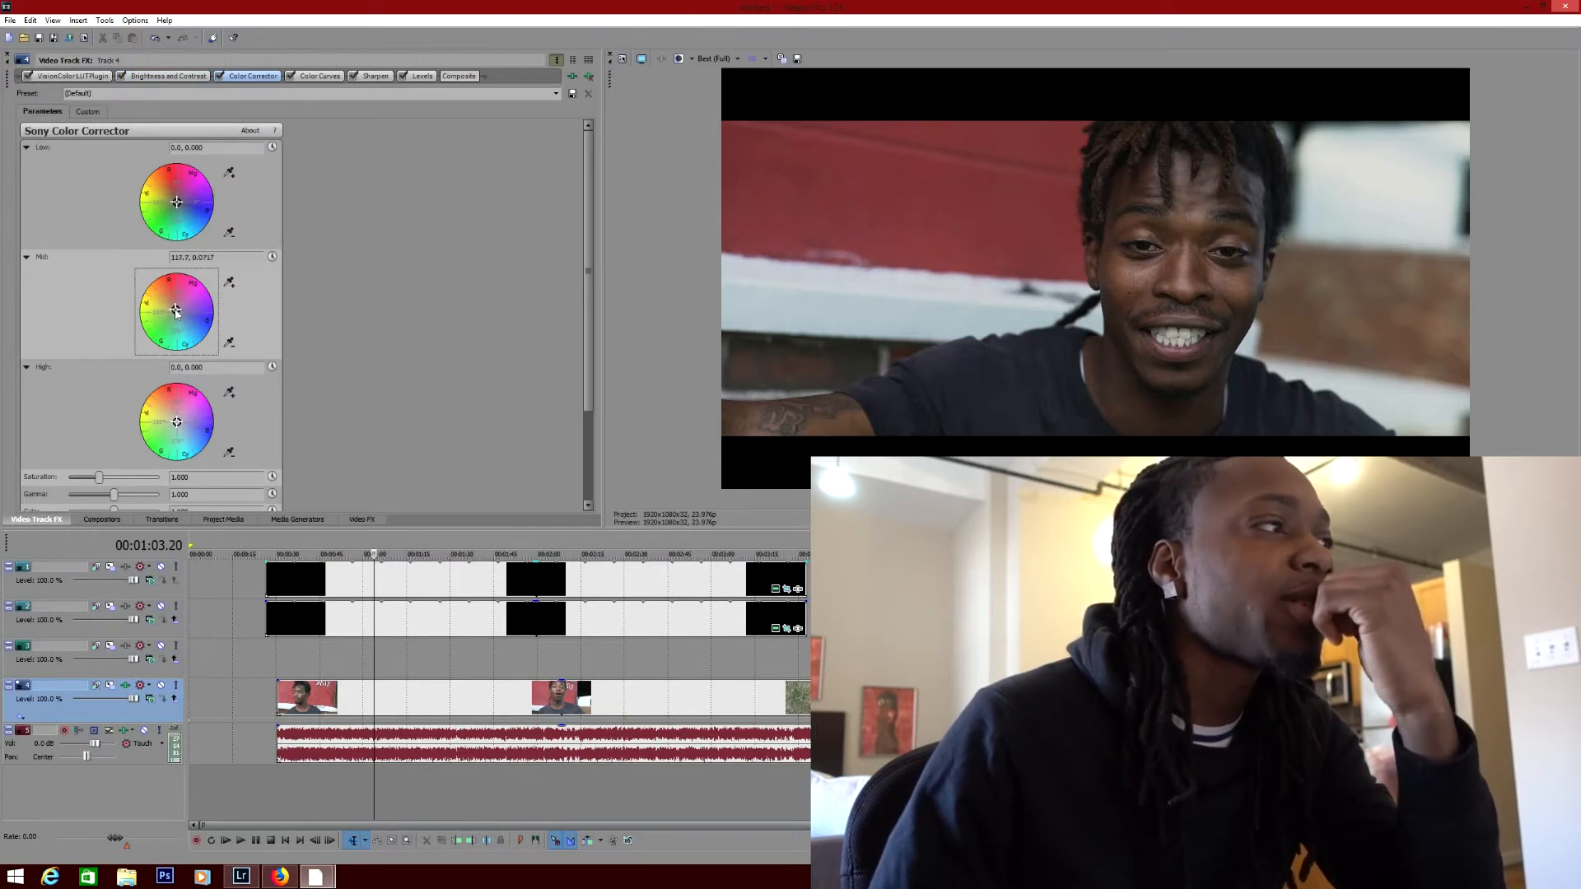
{"action": "left_click_drag", "start_coordinate": [176, 311], "coordinate": [169, 305]}
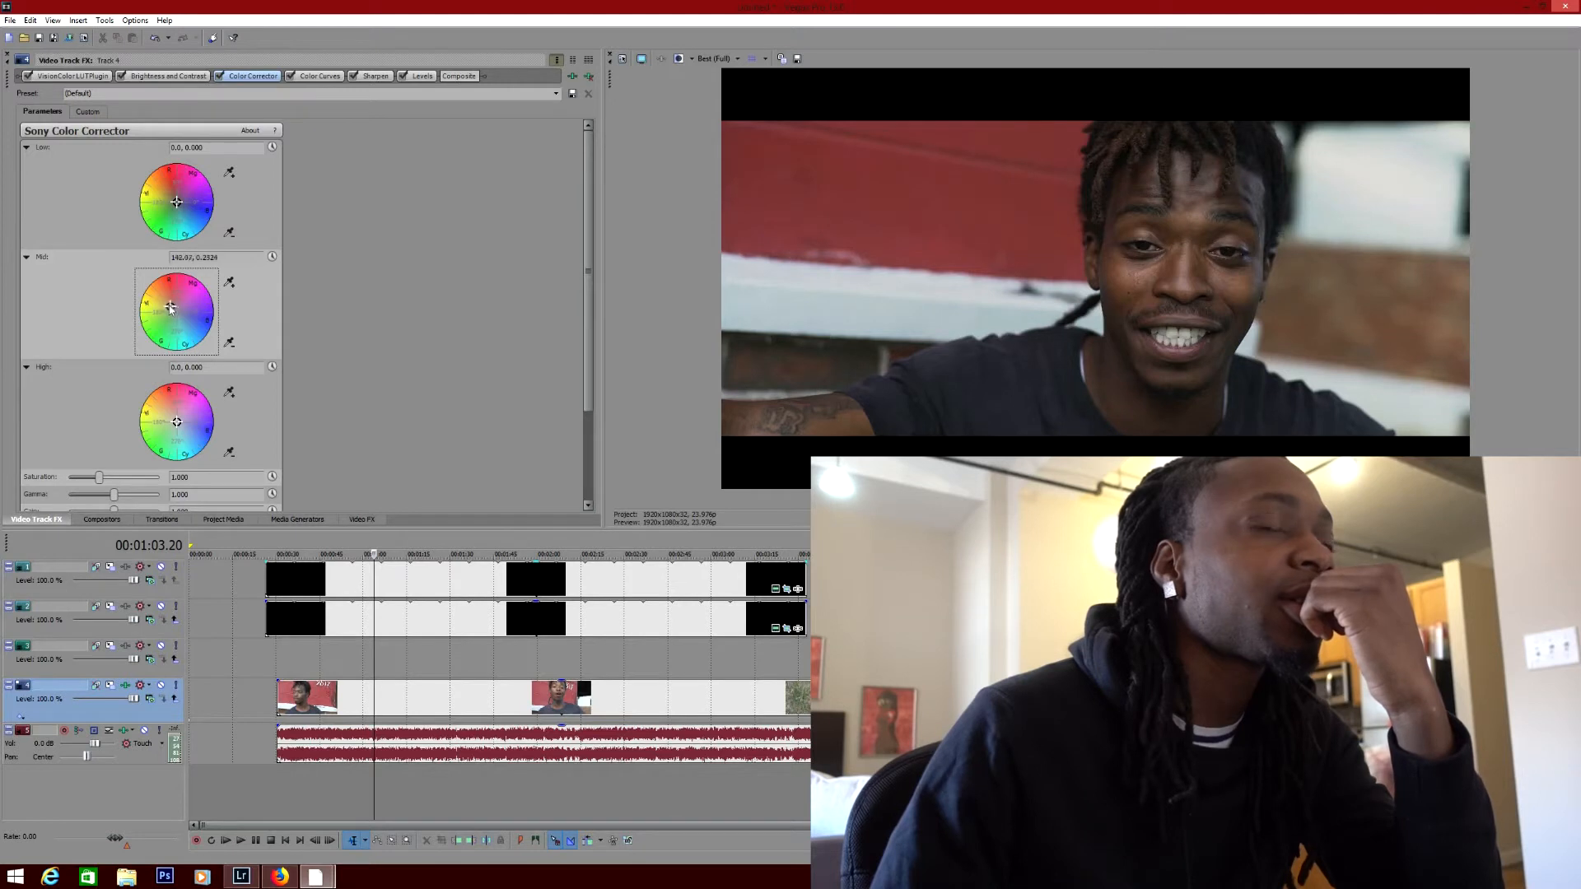
{"action": "left_click_drag", "start_coordinate": [170, 309], "coordinate": [171, 311]}
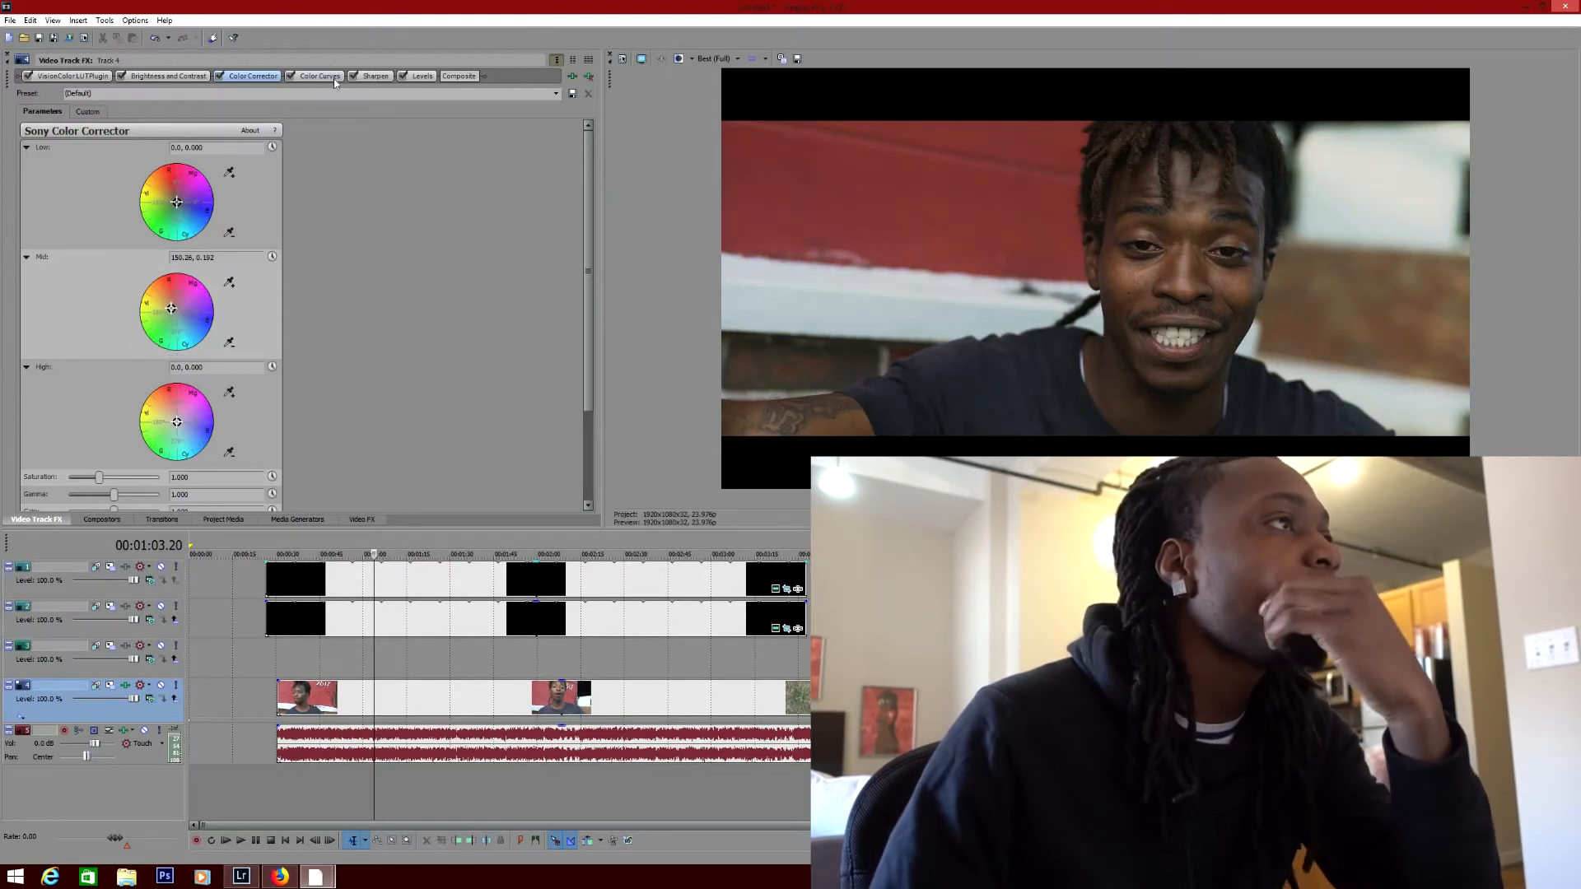
{"action": "left_click", "coordinate": [318, 75]}
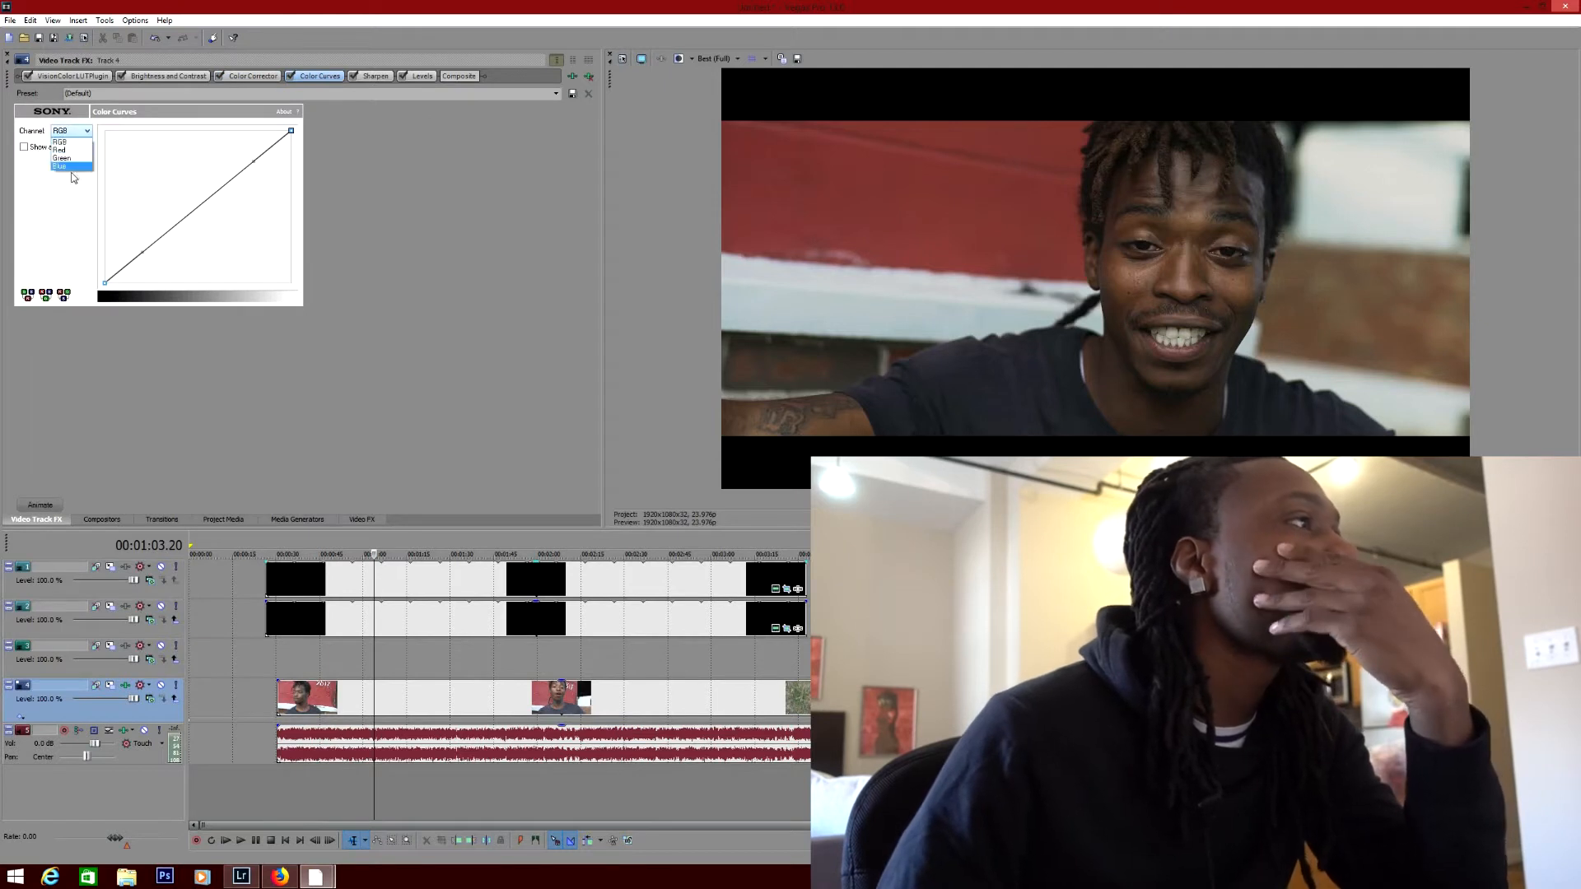
- Bend the Color Curves gently on the blue channel, check green, then bend the red channel
{"action": "left_click", "coordinate": [61, 166]}
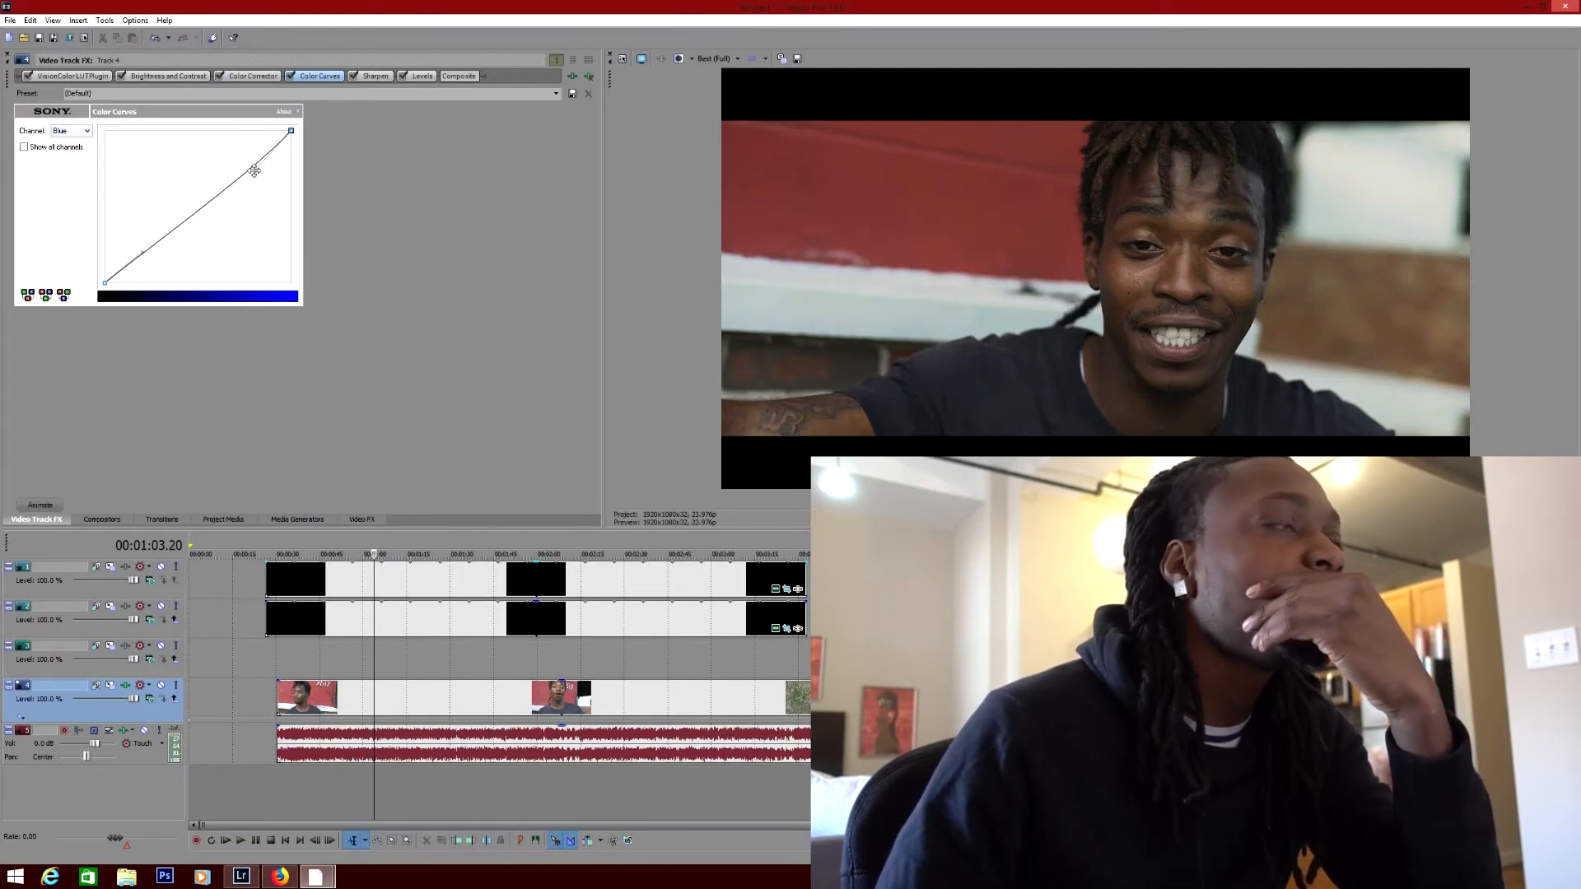
{"action": "left_click_drag", "start_coordinate": [253, 170], "coordinate": [161, 247]}
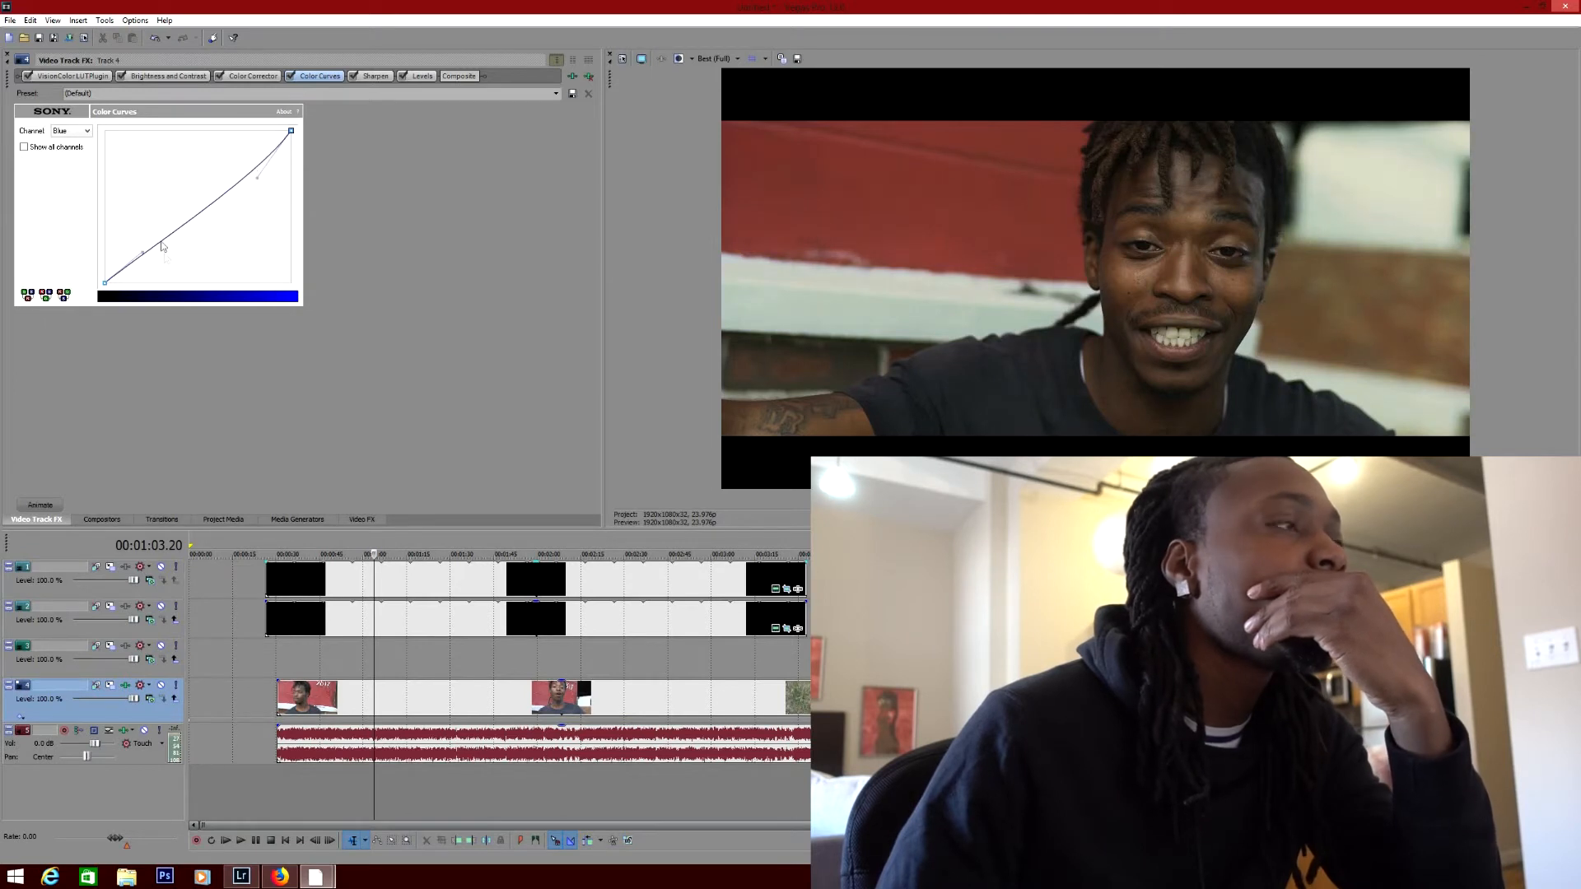
{"action": "left_click", "coordinate": [86, 132]}
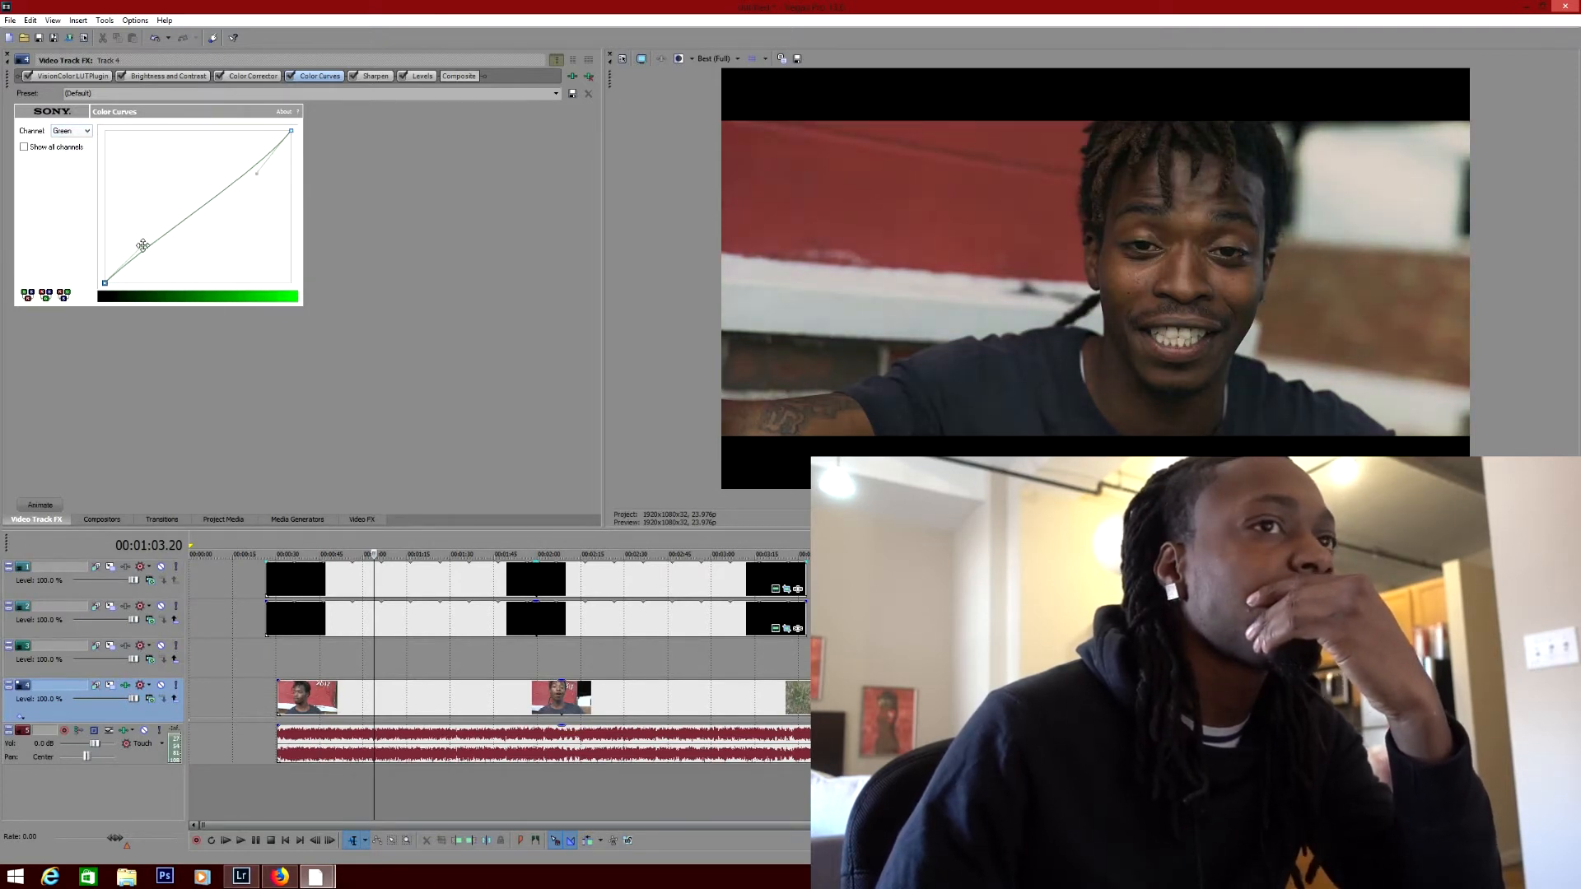
{"action": "left_click", "coordinate": [70, 131]}
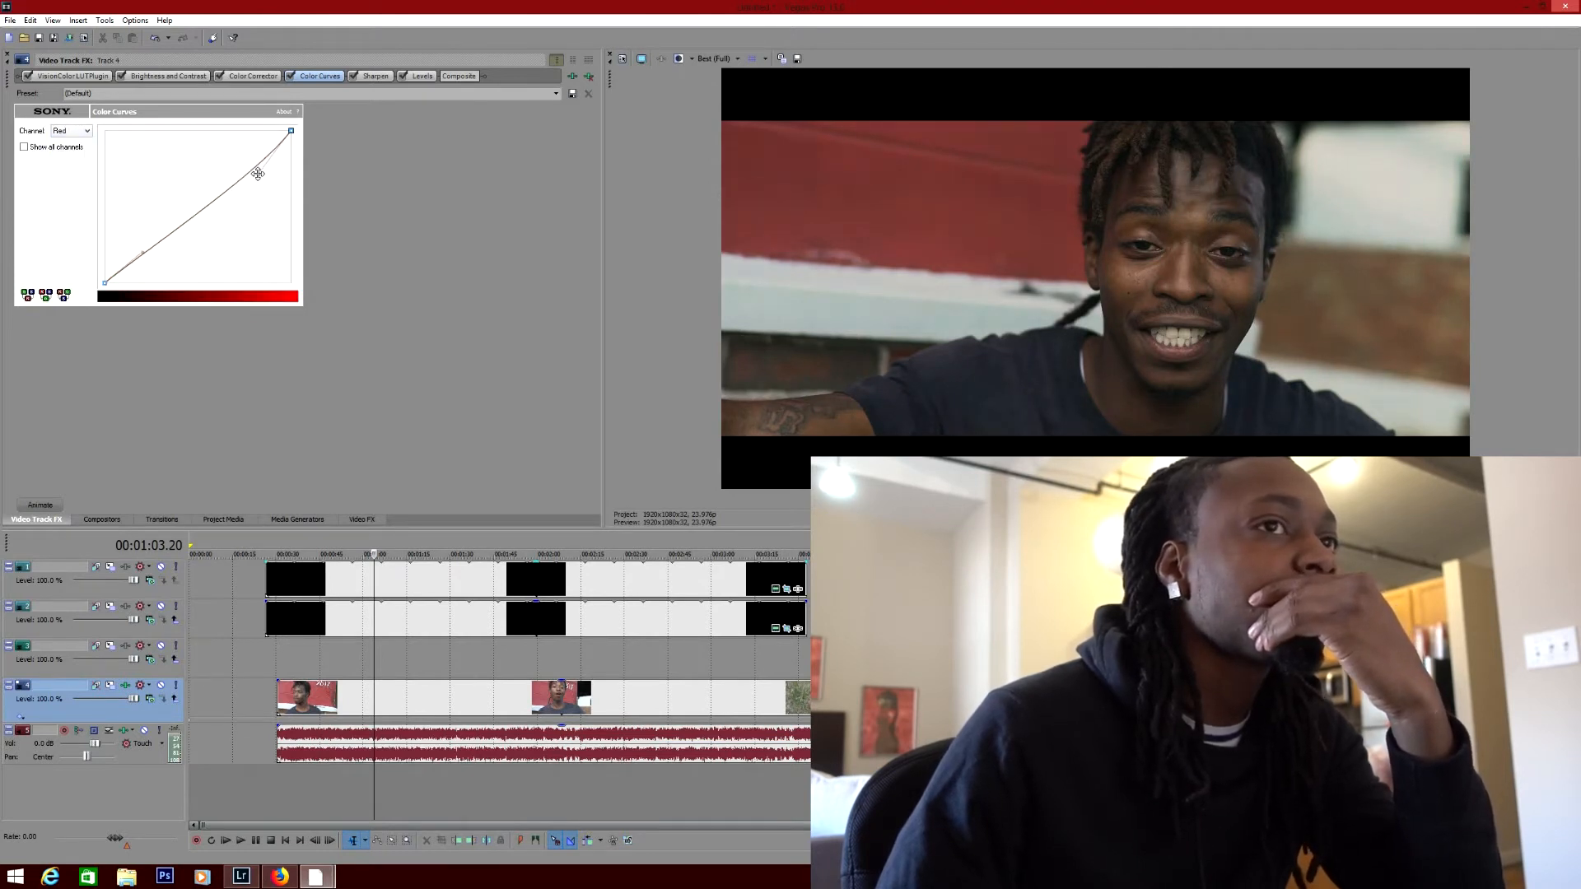
{"action": "left_click_drag", "start_coordinate": [257, 173], "coordinate": [142, 247]}
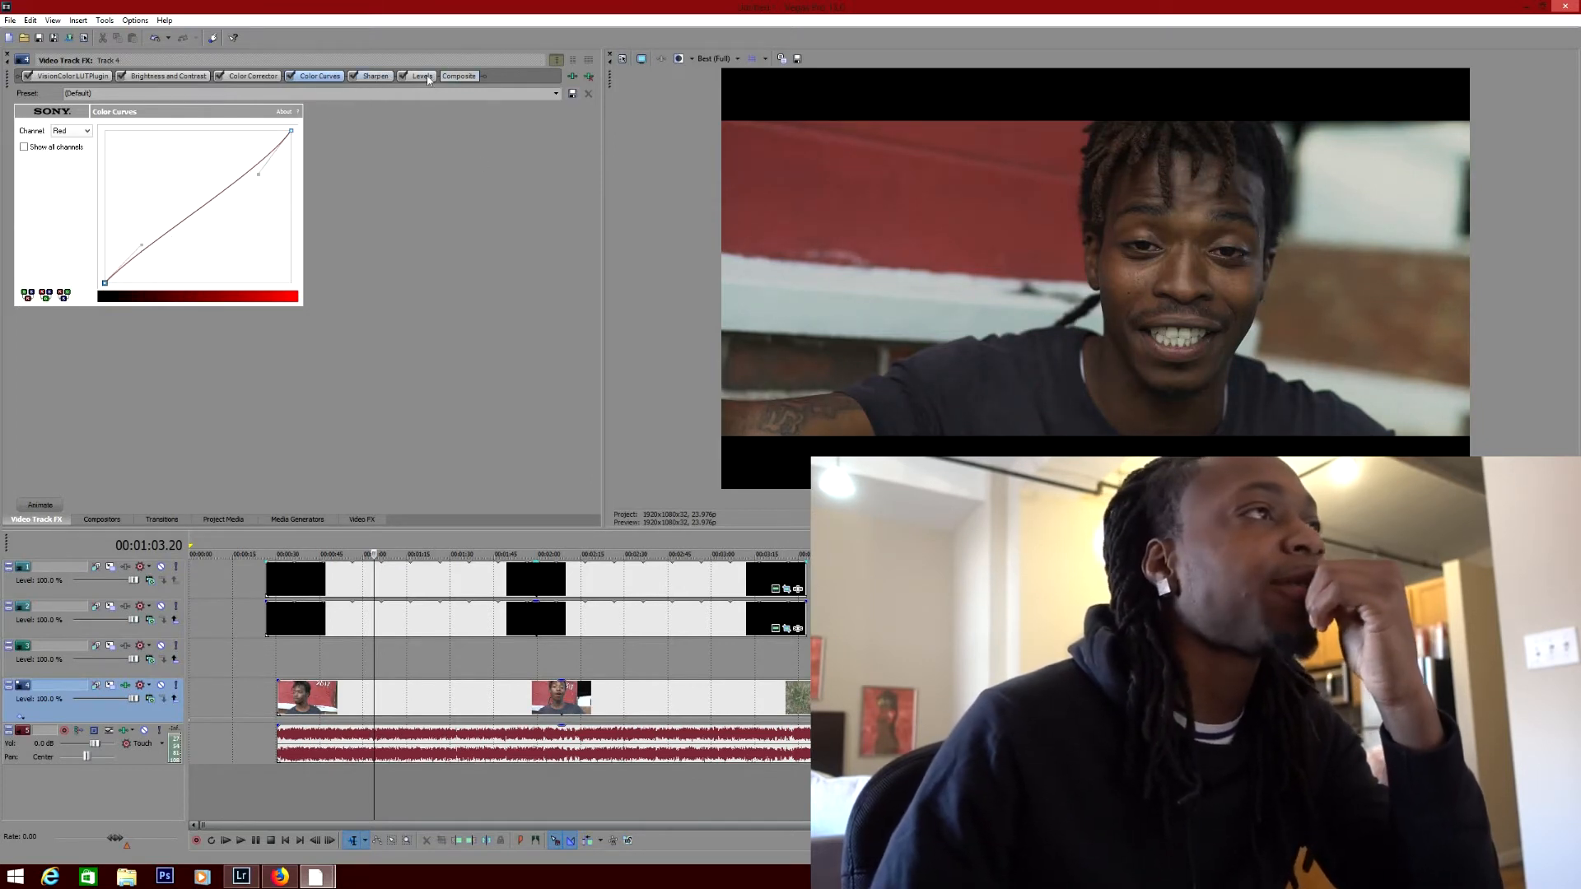
- Set Levels output start and input start to about 0.034, then show the MediaFire LUTs page in Firefox
{"action": "left_click", "coordinate": [423, 75]}
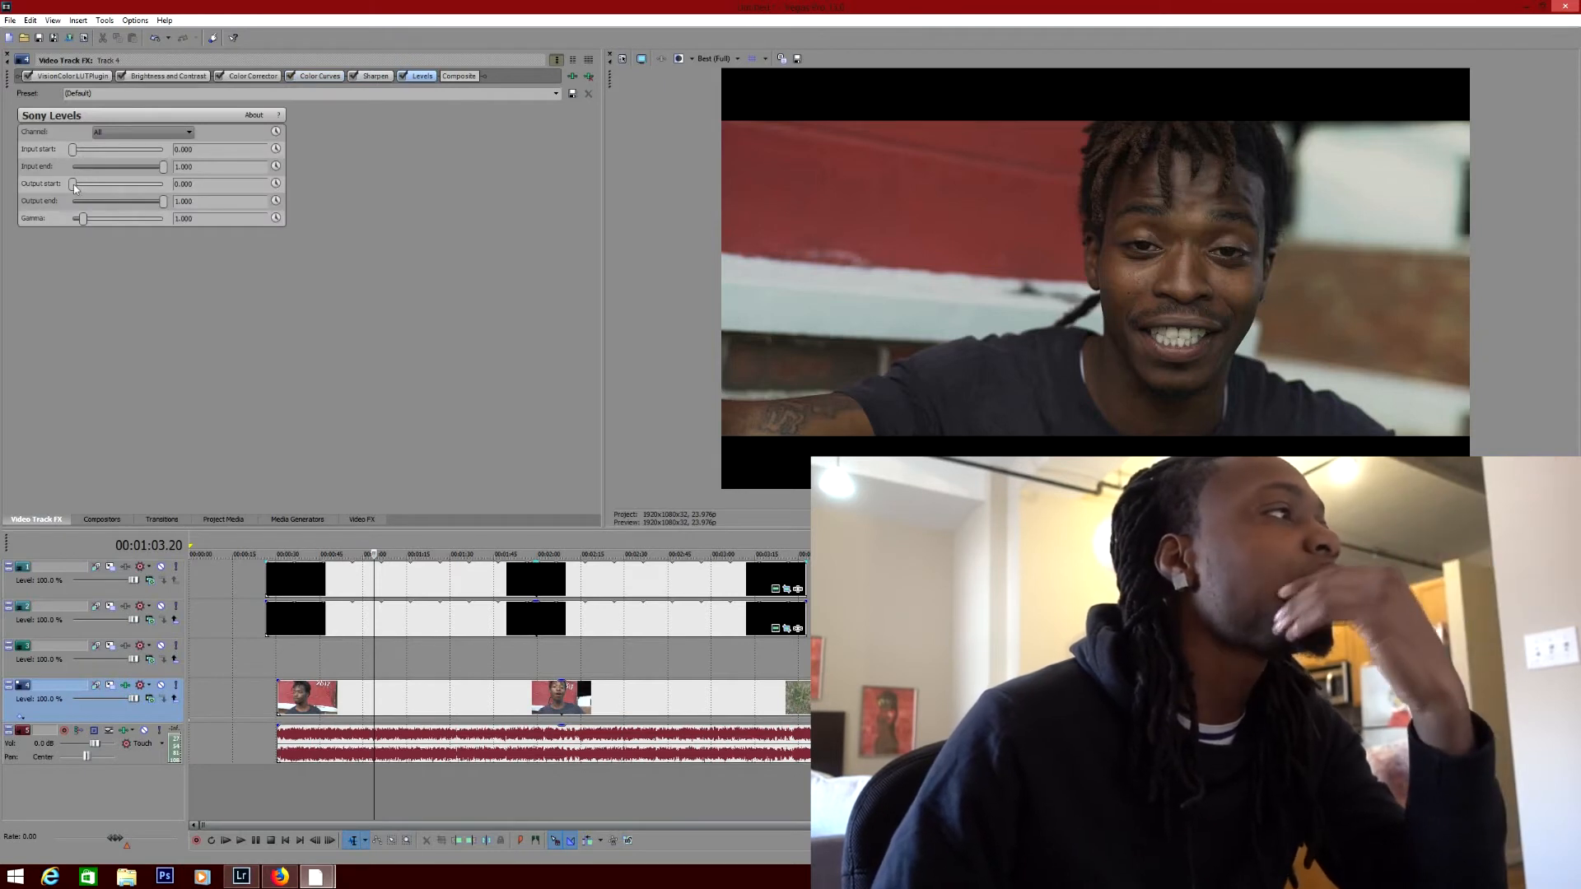
{"action": "left_click_drag", "start_coordinate": [72, 183], "coordinate": [77, 183]}
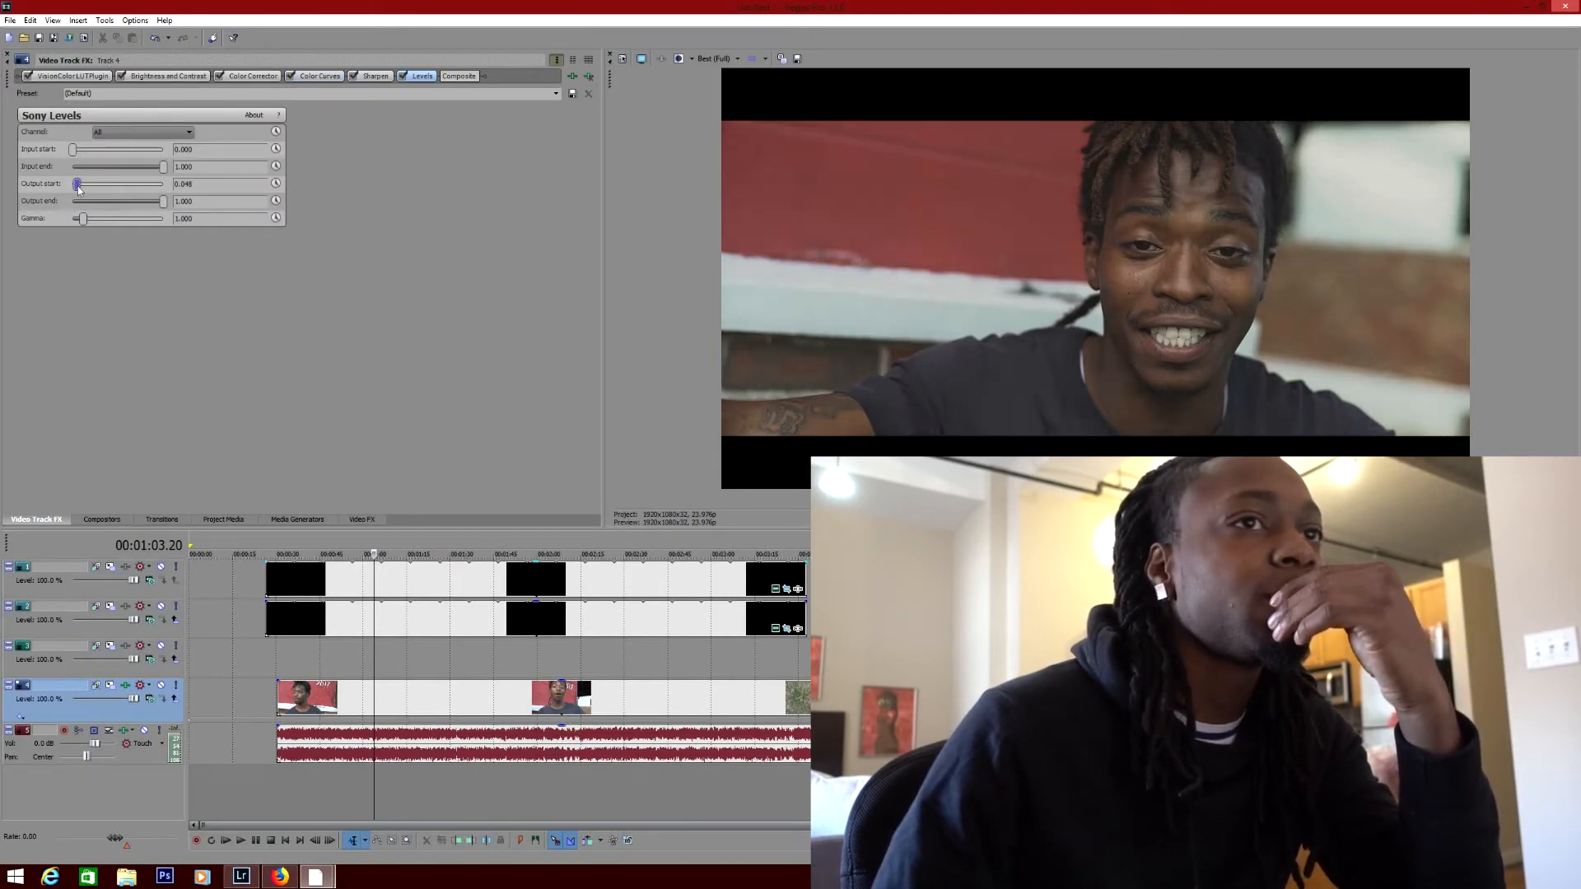
{"action": "left_click_drag", "start_coordinate": [79, 183], "coordinate": [74, 183]}
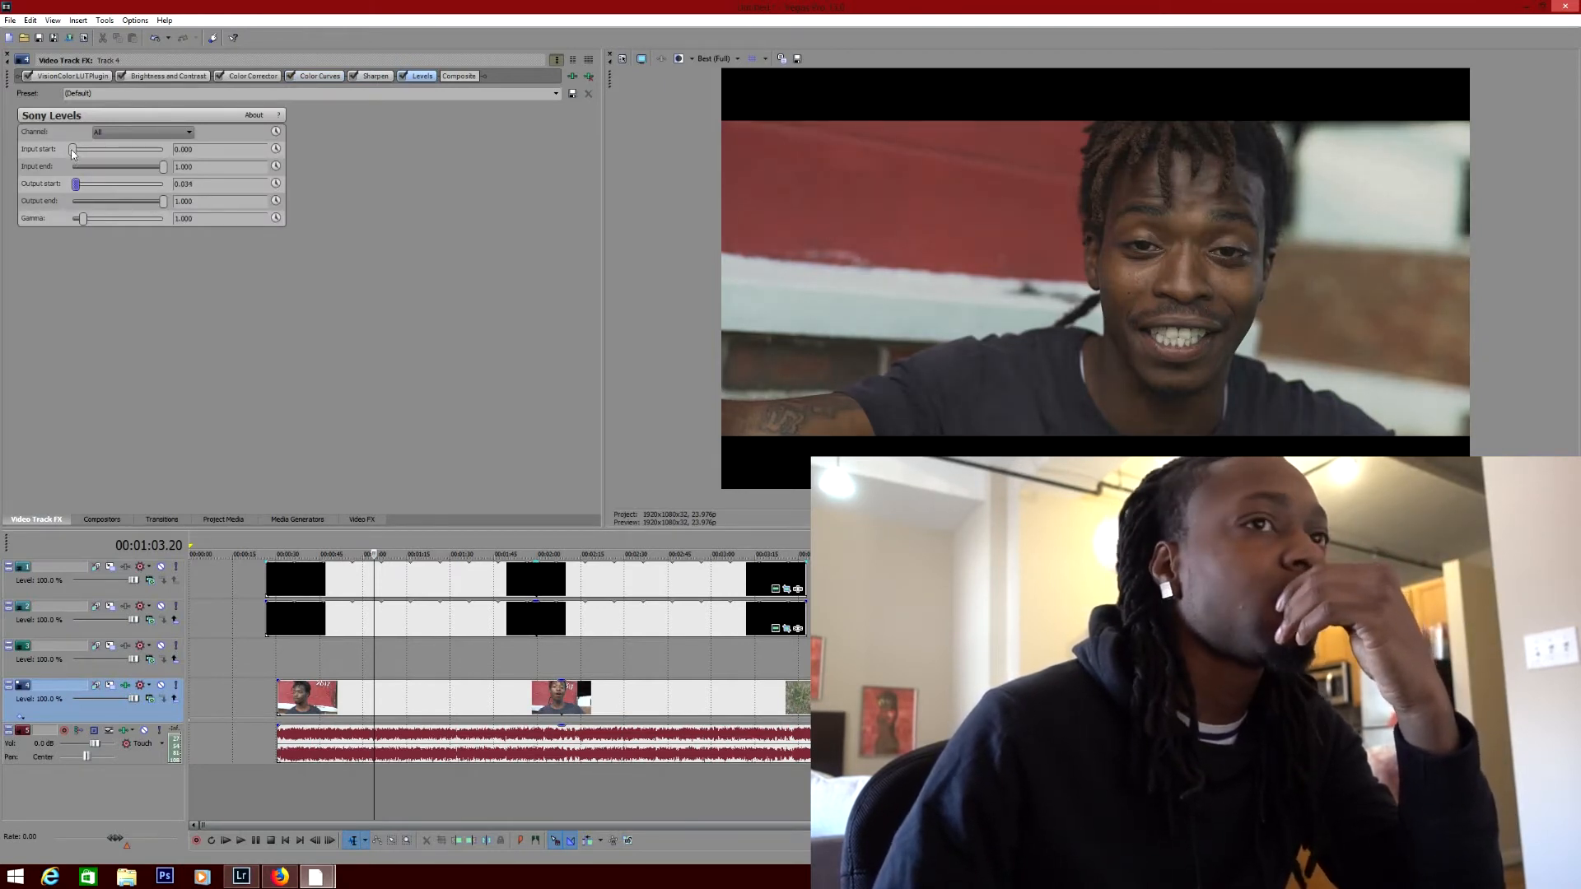
{"action": "left_click_drag", "start_coordinate": [71, 150], "coordinate": [76, 149]}
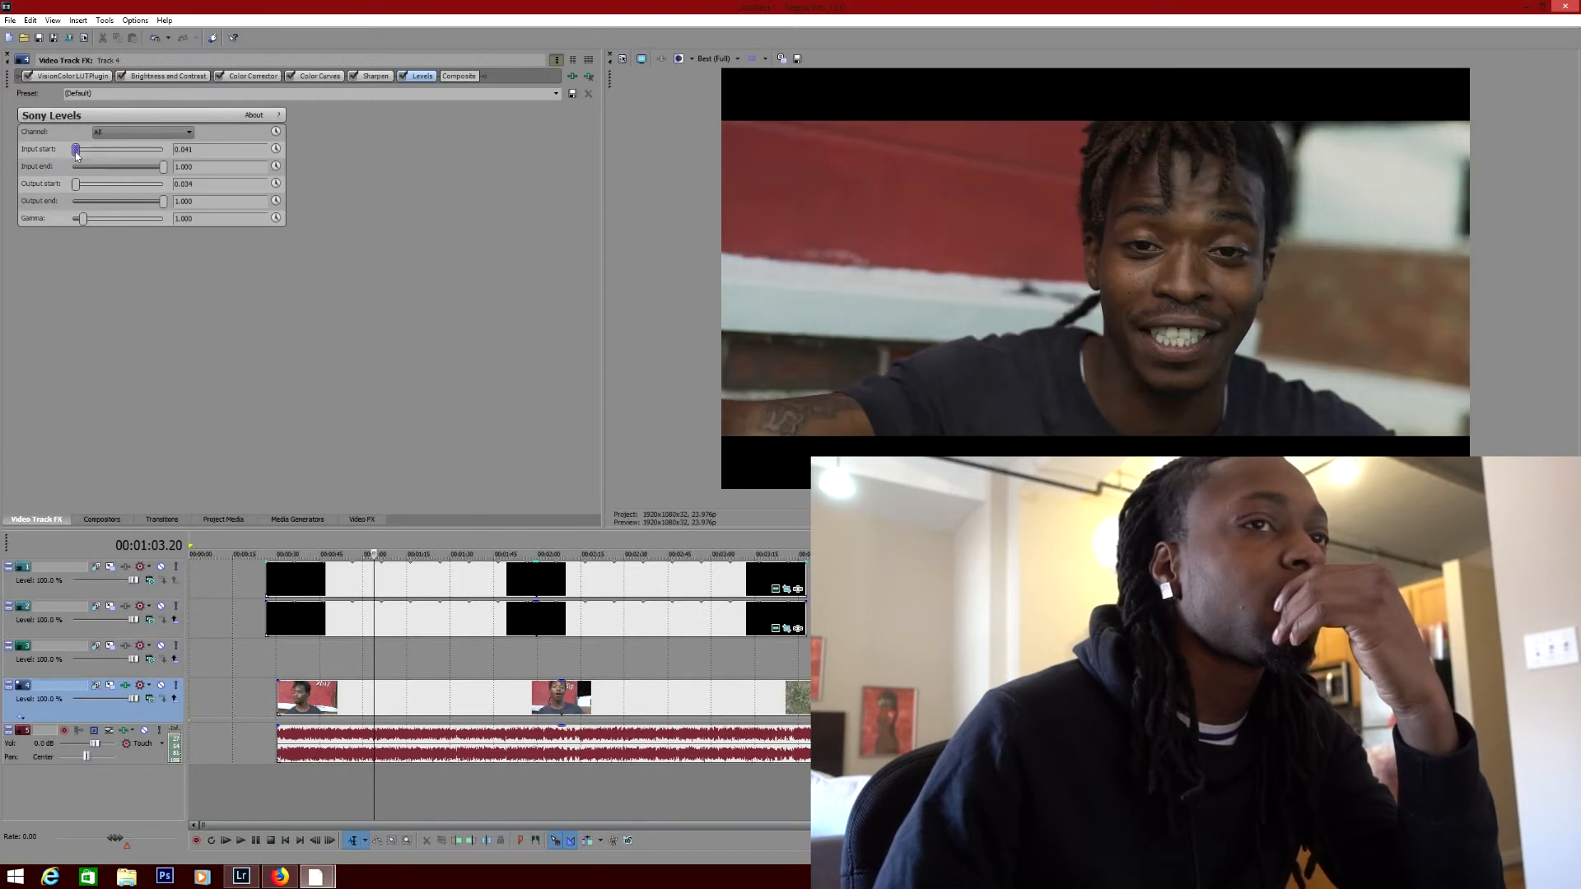
{"action": "left_click_drag", "start_coordinate": [76, 150], "coordinate": [79, 150]}
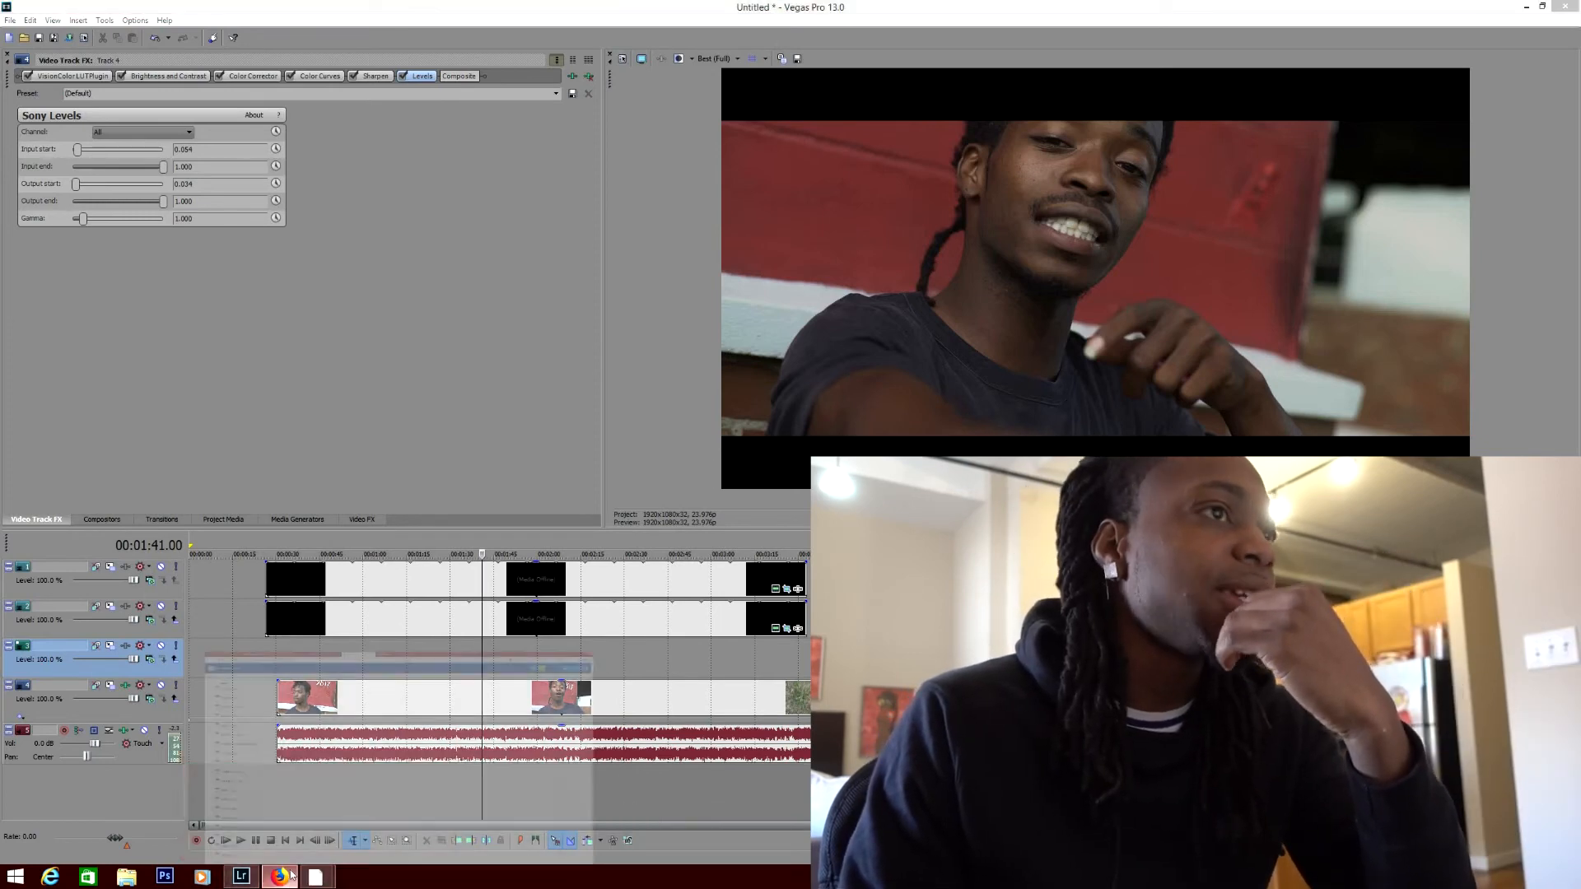
{"action": "left_click", "coordinate": [280, 874]}
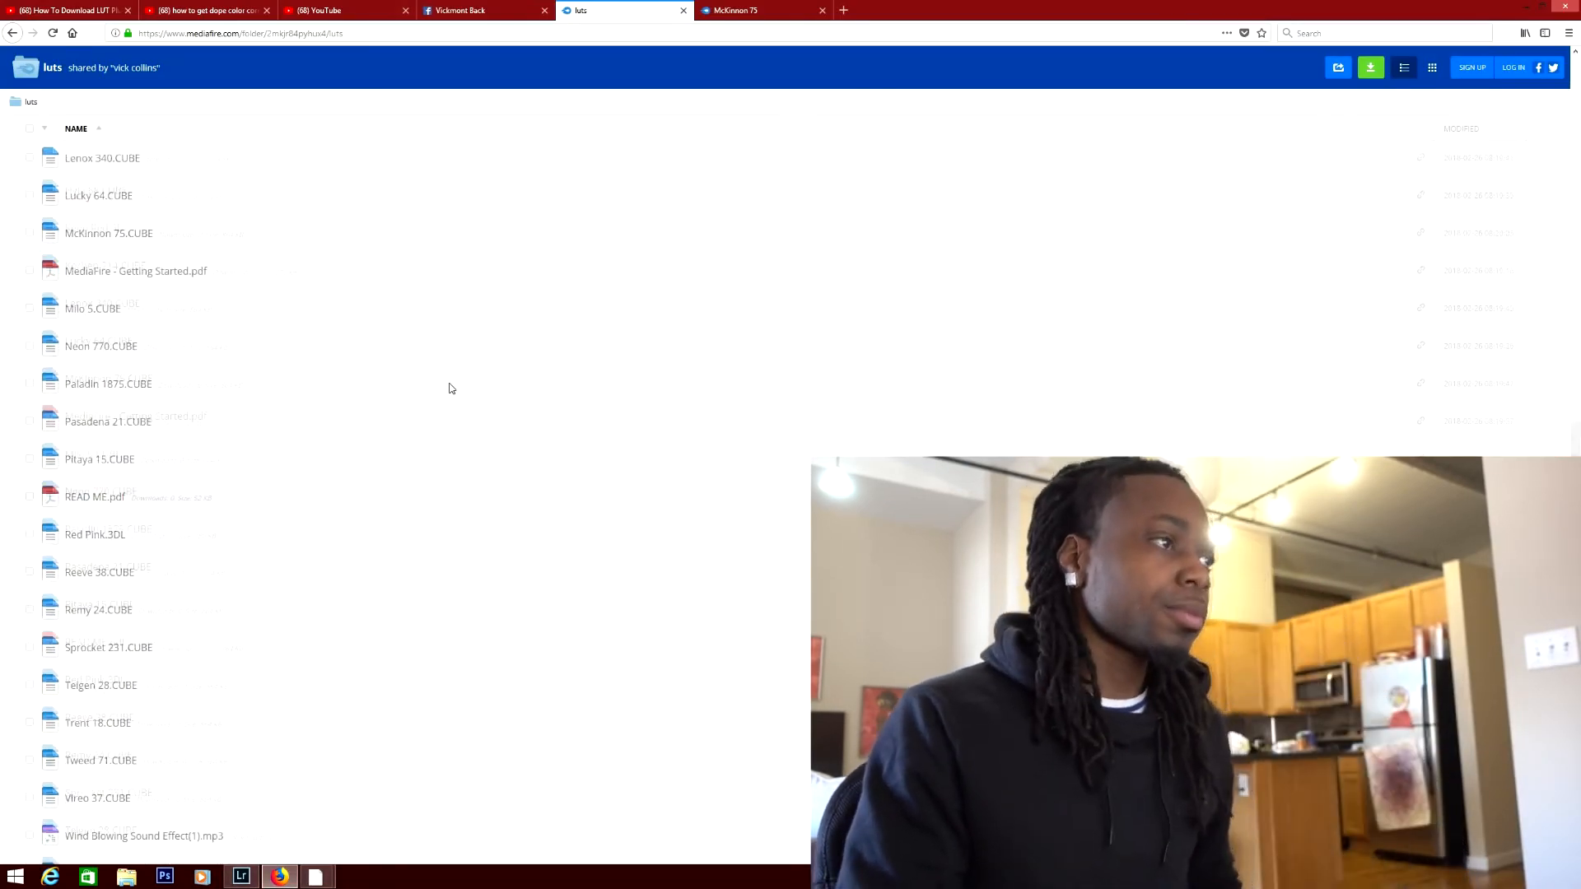